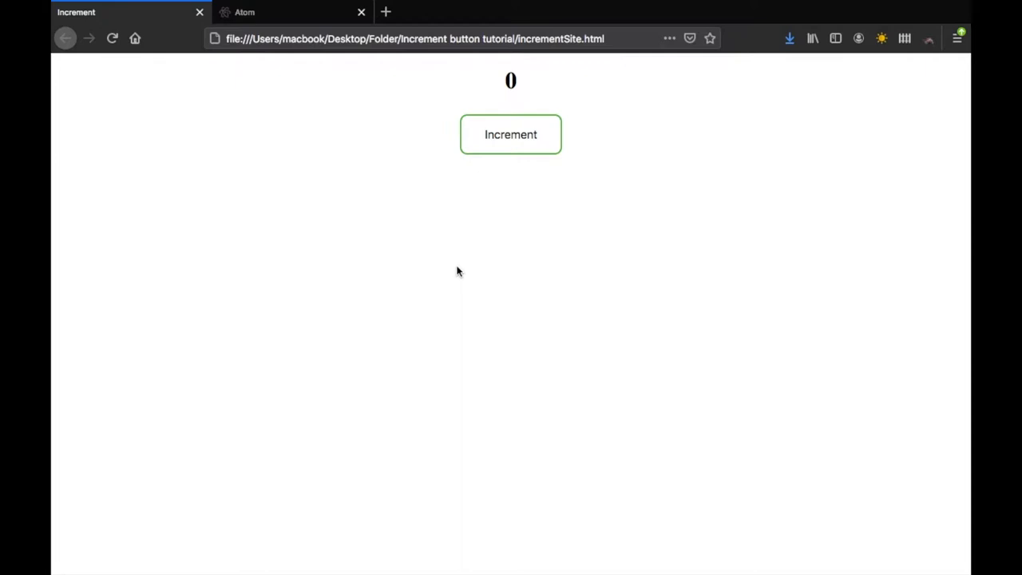
{"action": "mouse_move", "coordinate": [682, 275]}
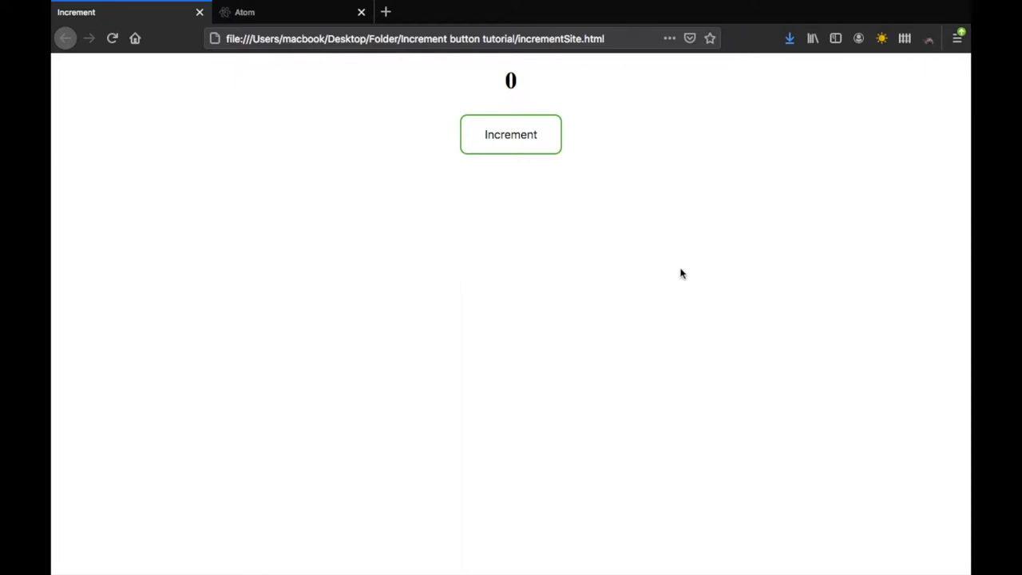
{"action": "mouse_move", "coordinate": [655, 304]}
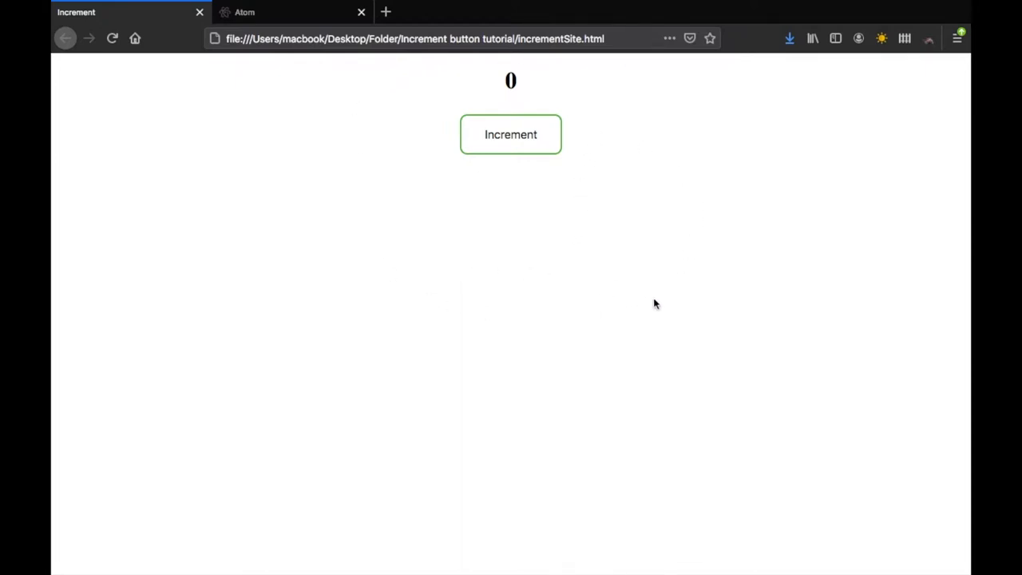
{"action": "mouse_move", "coordinate": [591, 169]}
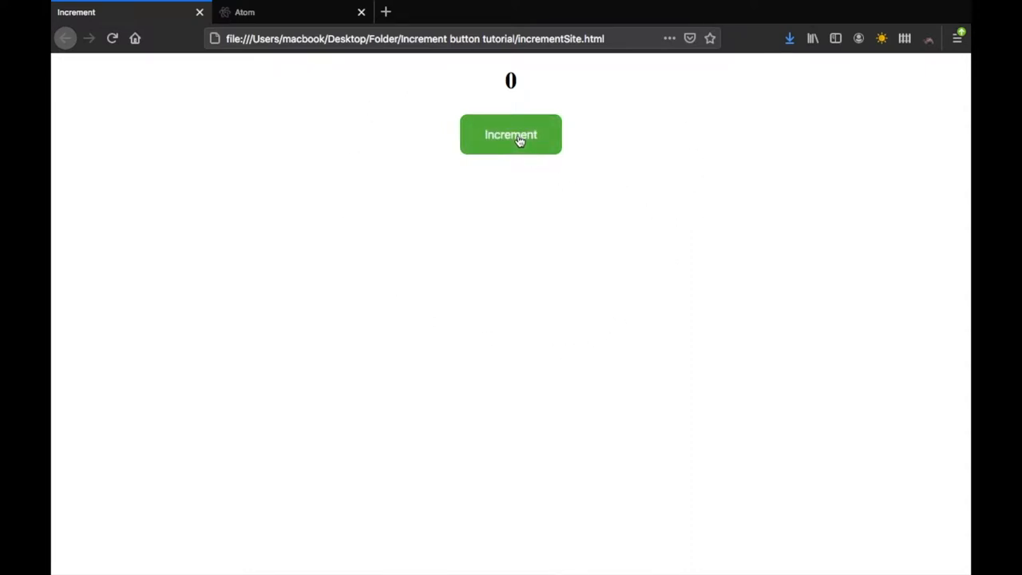
{"action": "mouse_move", "coordinate": [533, 152]}
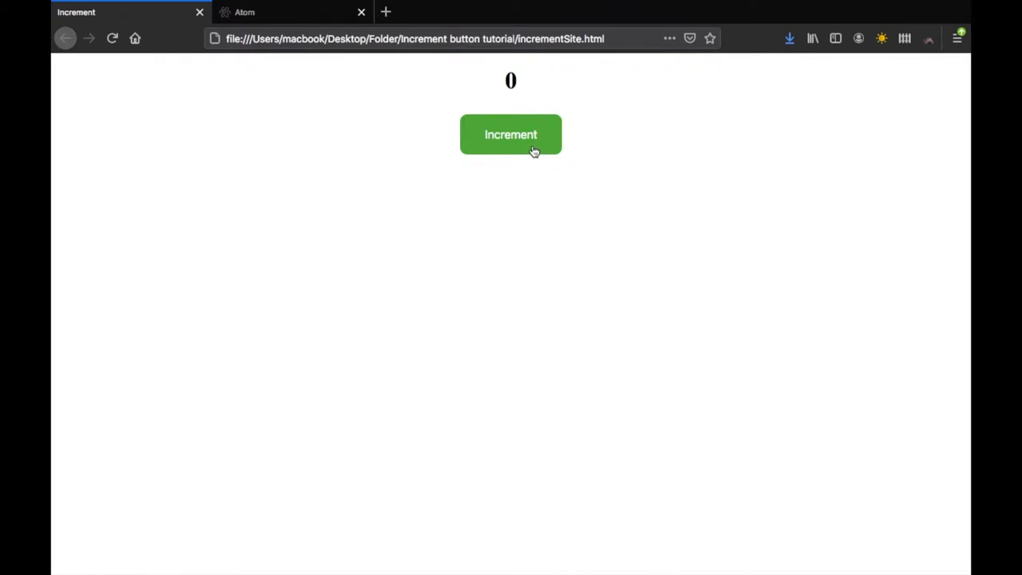
Press Increment on the demo page in Firefox so the counter climbs
{"action": "left_click", "coordinate": [511, 134]}
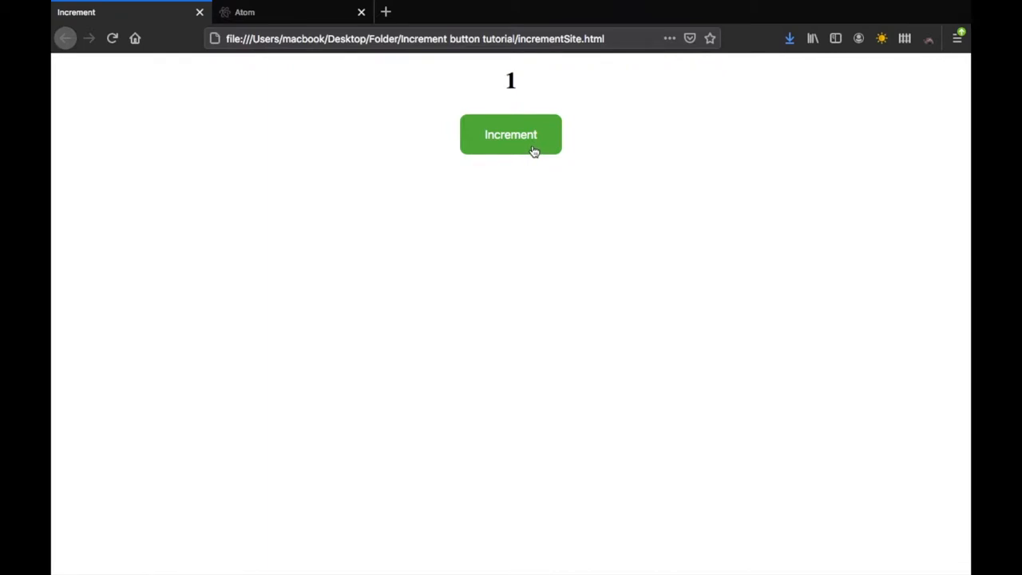
{"action": "left_click", "coordinate": [512, 134]}
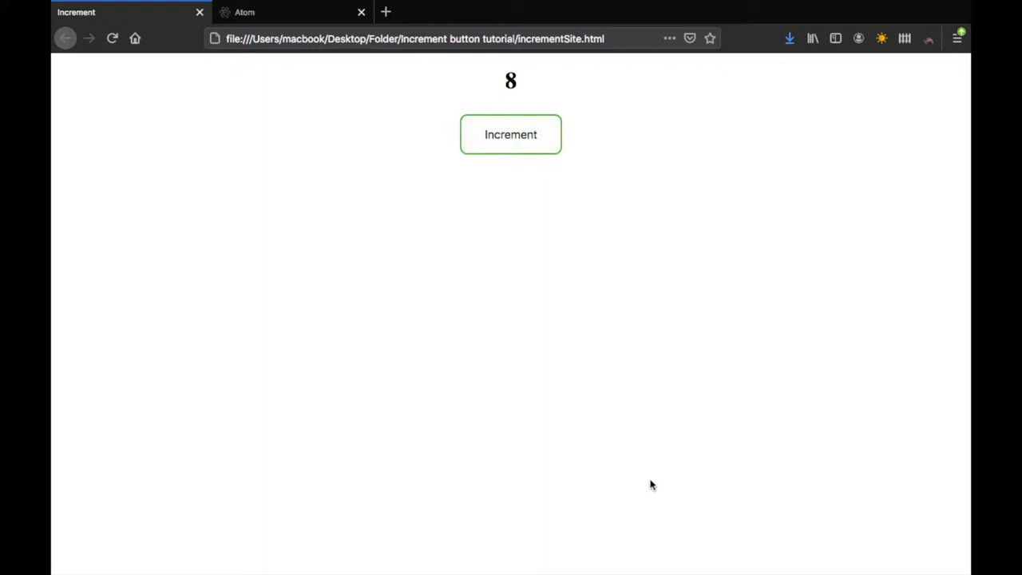
{"action": "mouse_move", "coordinate": [526, 408]}
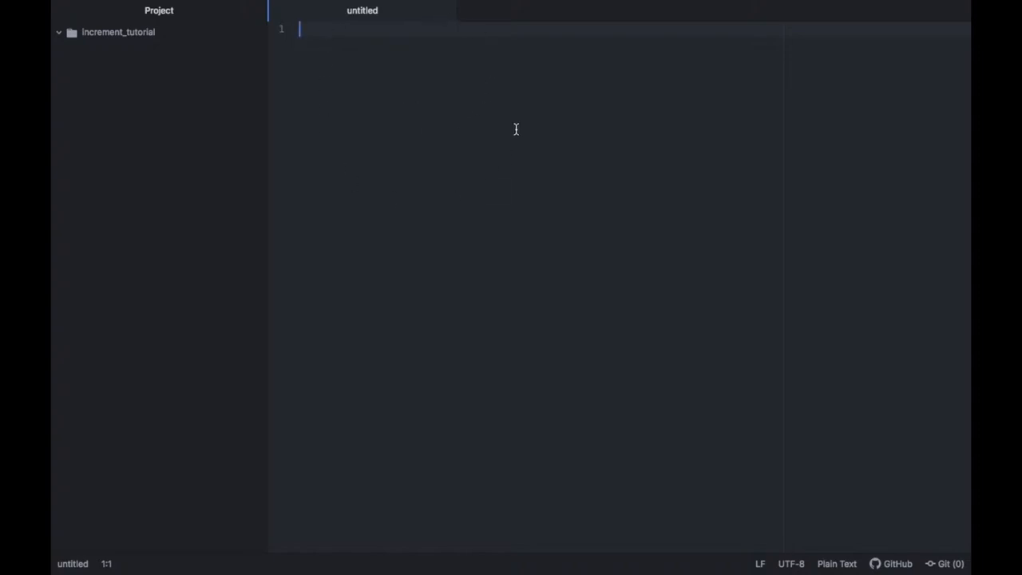
{"action": "mouse_move", "coordinate": [397, 122]}
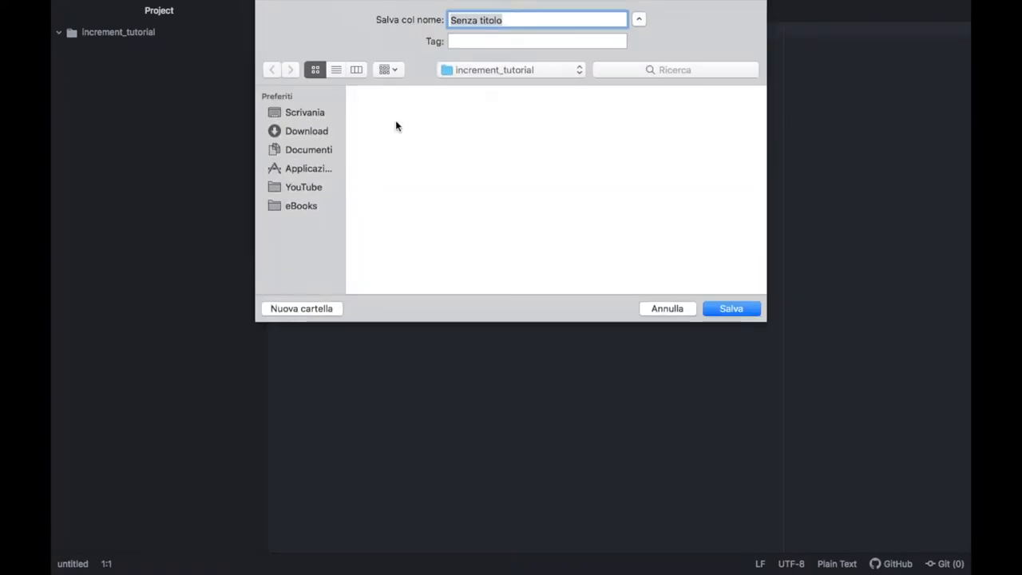
Save the new empty file as increment.html in the increment_tutorial folder
{"action": "type", "text": "increment.html"}
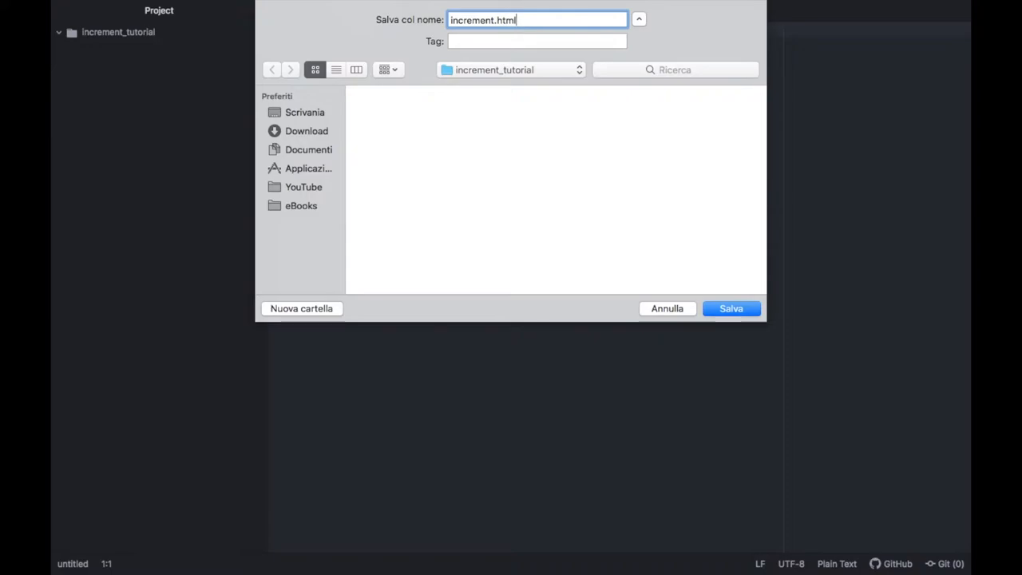
{"action": "left_click", "coordinate": [730, 309]}
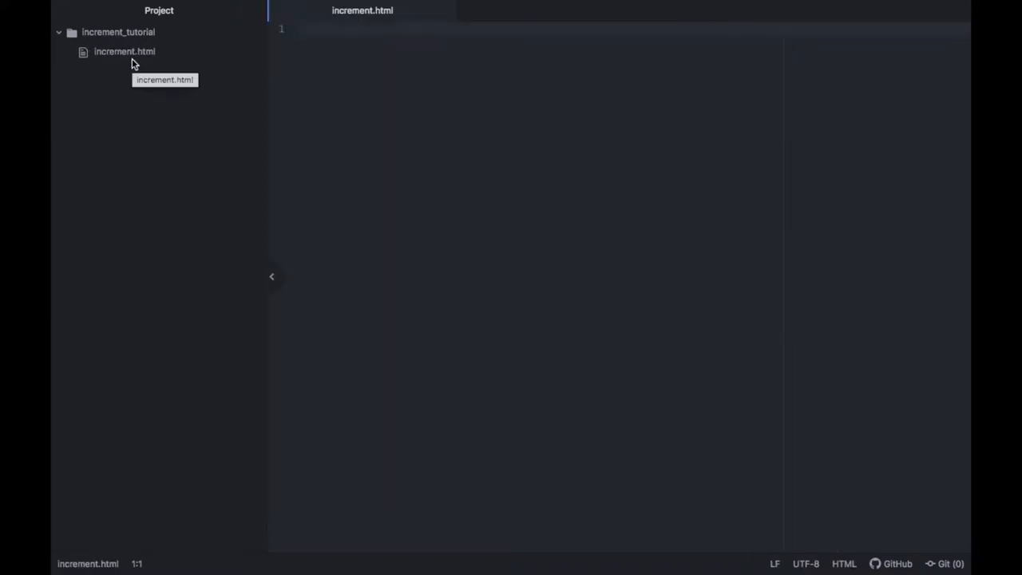
{"action": "mouse_move", "coordinate": [141, 38]}
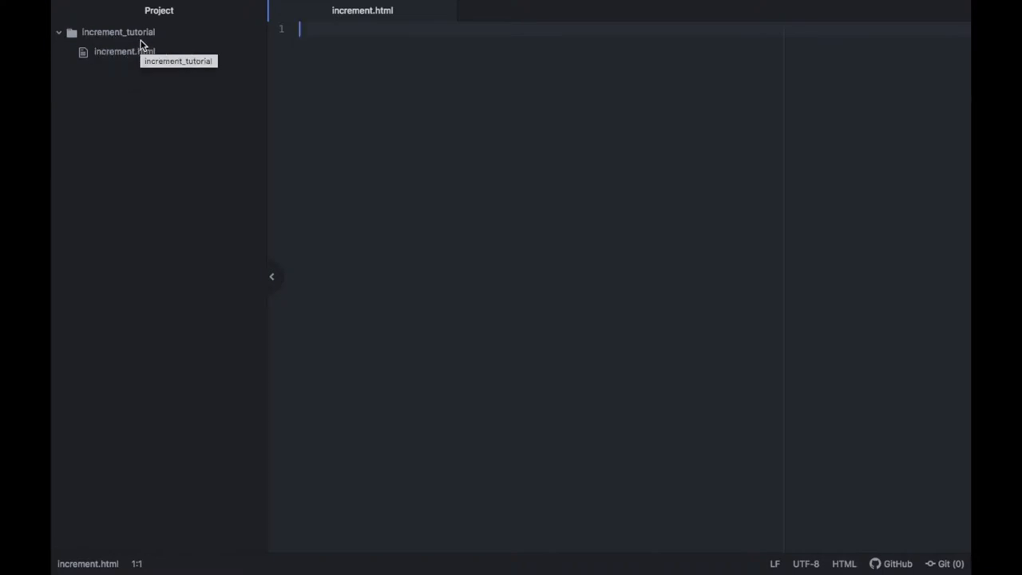
{"action": "mouse_move", "coordinate": [356, 64]}
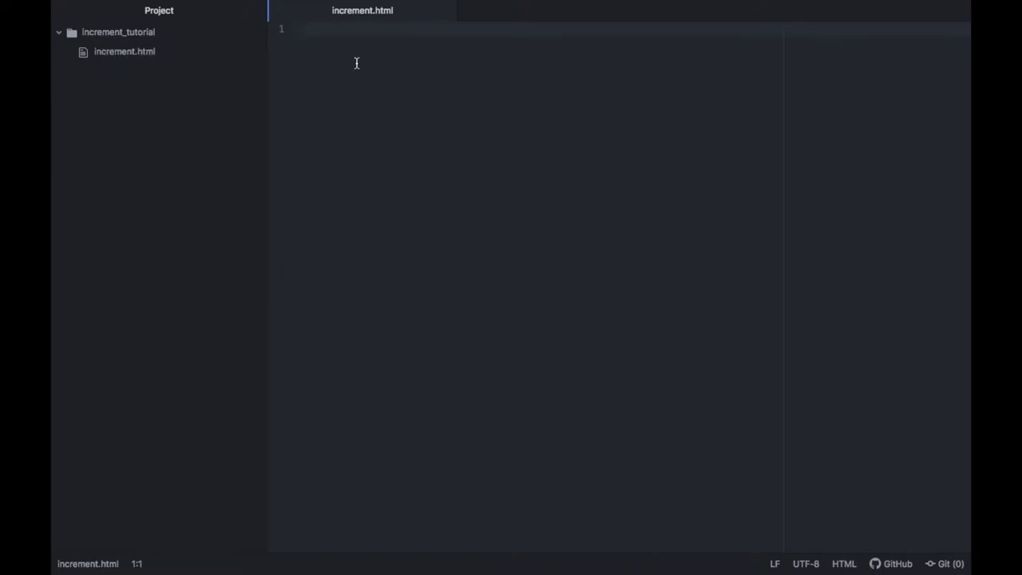
Write the HTML skeleton with a title of Increment and an opening body tag
{"action": "type", "text": "html>"}
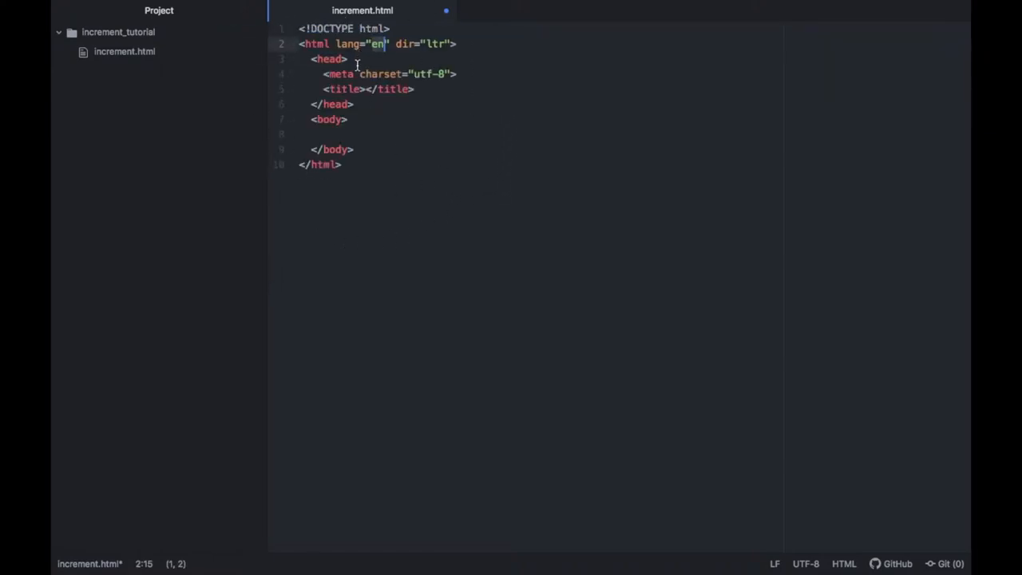
{"action": "mouse_move", "coordinate": [441, 99]}
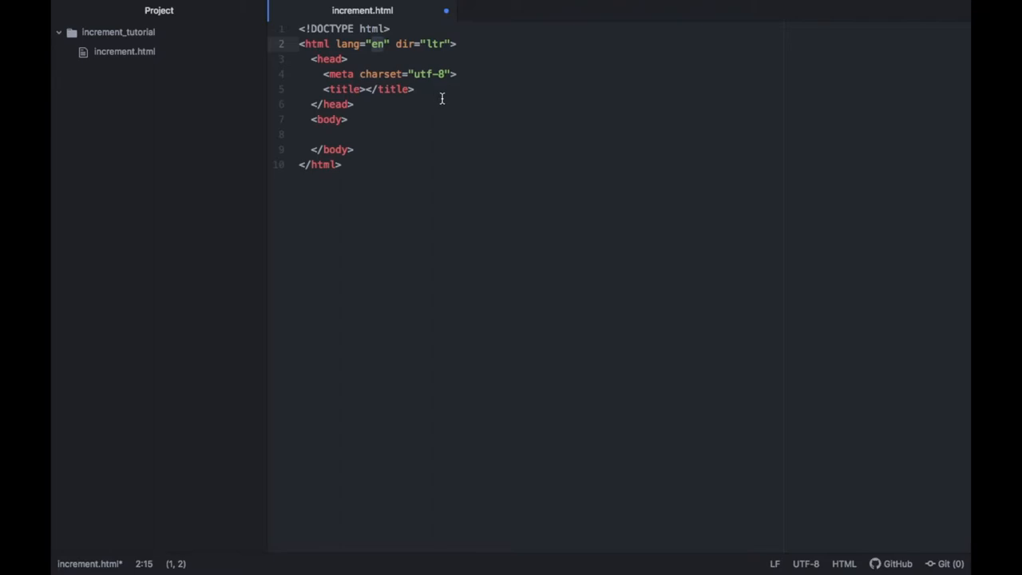
{"action": "mouse_move", "coordinate": [361, 89]}
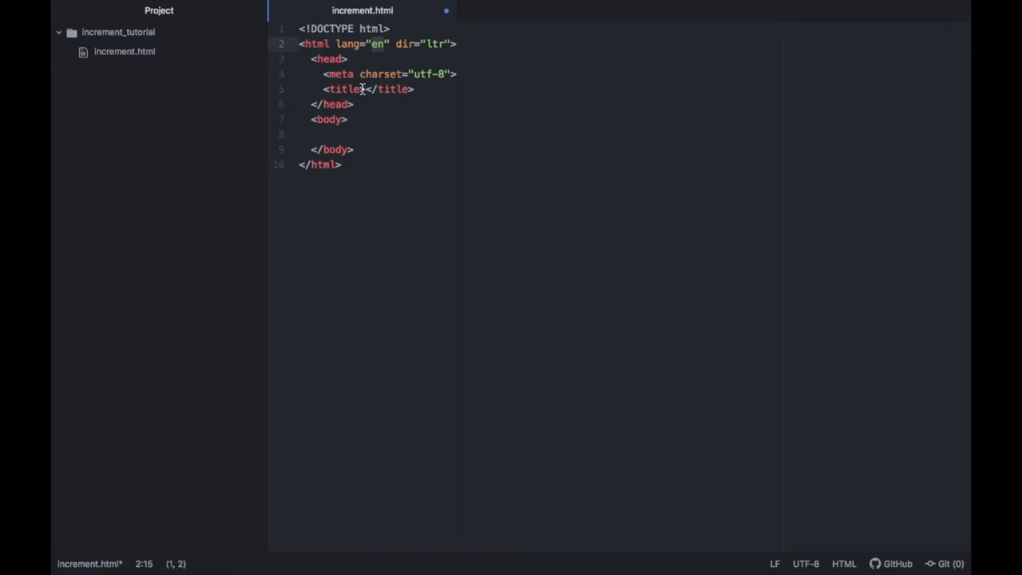
{"action": "left_click", "coordinate": [366, 89]}
{"action": "type", "text": "Increment"}
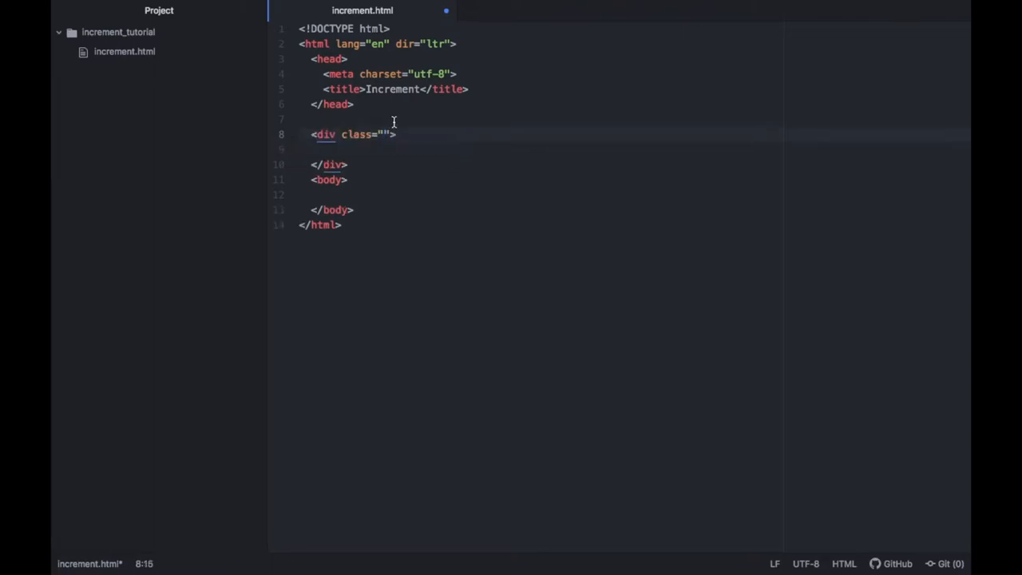
{"action": "type", "text": "myDiv"}
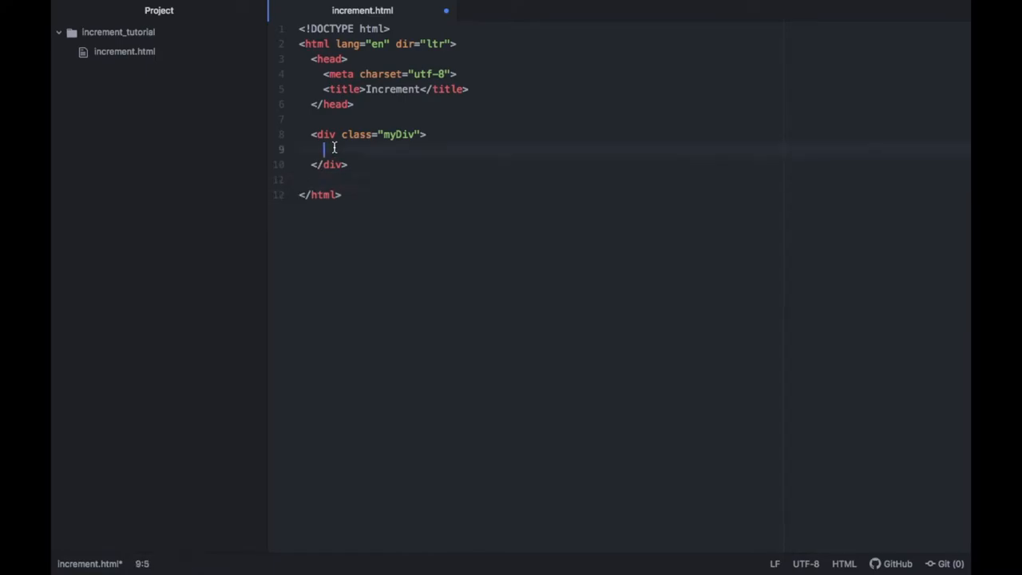
{"action": "type", "text": "<body>"}
{"action": "type", "text": "<h1></h1>"}
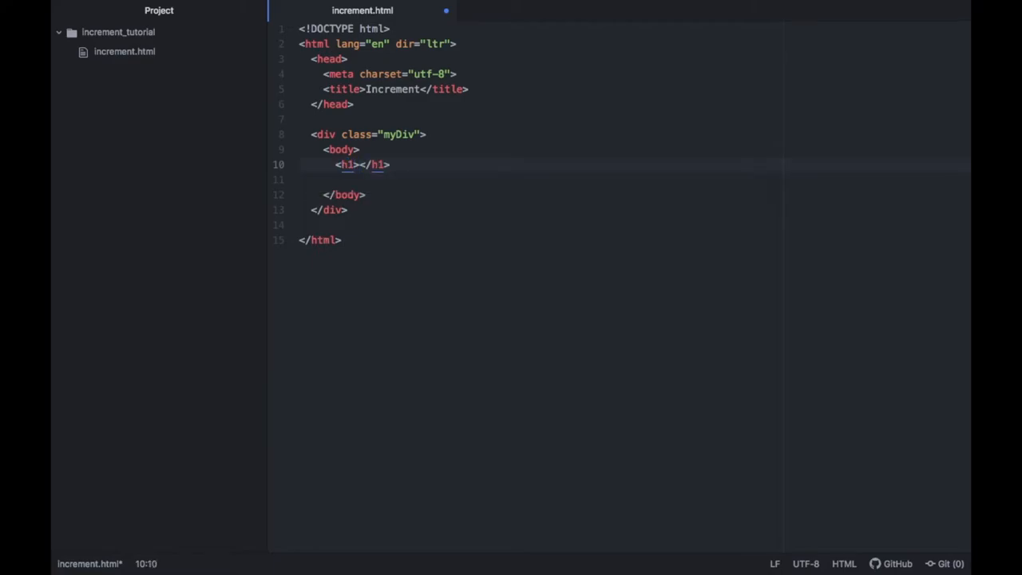
Add an h1 heading with id incrementText containing 0
{"action": "type", "text": "id=\"\""}
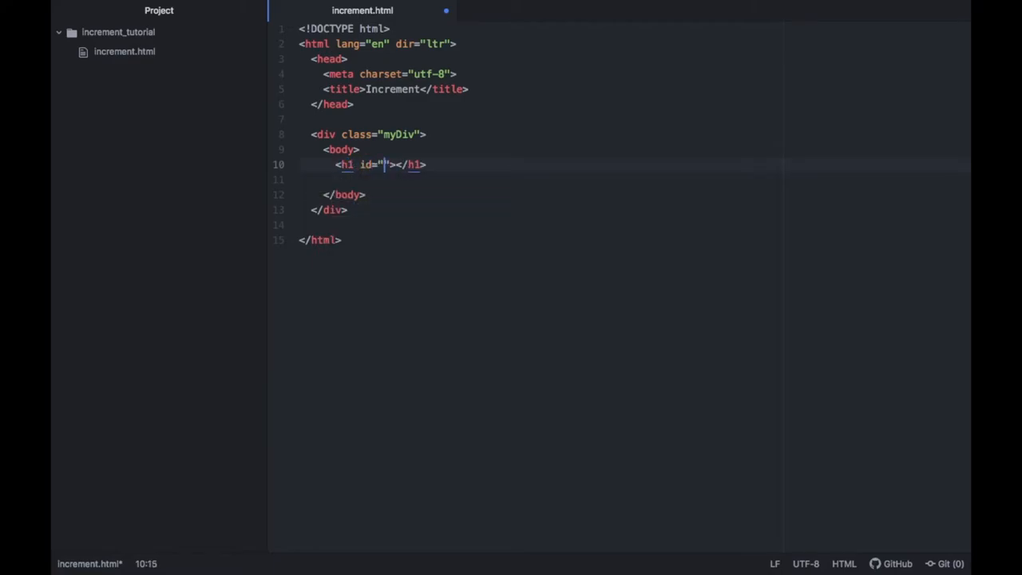
{"action": "type", "text": "incrementTe"}
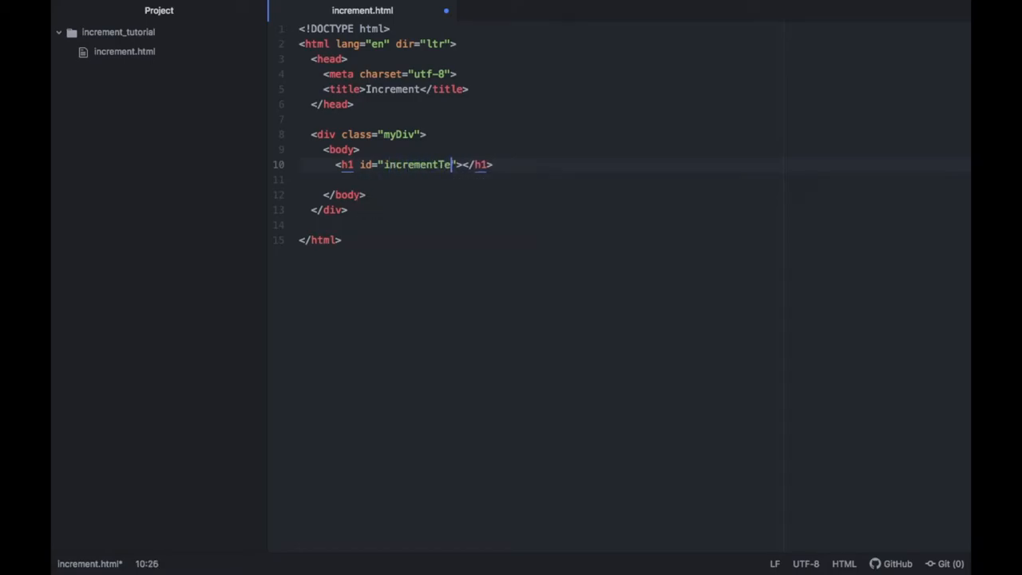
{"action": "type", "text": "xt>0"}
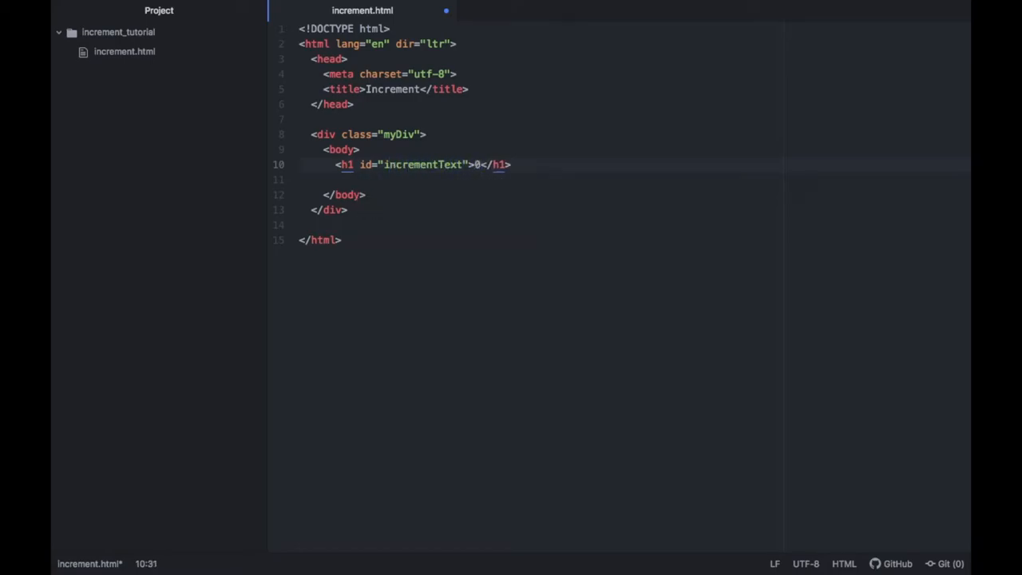
Add a button with class button and onclick incrementButton() labelled Increment
{"action": "type", "text": "<but"}
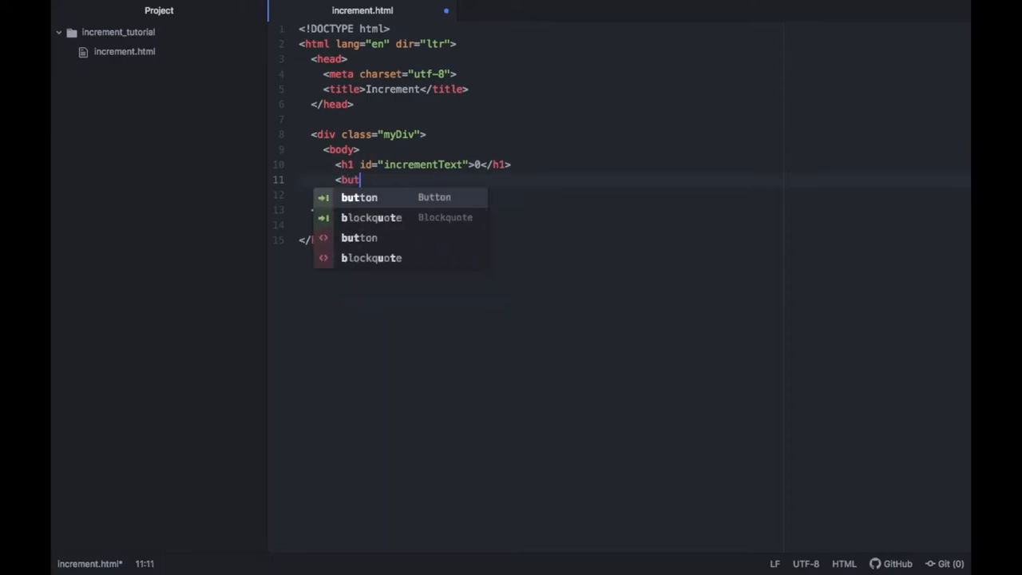
{"action": "type", "text": "ton"}
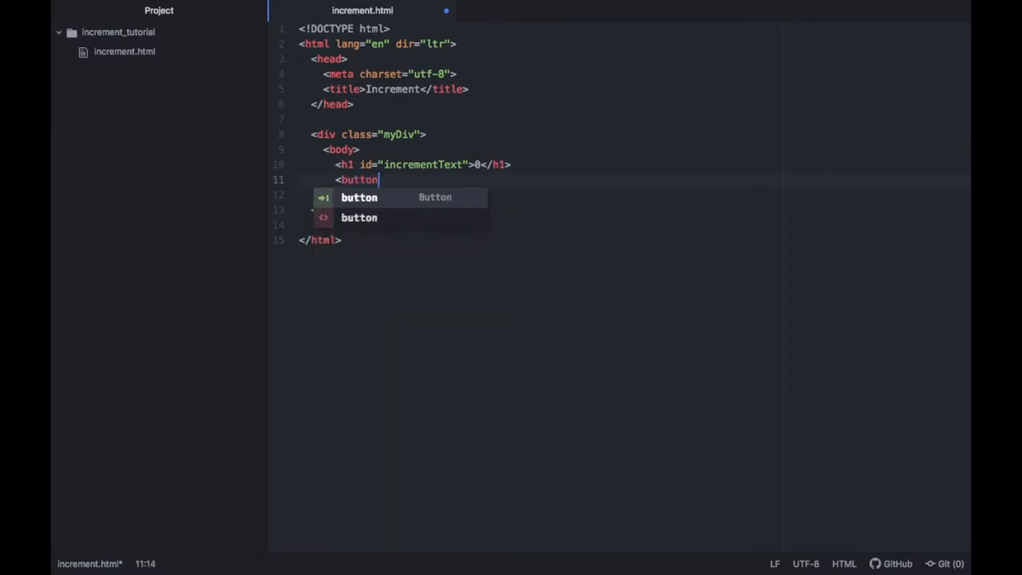
{"action": "type", "text": "class=\""}
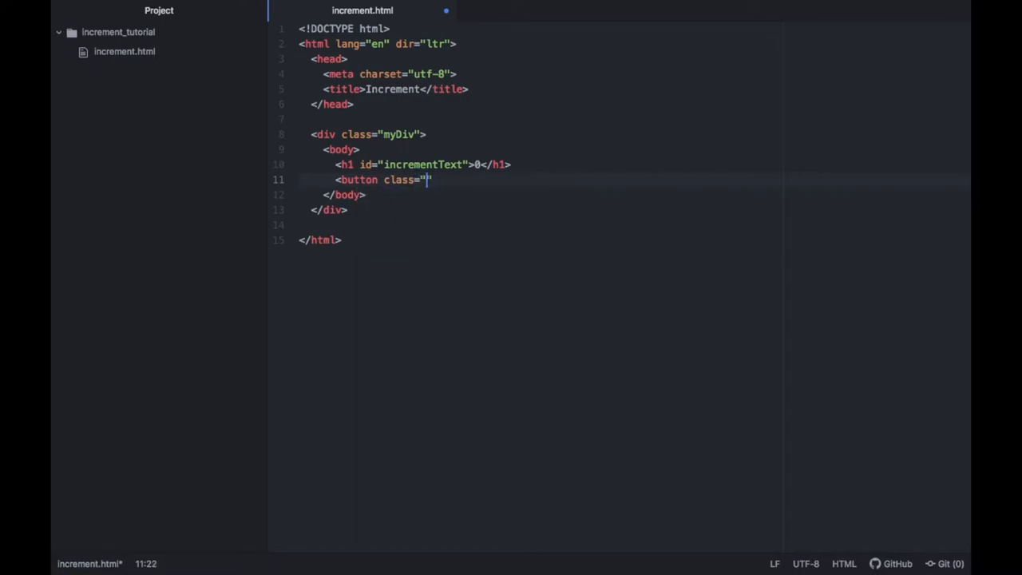
{"action": "type", "text": "button\" onC"}
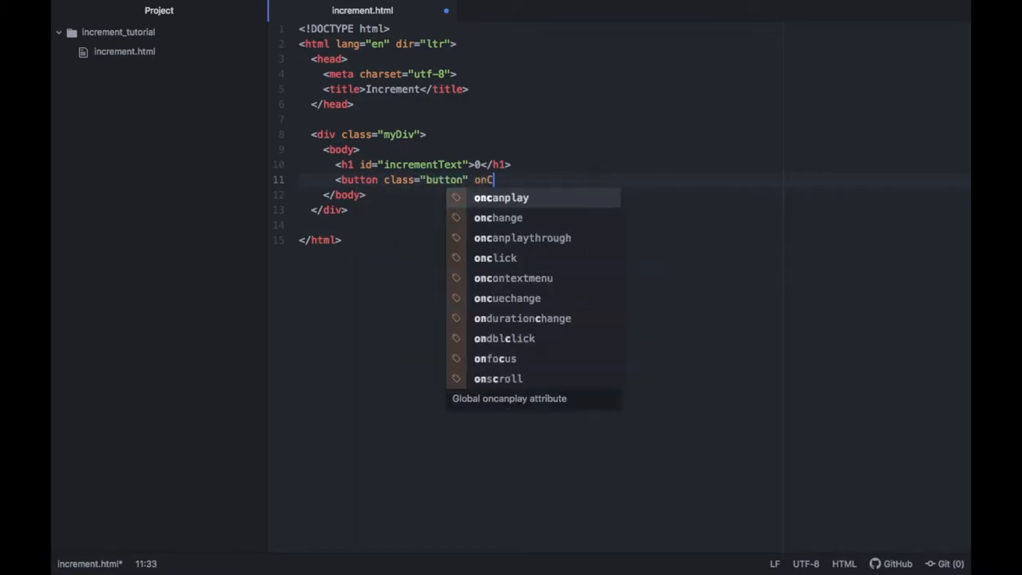
{"action": "type", "text": "lick=\"incrementButton\""}
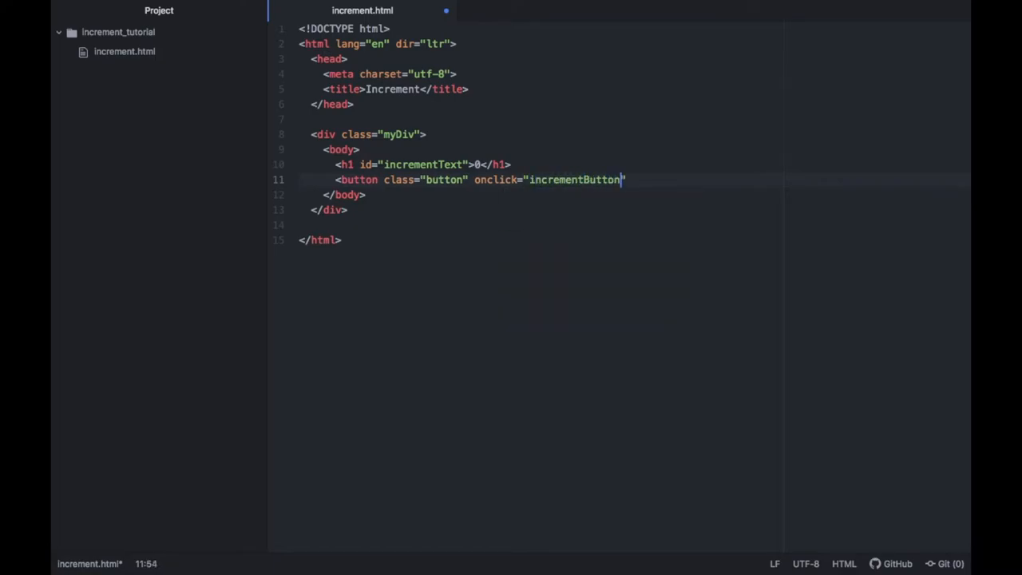
{"action": "type", "text": "()\">"}
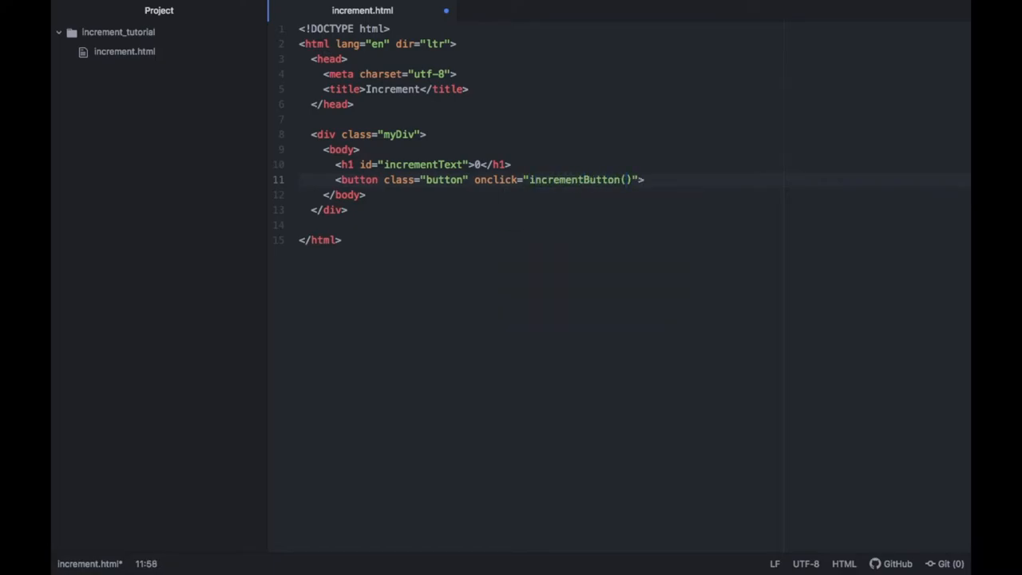
{"action": "left_click", "coordinate": [645, 179]}
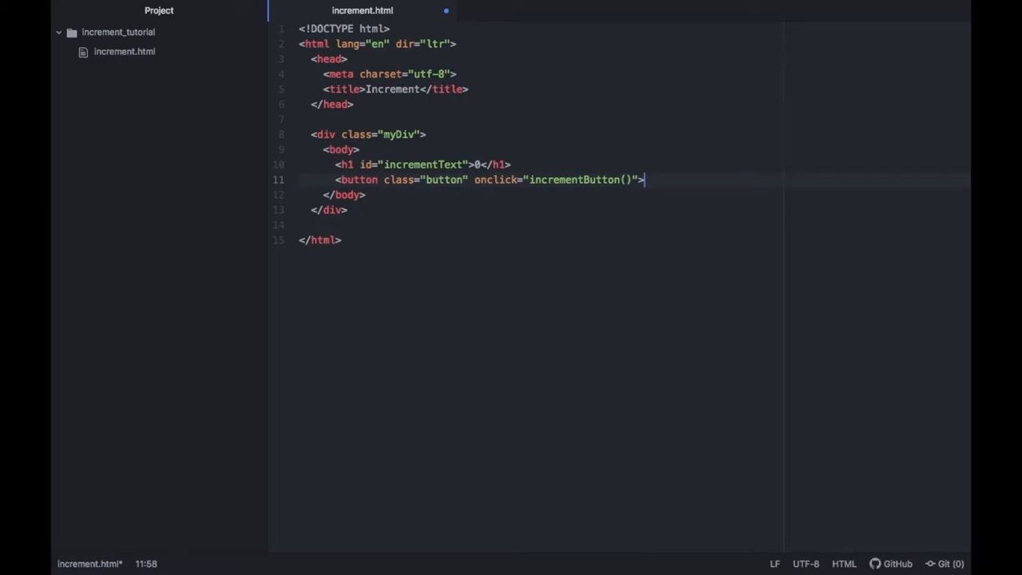
{"action": "type", "text": "Increment"}
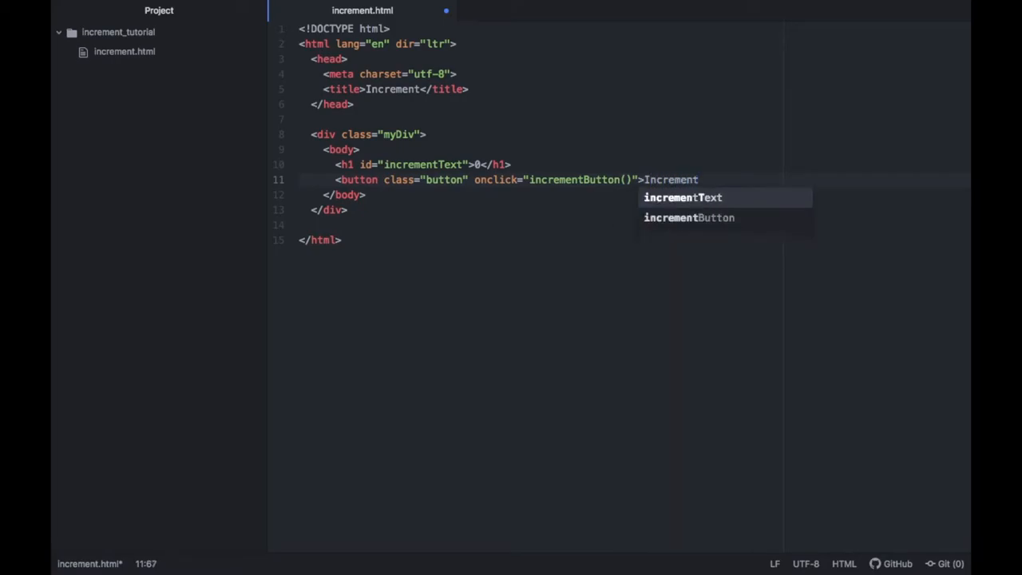
{"action": "type", "text": "</"}
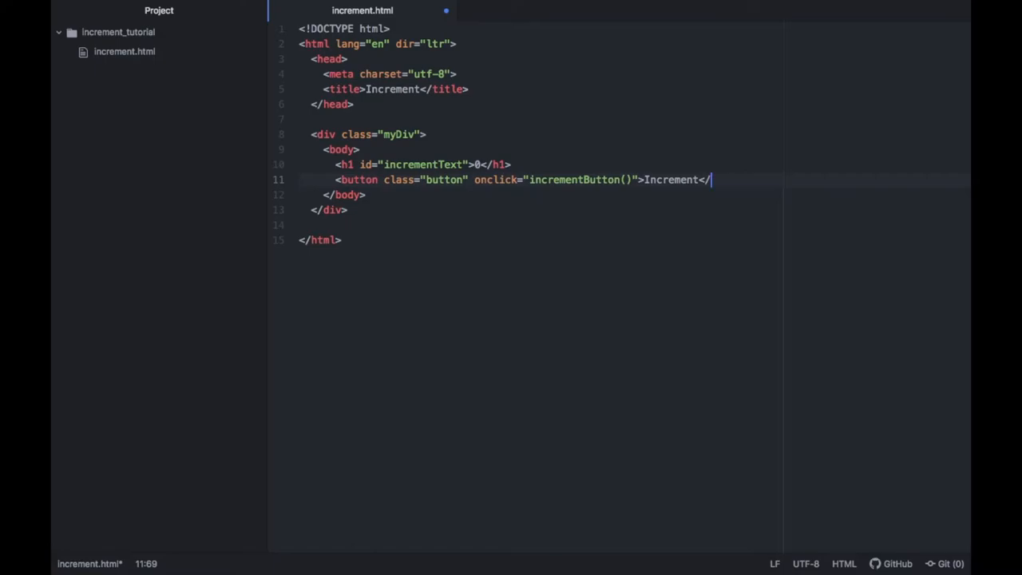
{"action": "type", "text": "button>"}
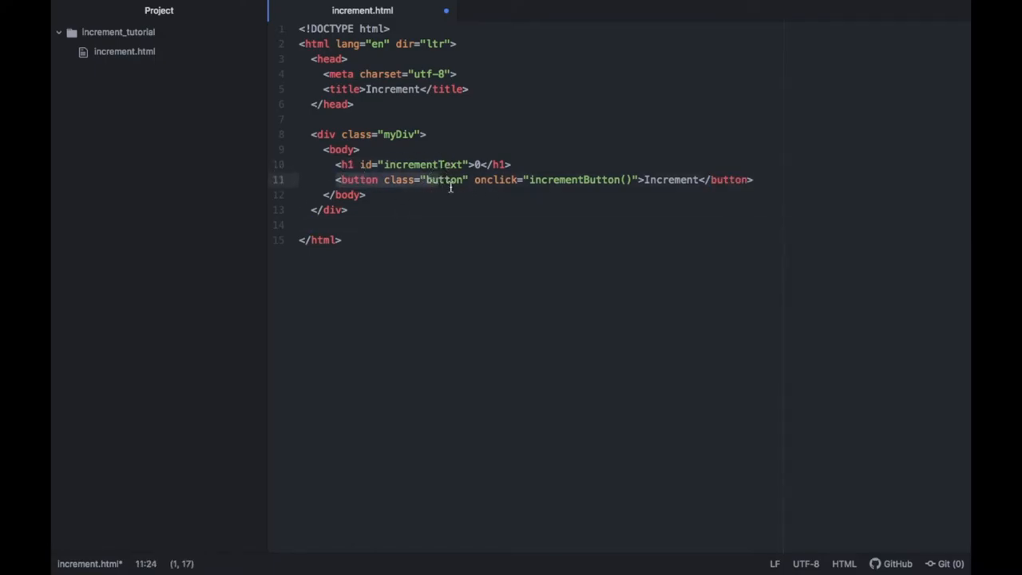
{"action": "left_click", "coordinate": [342, 240]}
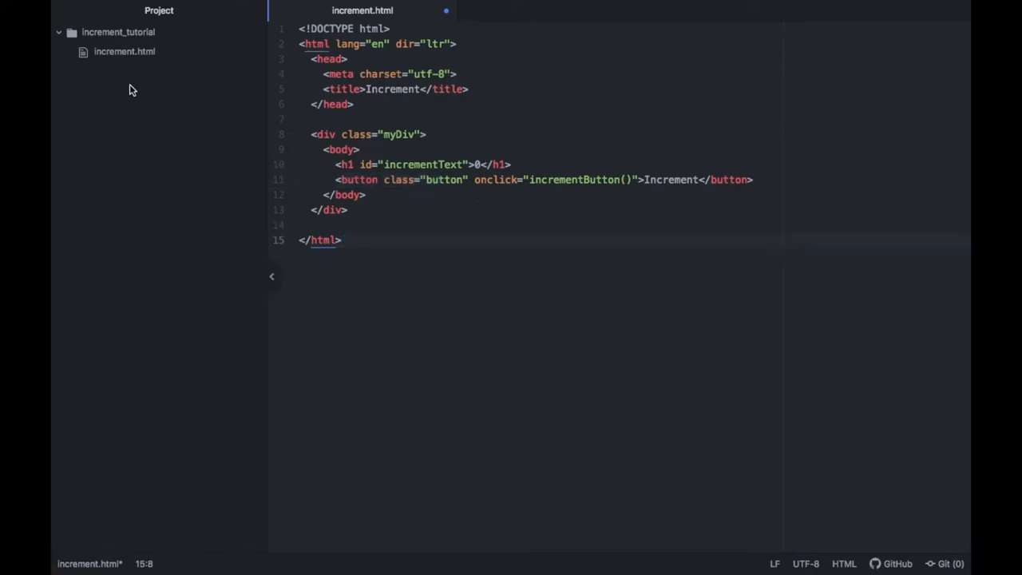
Create a new file named incrementNumber.js from the project folder's context menu
{"action": "right_click", "coordinate": [131, 90]}
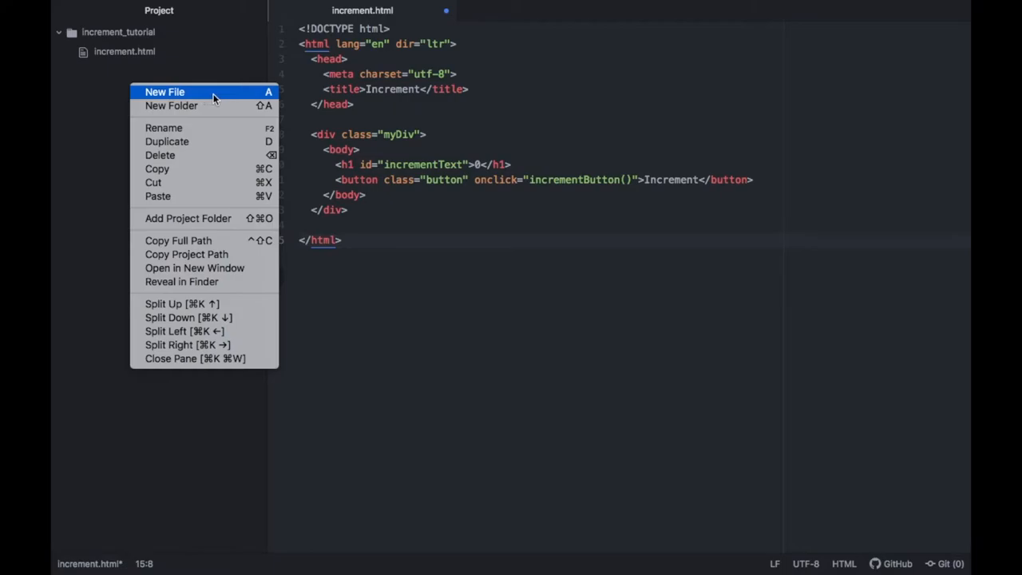
{"action": "left_click", "coordinate": [164, 92]}
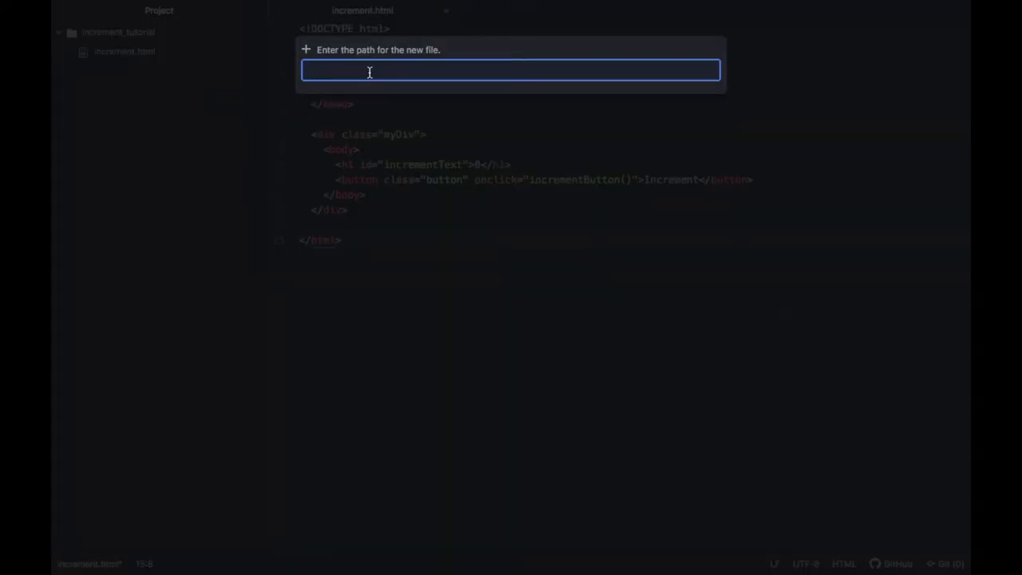
{"action": "type", "text": "incrementNumber.j"}
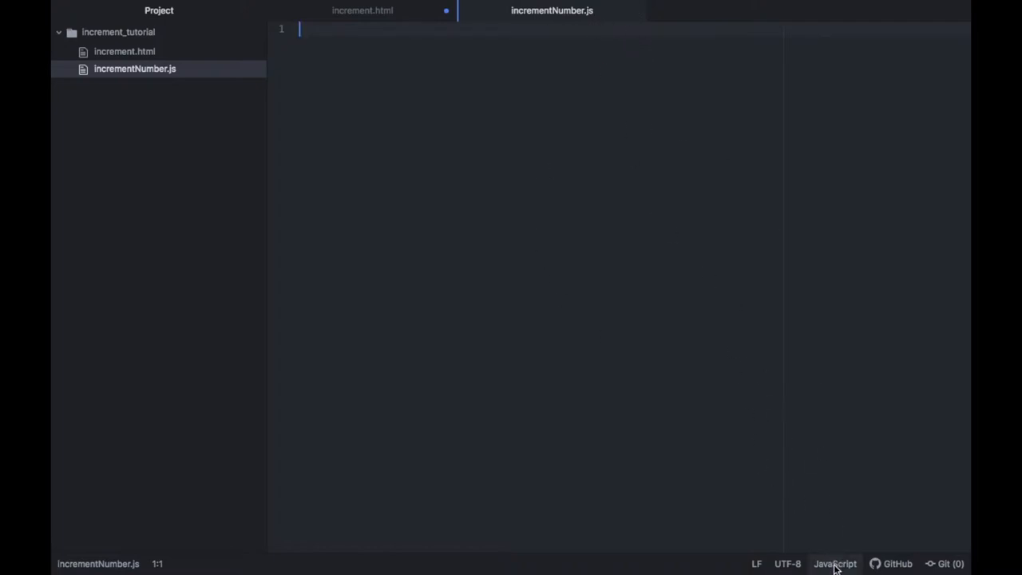
{"action": "mouse_move", "coordinate": [437, 70]}
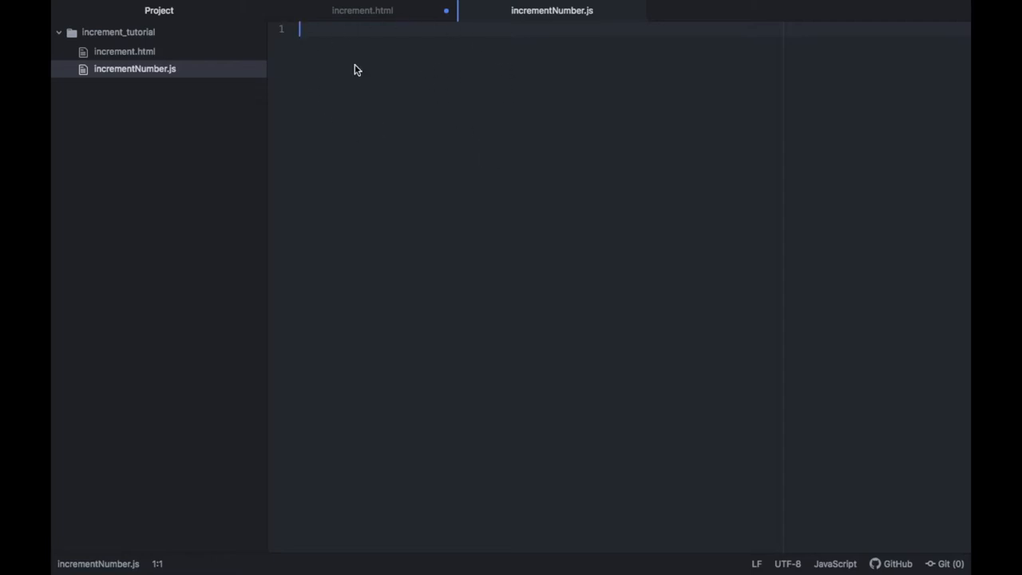
Define function incrementButton() that gets the element with id incrementText, checking the id in increment.html
{"action": "type", "text": "func"}
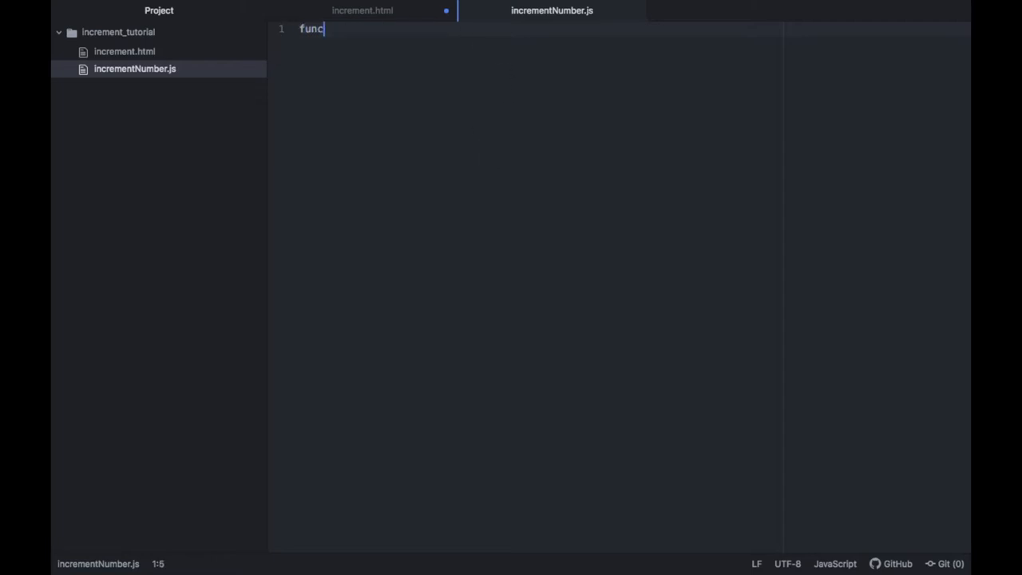
{"action": "type", "text": "tion"}
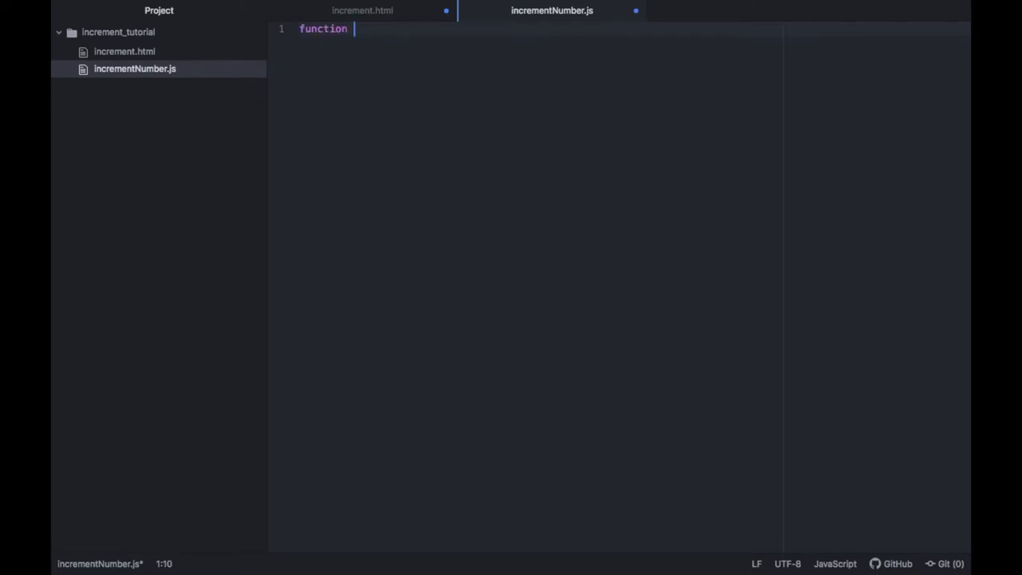
{"action": "type", "text": "incrementButton"}
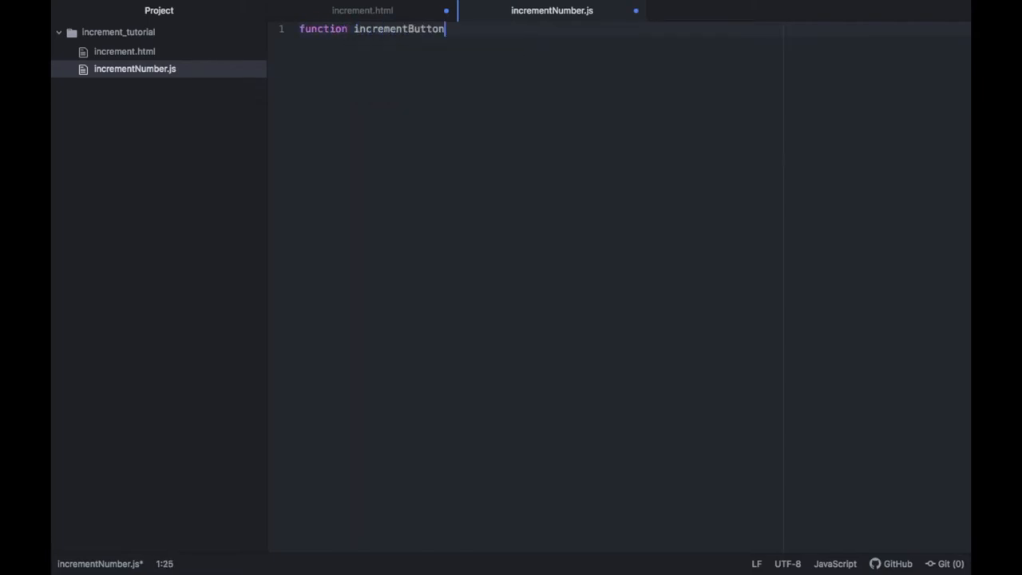
{"action": "type", "text": "() {"}
{"action": "type", "text": "var element ="}
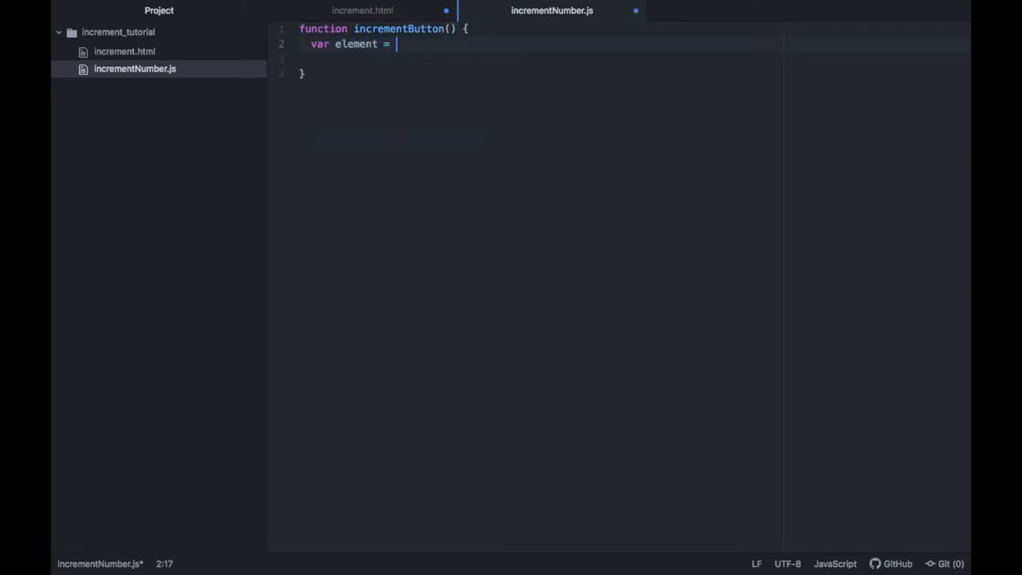
{"action": "type", "text": "document"}
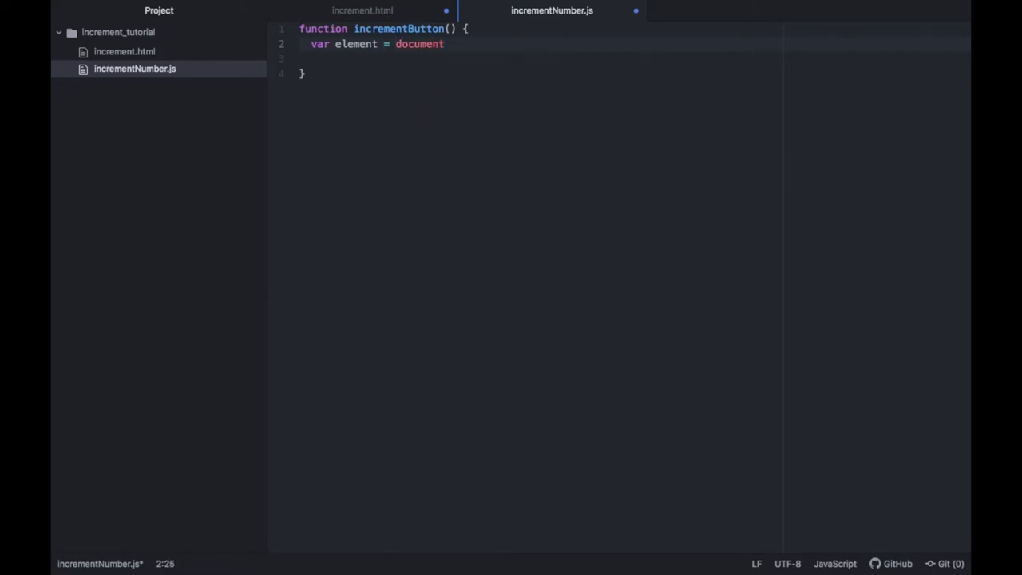
{"action": "type", "text": ".getElem"}
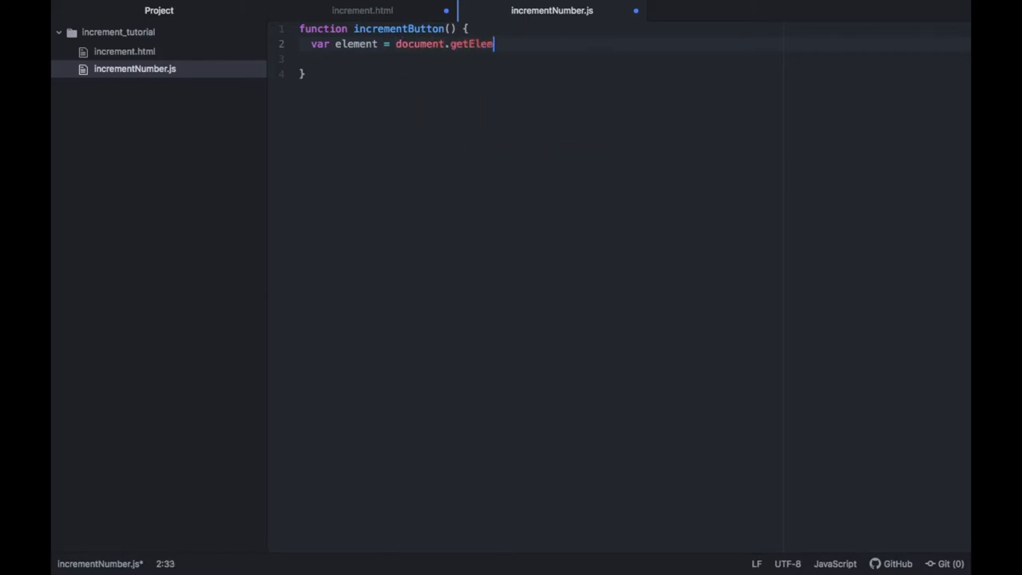
{"action": "type", "text": "entById()"}
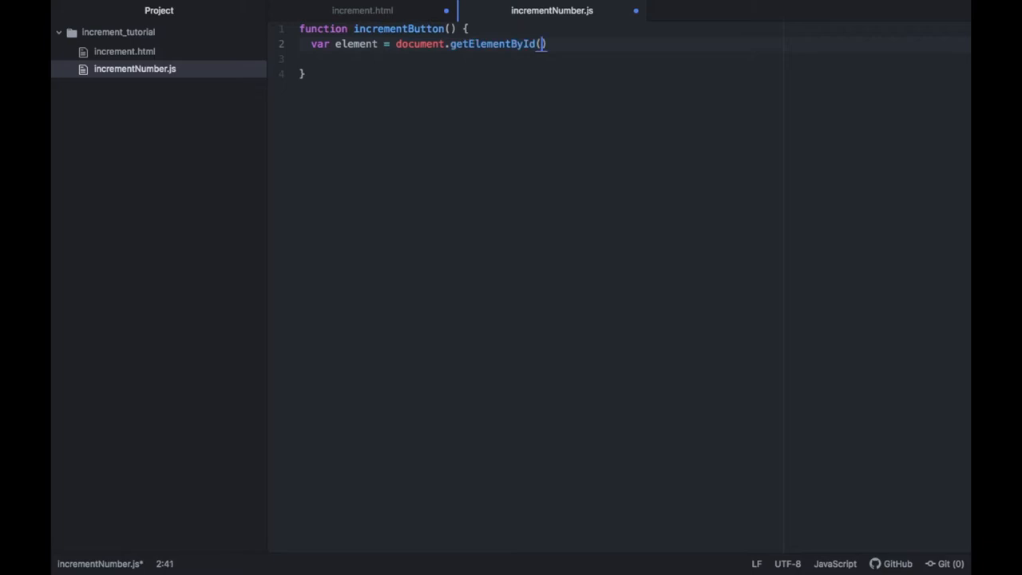
{"action": "type", "text": "''"}
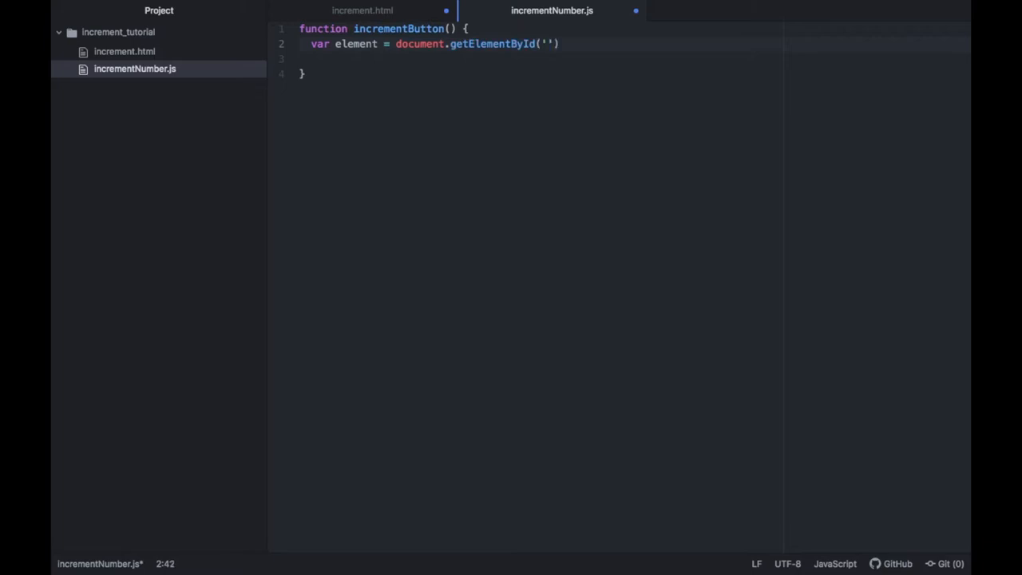
{"action": "type", "text": "incrementText"}
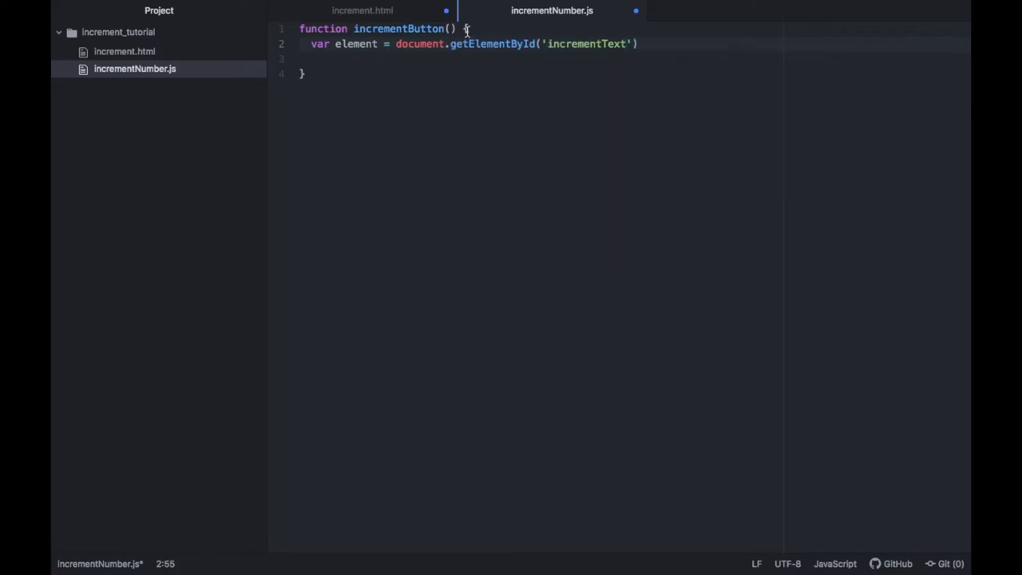
{"action": "left_click", "coordinate": [361, 9]}
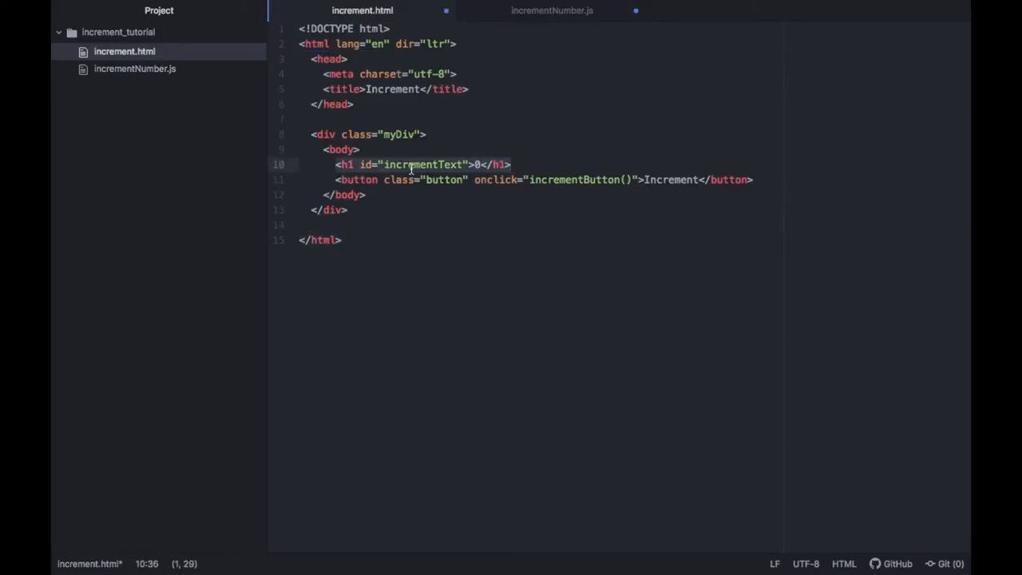
{"action": "left_click", "coordinate": [553, 9]}
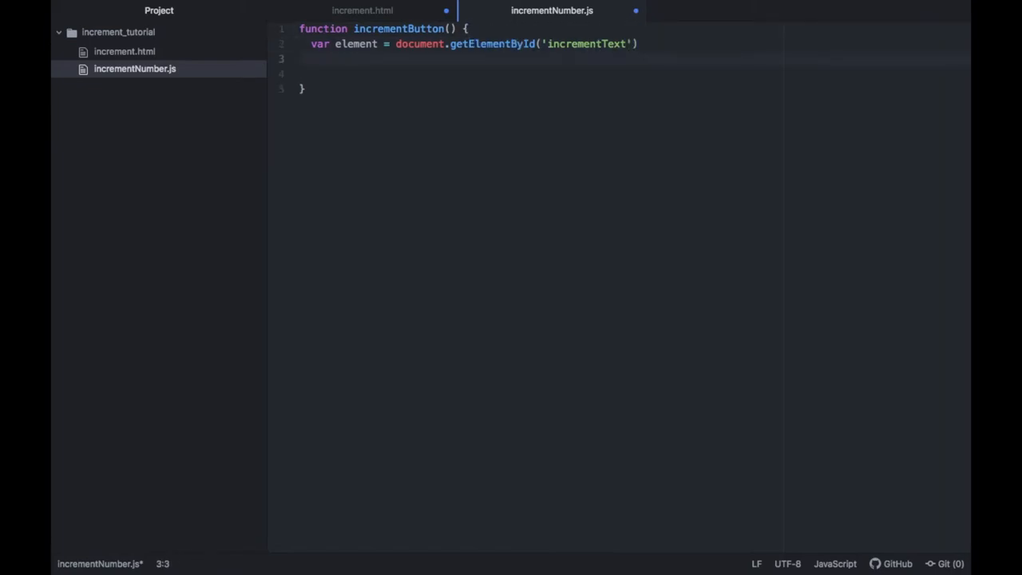
Store the heading's inner text in a variable named value
{"action": "type", "text": "var"}
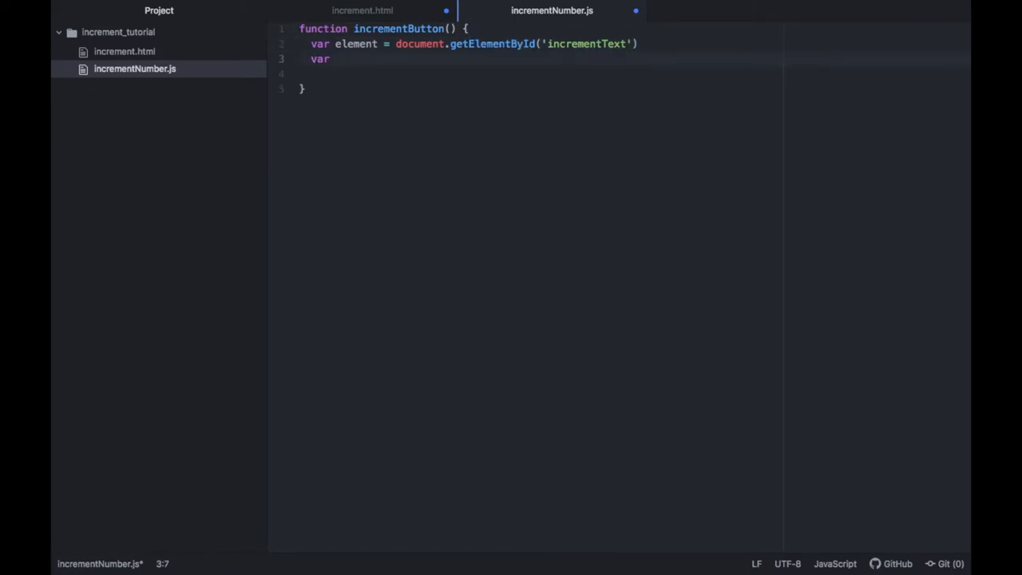
{"action": "type", "text": "value = e"}
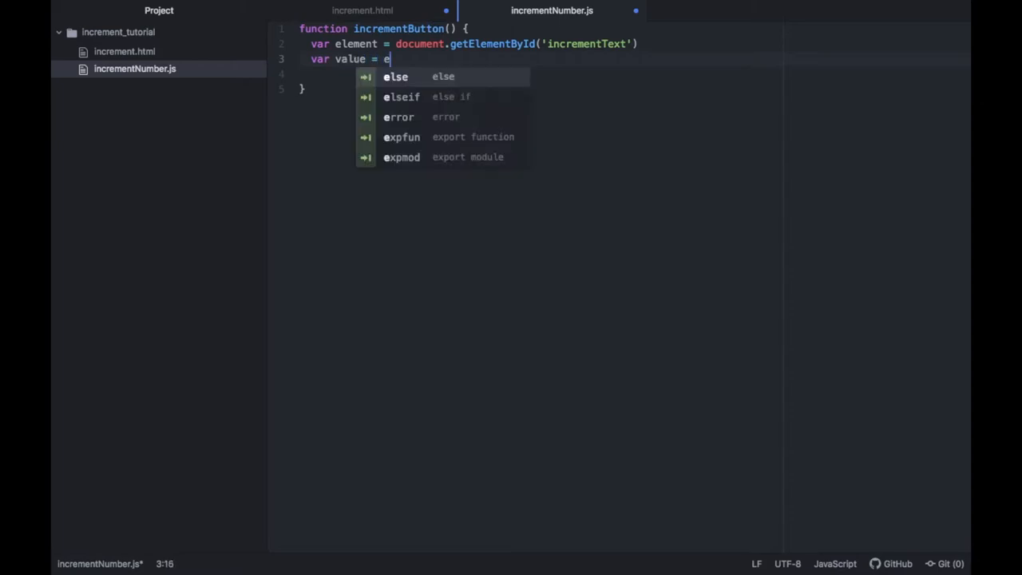
{"action": "type", "text": "lement.innerHTML"}
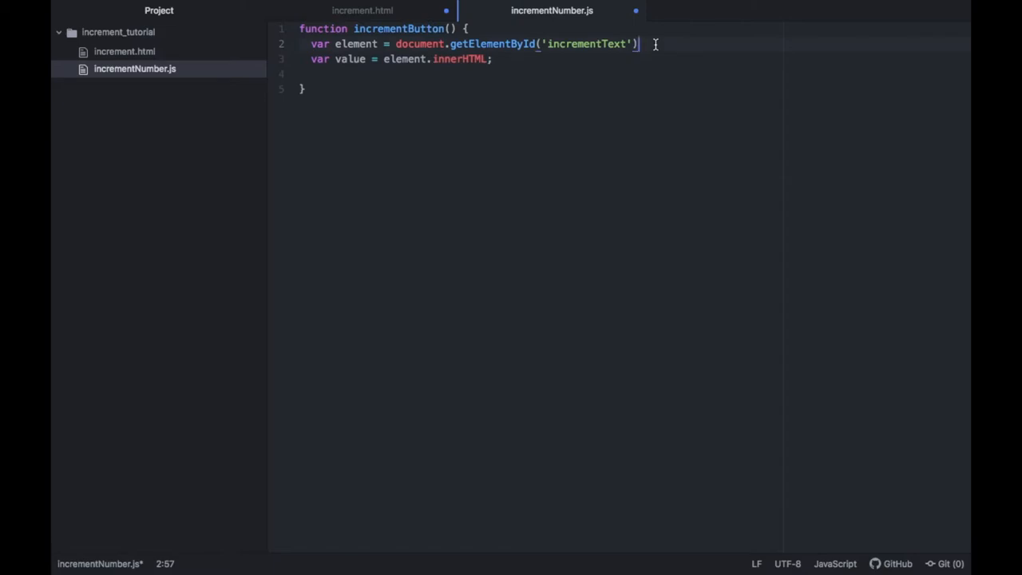
{"action": "type", "text": ";"}
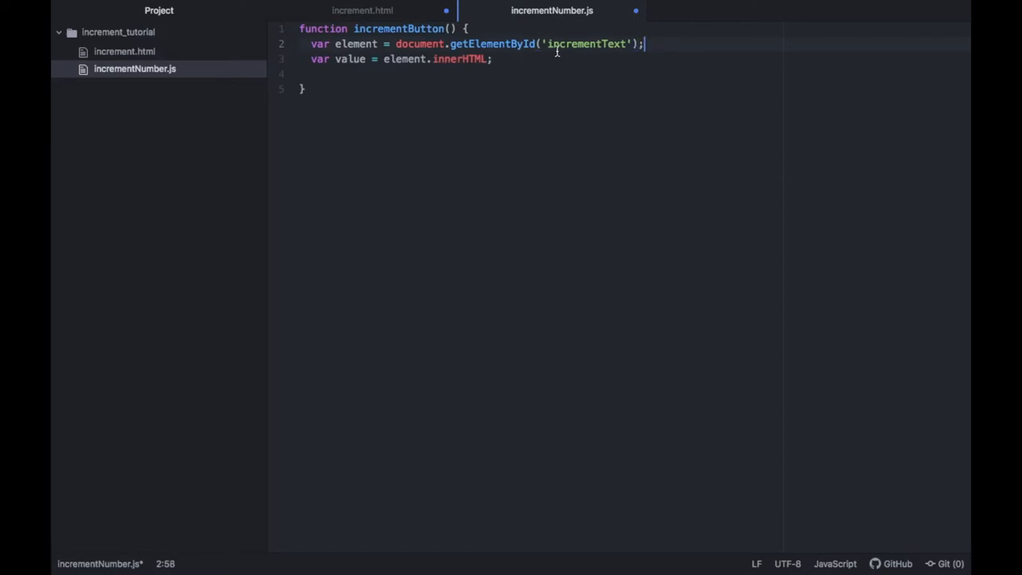
{"action": "key", "text": "Enter"}
{"action": "type", "text": "++value;"}
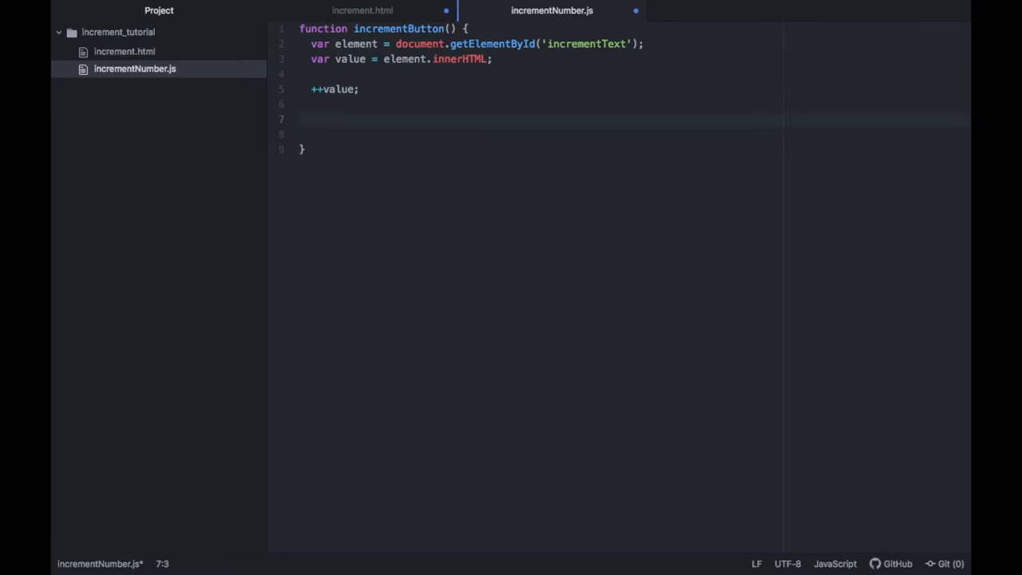
Log value to the console and write it back into incrementText's innerHTML
{"action": "type", "text": "consol"}
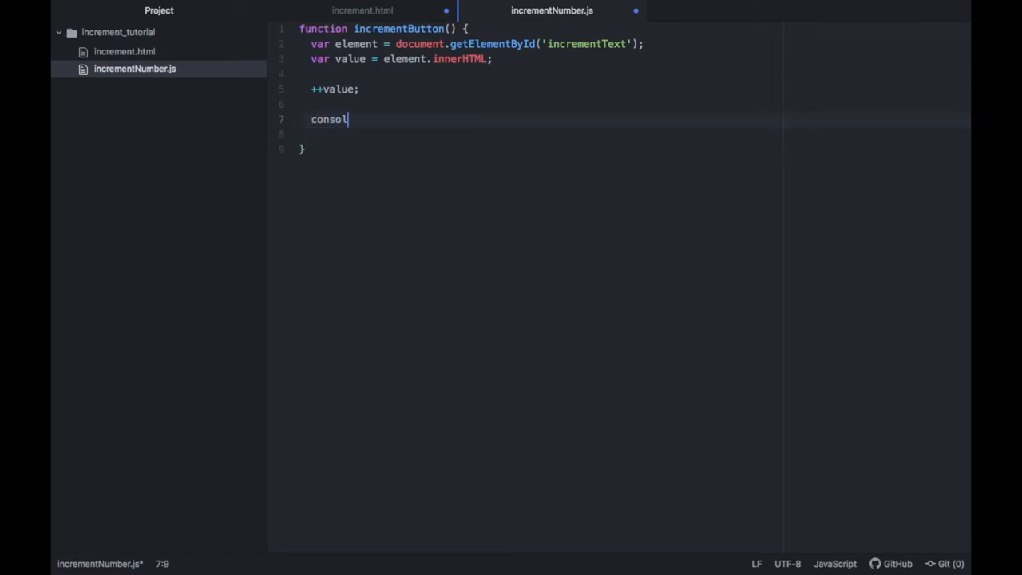
{"action": "type", "text": "e"}
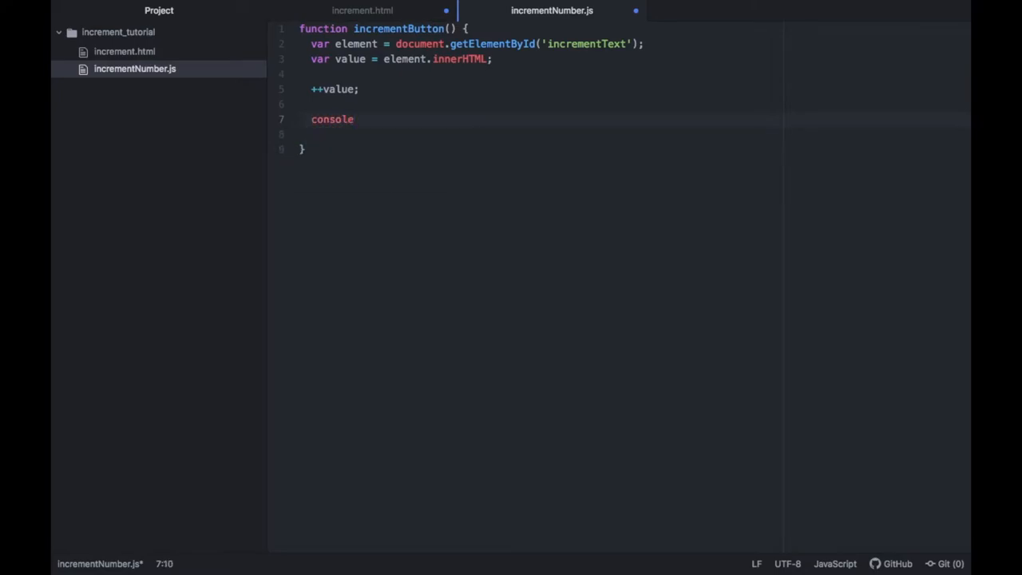
{"action": "type", "text": ".log"}
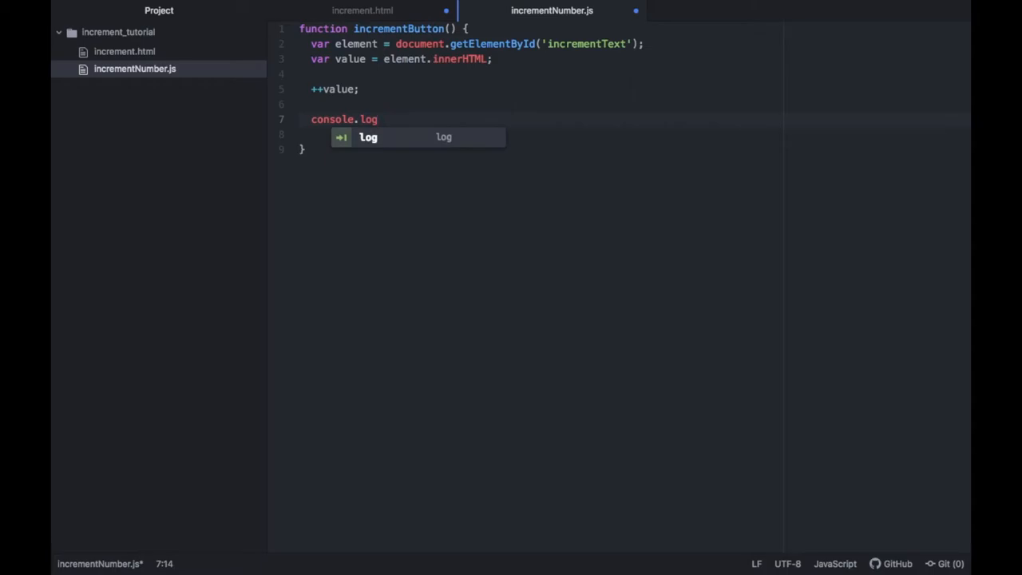
{"action": "type", "text": "(value)"}
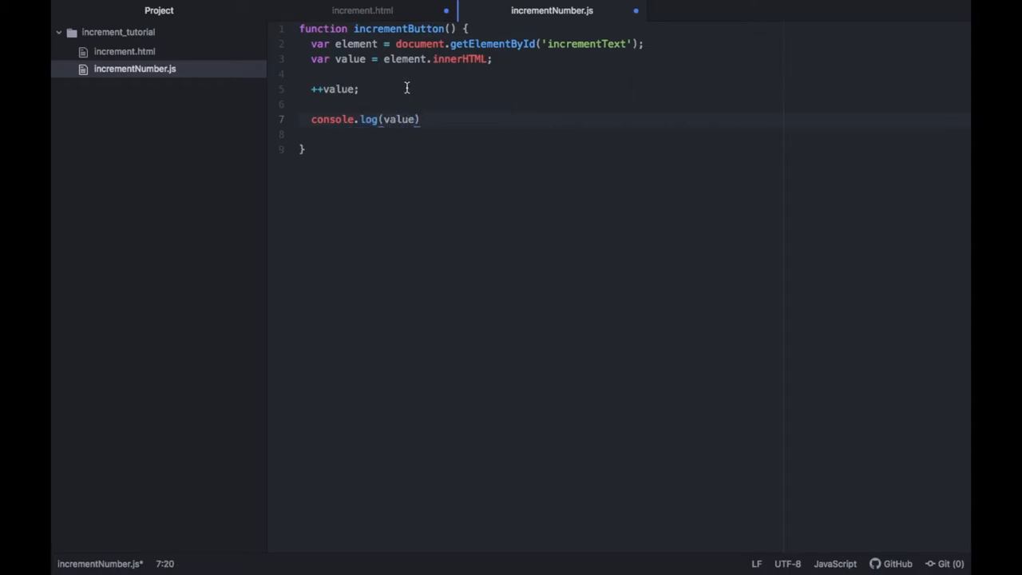
{"action": "type", "text": "document"}
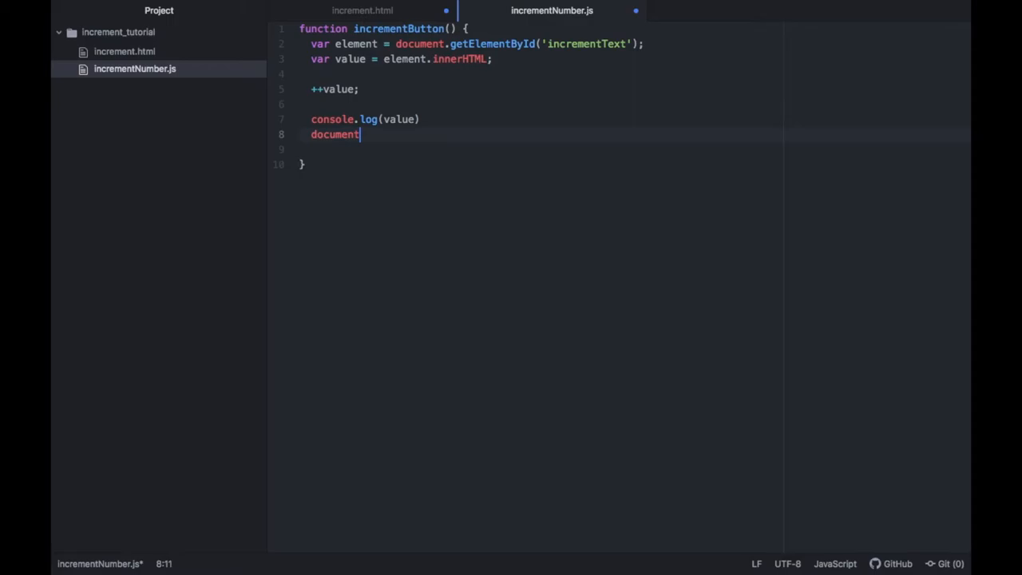
{"action": "type", "text": ".getElementById("}
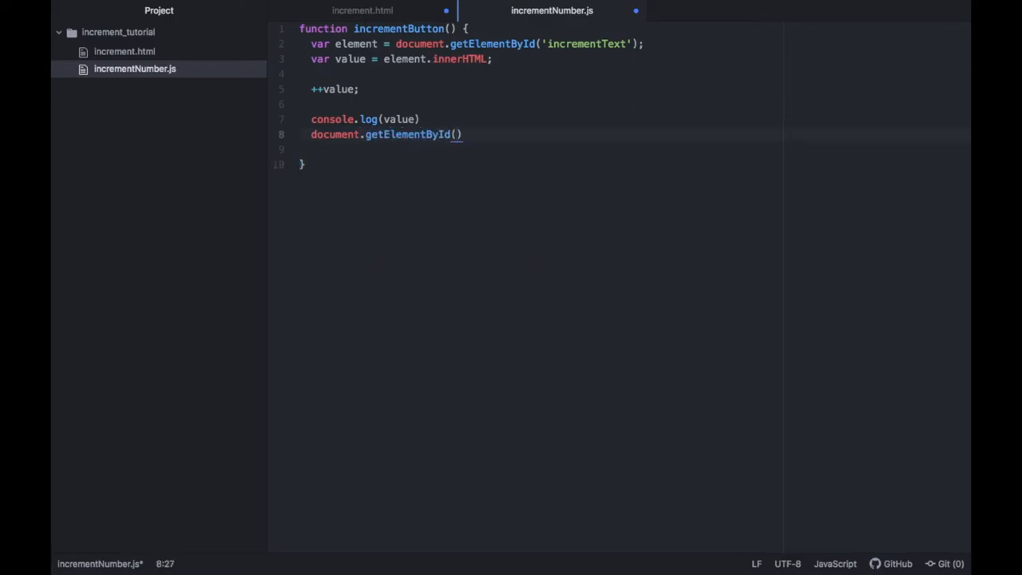
{"action": "type", "text": "'incrementText"}
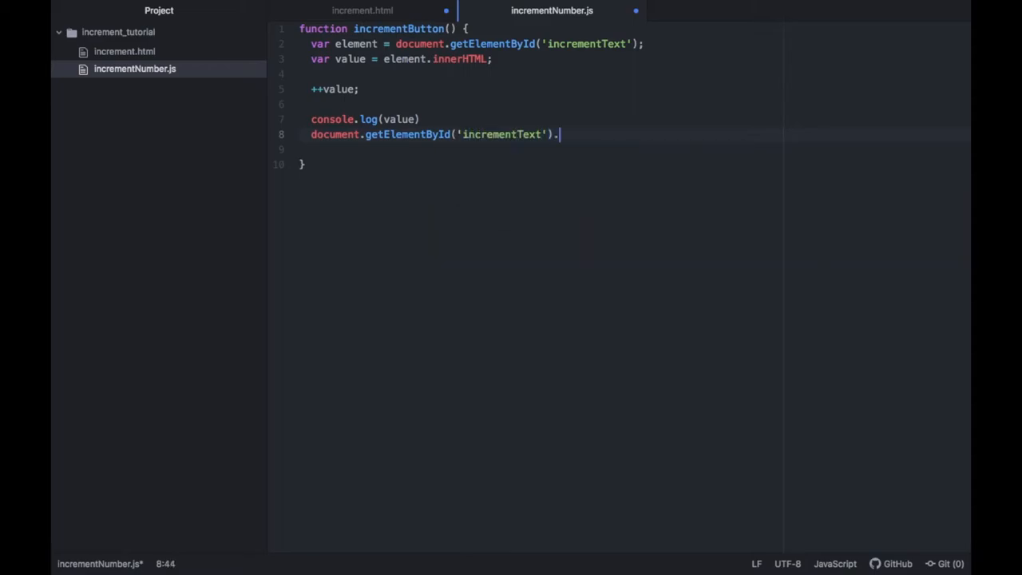
{"action": "type", "text": "innerHTML = v"}
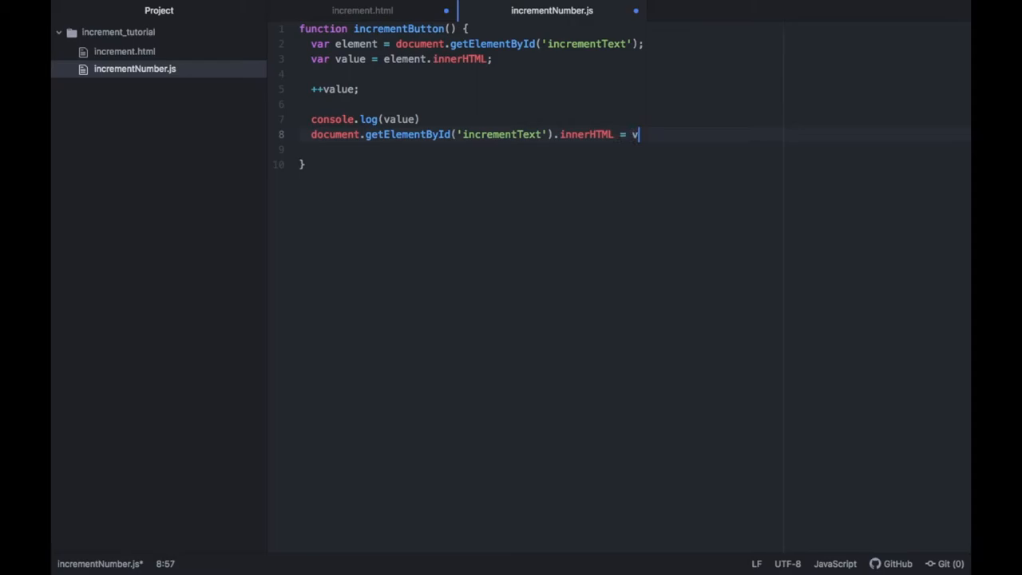
{"action": "type", "text": "alue"}
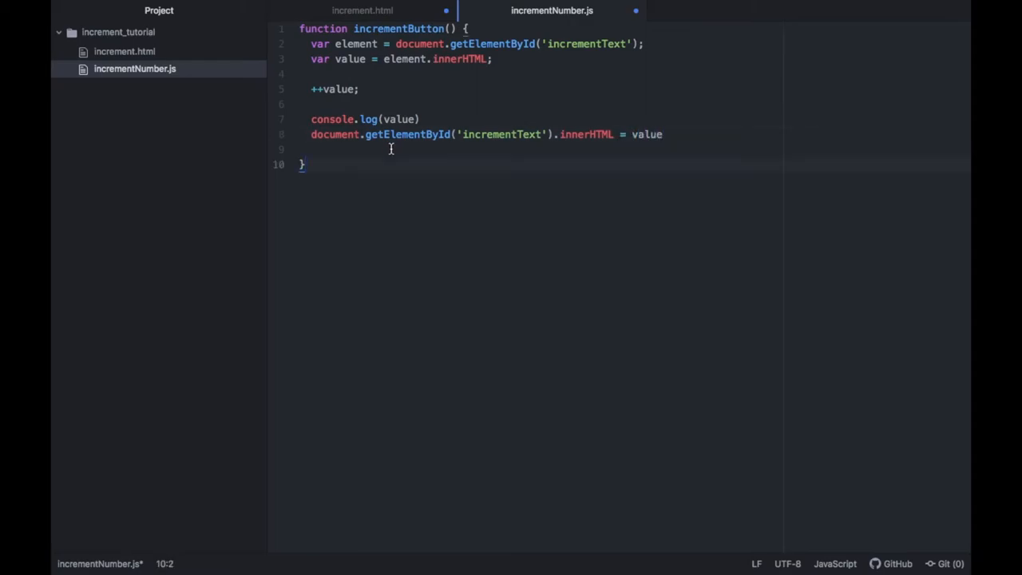
{"action": "type", "text": ";"}
{"action": "left_click", "coordinate": [542, 118]}
{"action": "type", "text": ";"}
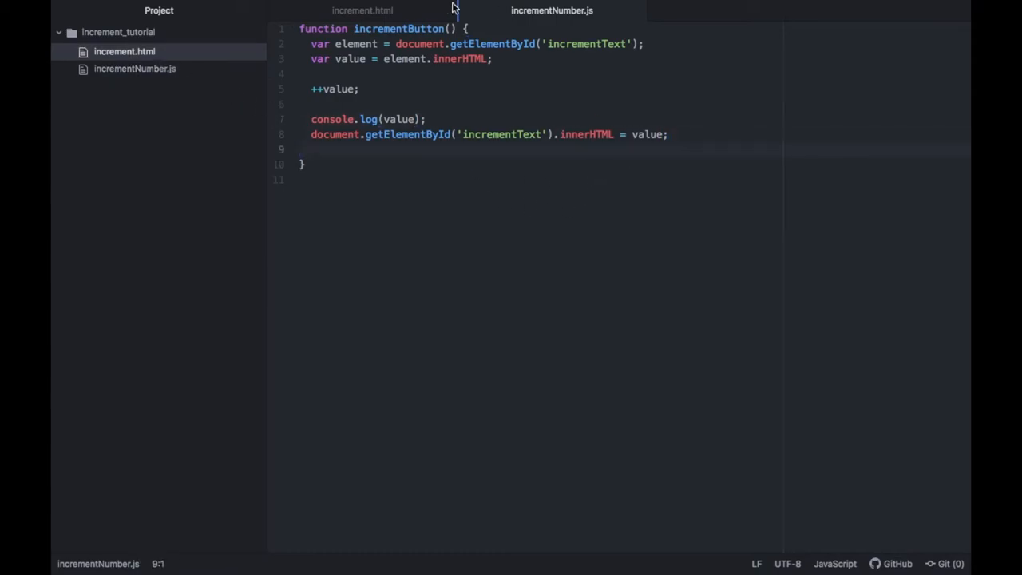
{"action": "mouse_move", "coordinate": [361, 10]}
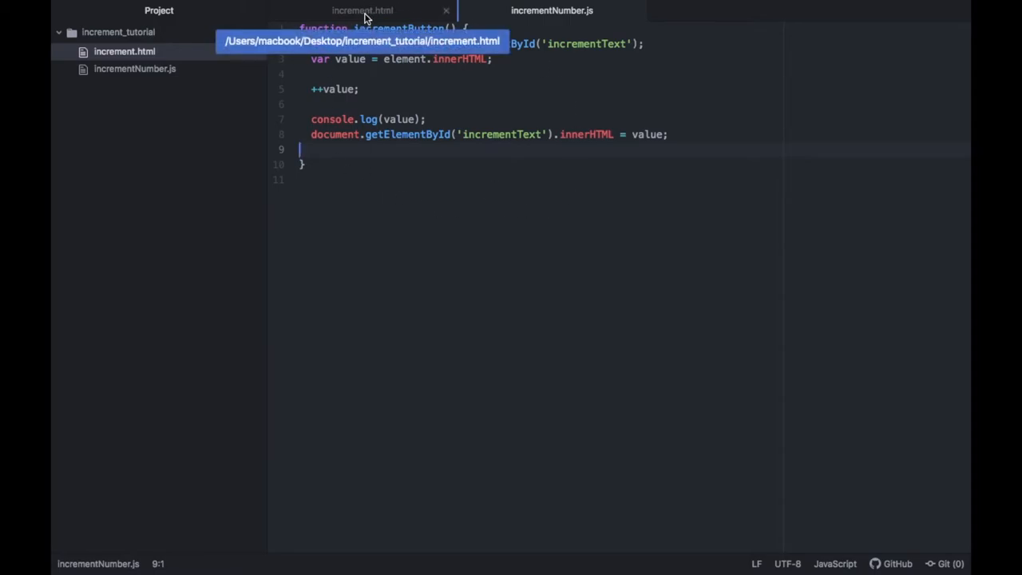
Add a script tag with src incrementNumber.js to the head of increment.html
{"action": "left_click", "coordinate": [361, 9]}
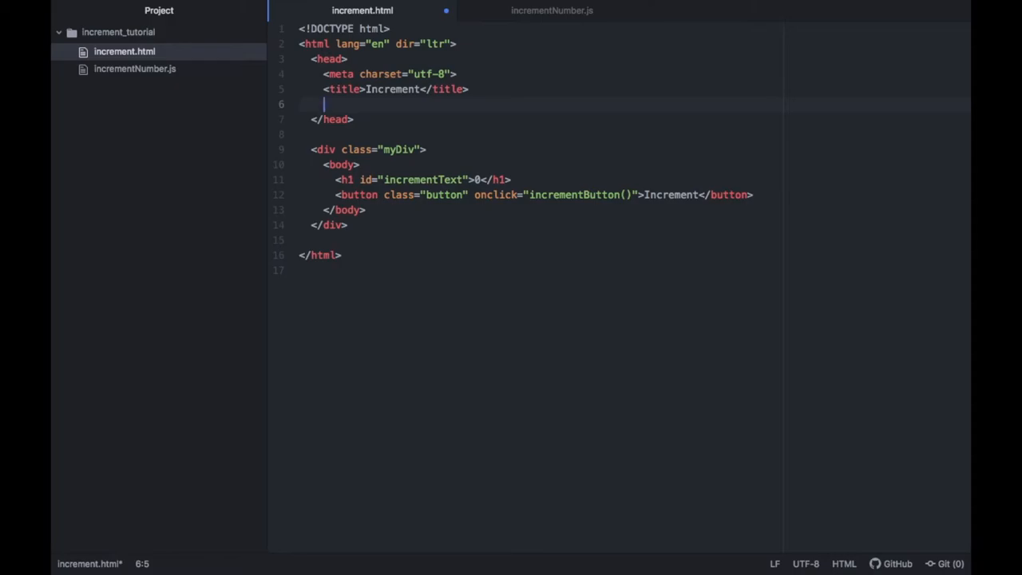
{"action": "type", "text": "script type=\"text/javascript\">"}
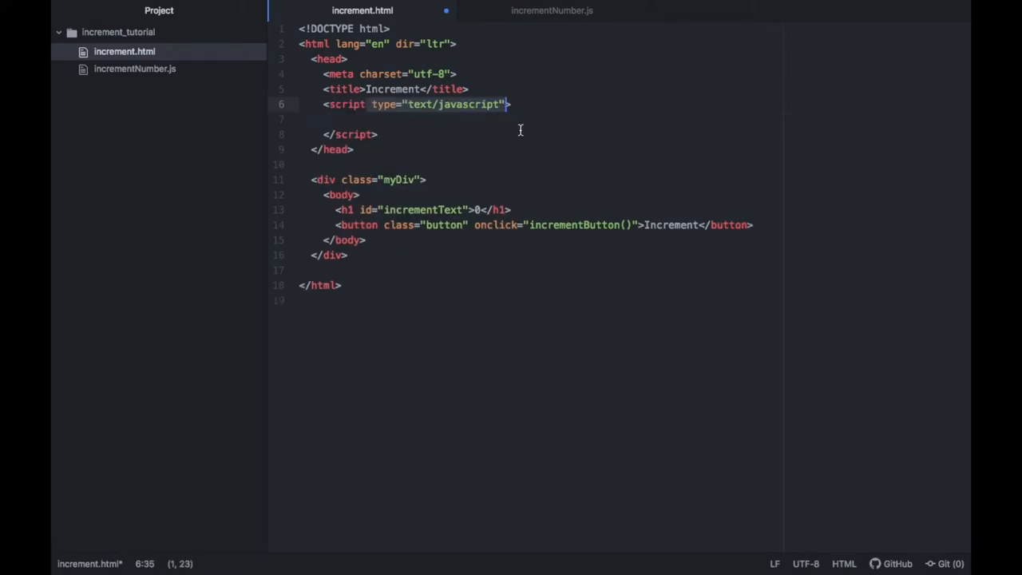
{"action": "type", "text": "src=\"\">"}
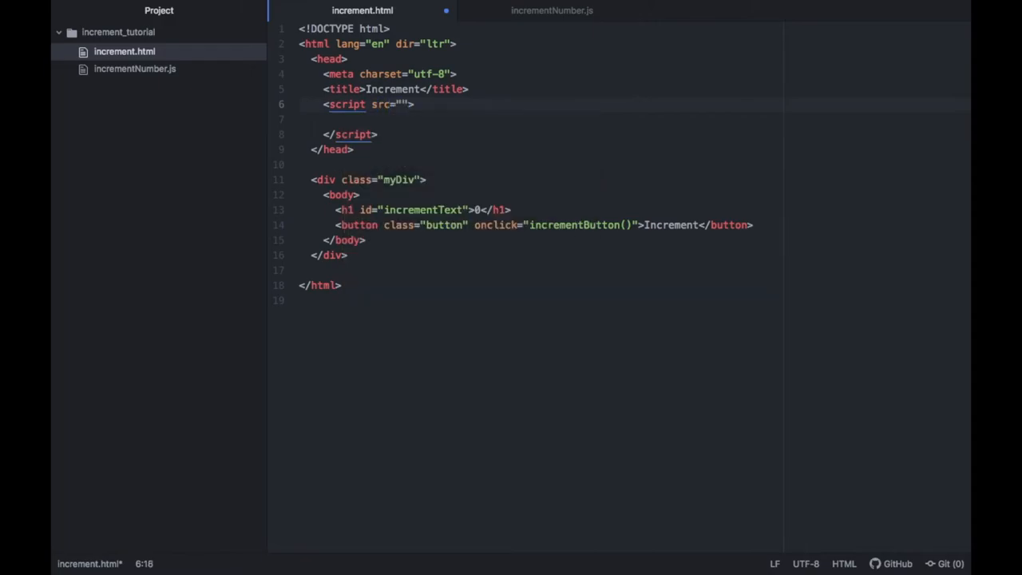
{"action": "type", "text": "incrementNumber.js"}
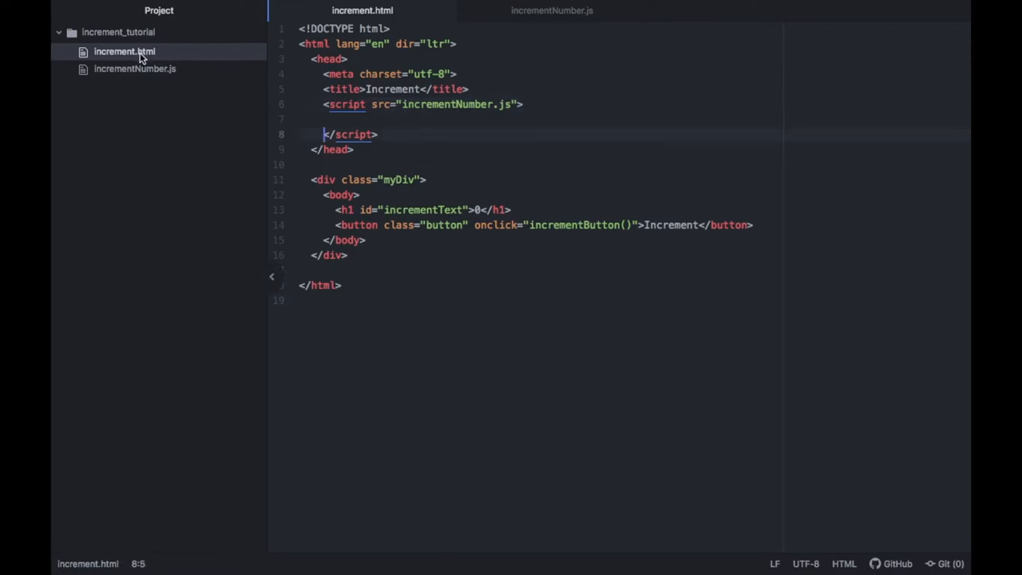
{"action": "right_click", "coordinate": [124, 51]}
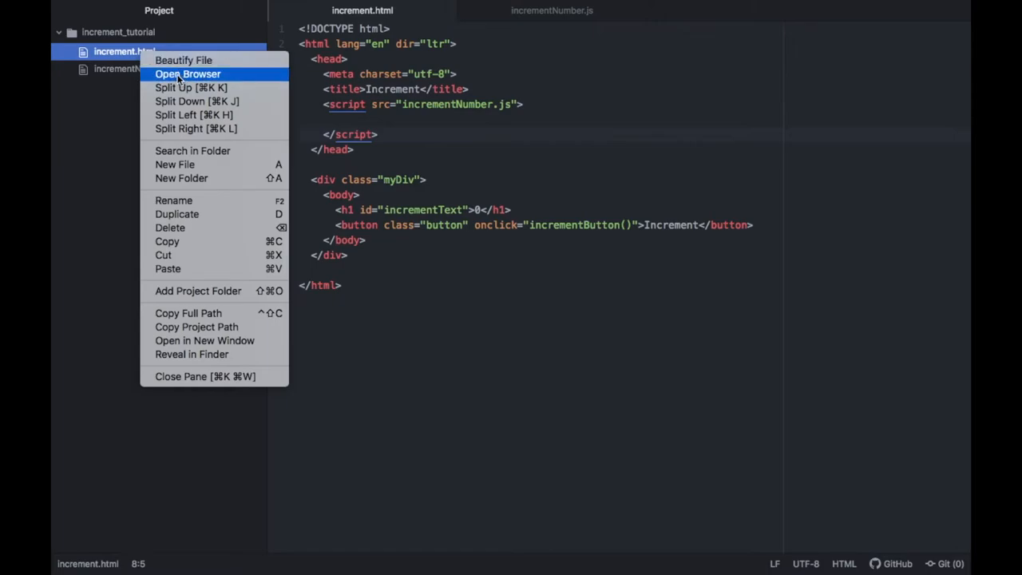
Open increment.html in Firefox and press Increment so the counter reaches 9
{"action": "left_click", "coordinate": [189, 73]}
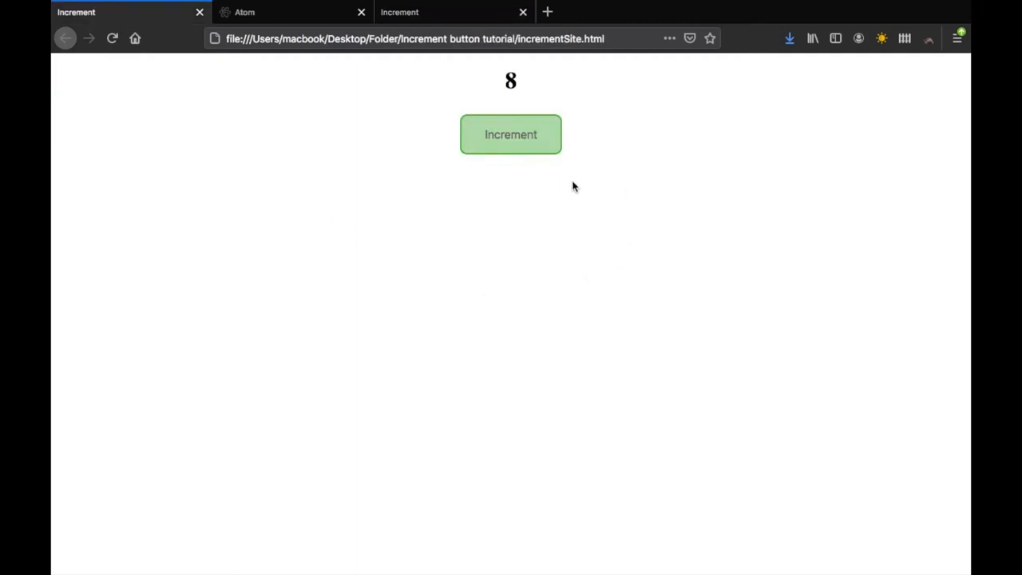
{"action": "left_click", "coordinate": [511, 135]}
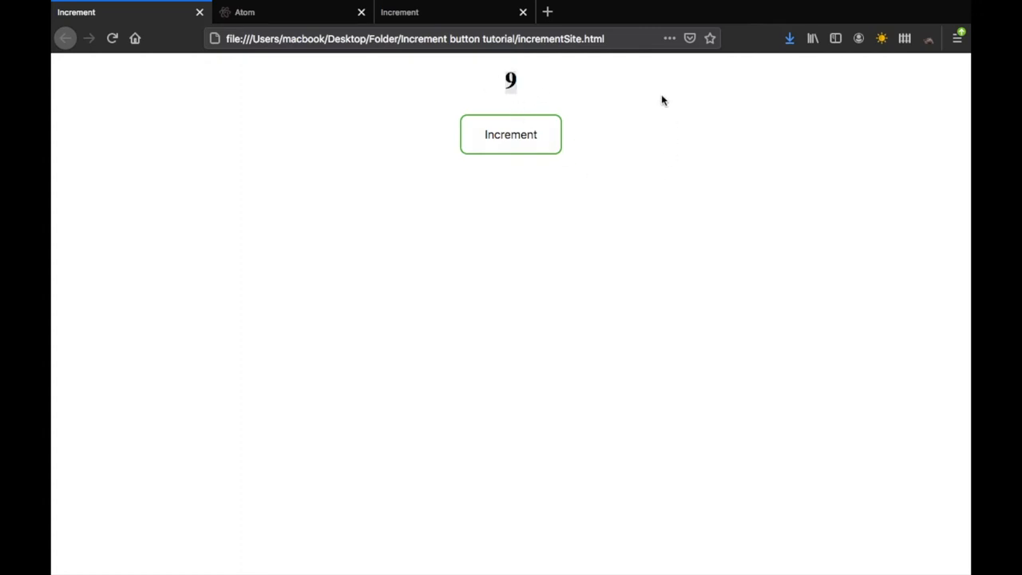
{"action": "left_click", "coordinate": [511, 134]}
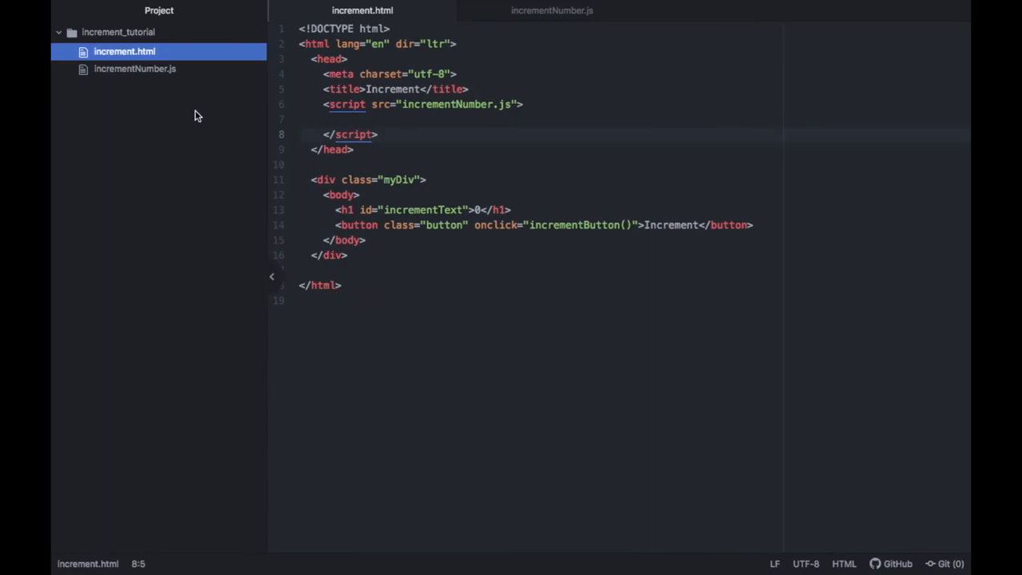
Create a new file and save it as incrementStyle.css in the increment_tutorial folder
{"action": "key", "text": "ctrl+n"}
{"action": "type", "text": "incrementStyle.css"}
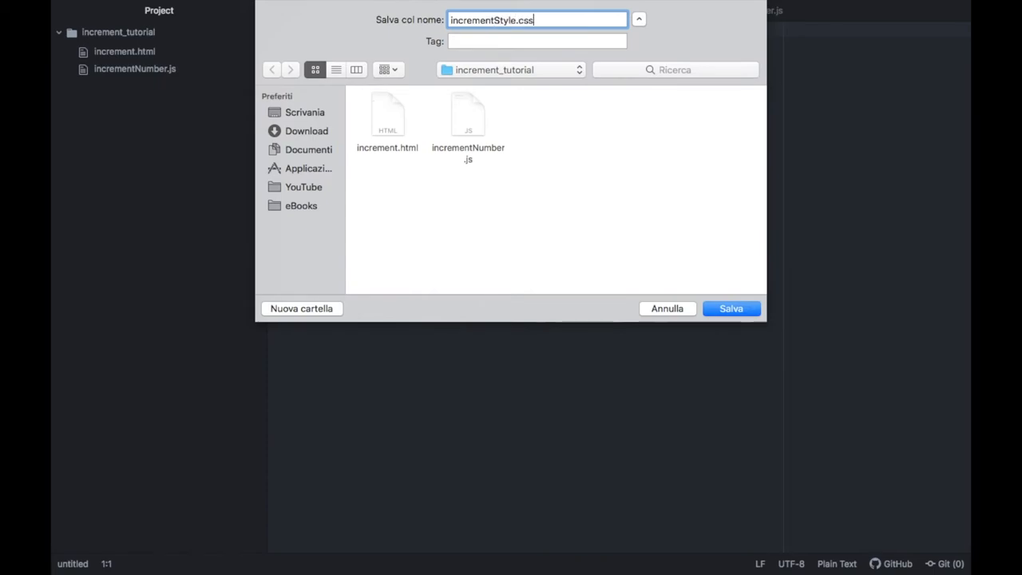
{"action": "left_click", "coordinate": [730, 308]}
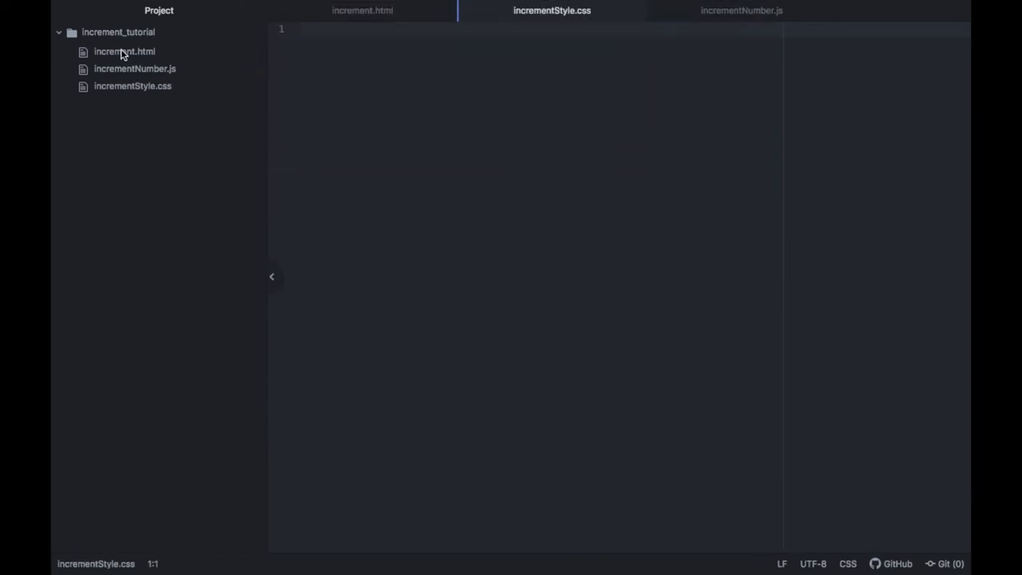
Insert a stylesheet link in increment.html's head pointing to incrementStyle.css
{"action": "left_click", "coordinate": [124, 51]}
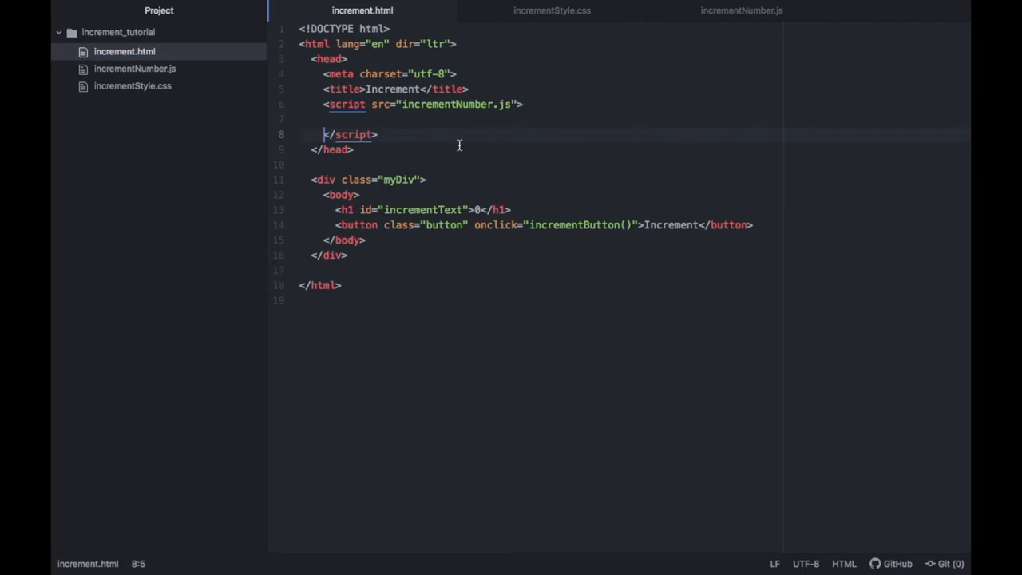
{"action": "left_click", "coordinate": [380, 135]}
{"action": "type", "text": "<link rel=\"stylesheet\" href=\"/css/master.css\">"}
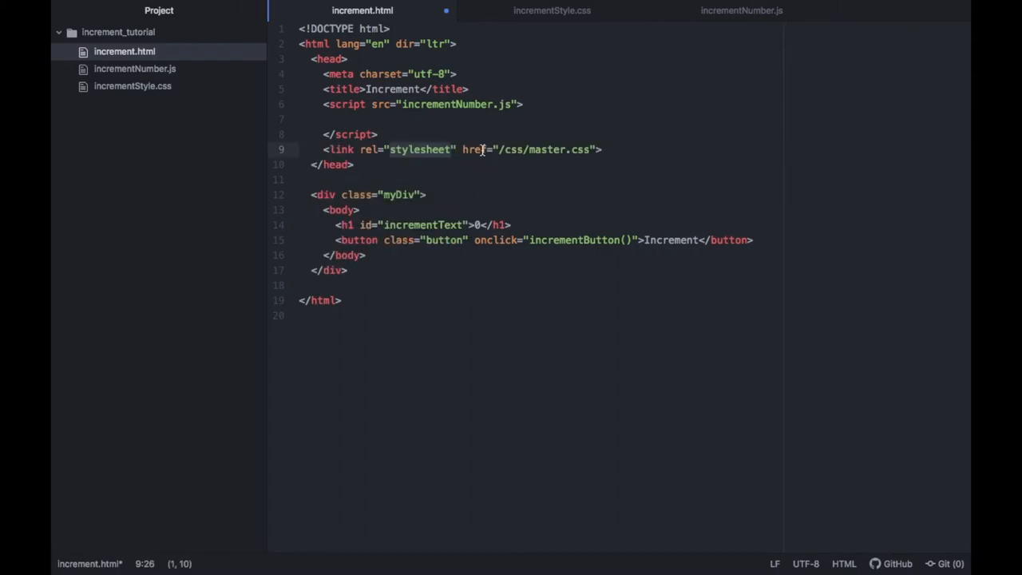
{"action": "left_click", "coordinate": [601, 150]}
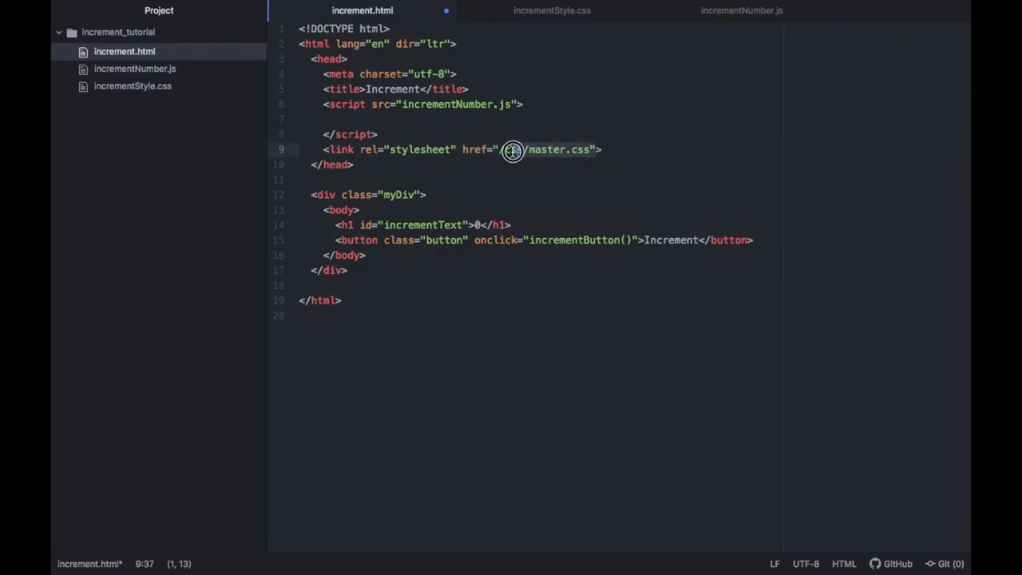
{"action": "key", "text": "Backspace"}
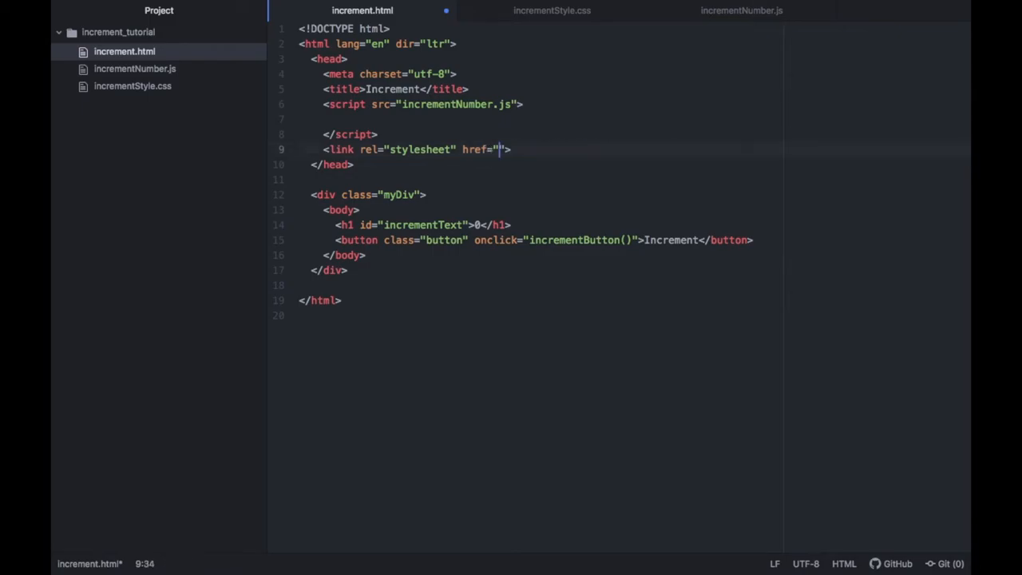
{"action": "type", "text": "incrementStyle.css"}
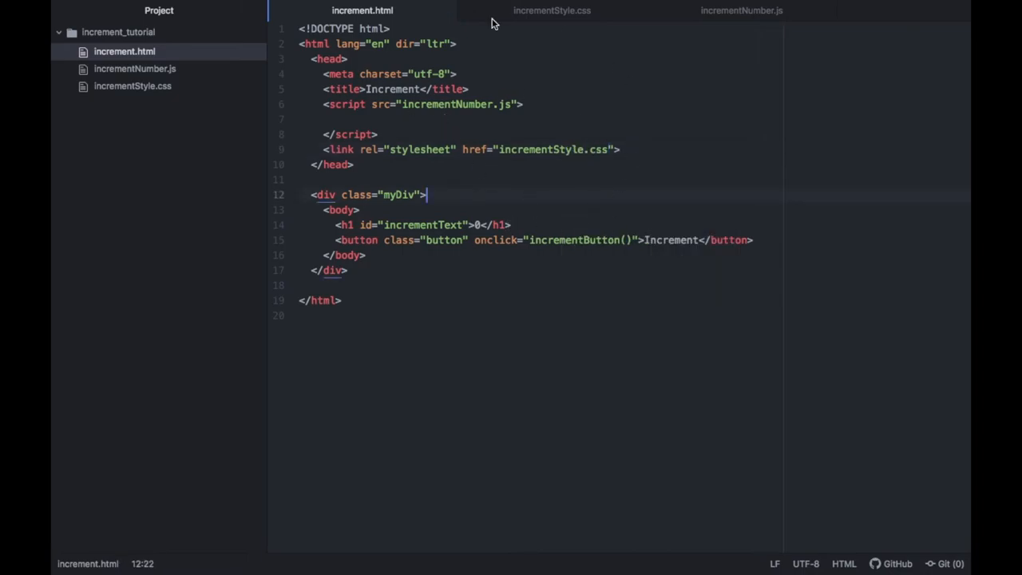
Start the .button rule in incrementStyle.css with transition-duration 0.4s and a white background
{"action": "left_click", "coordinate": [553, 10]}
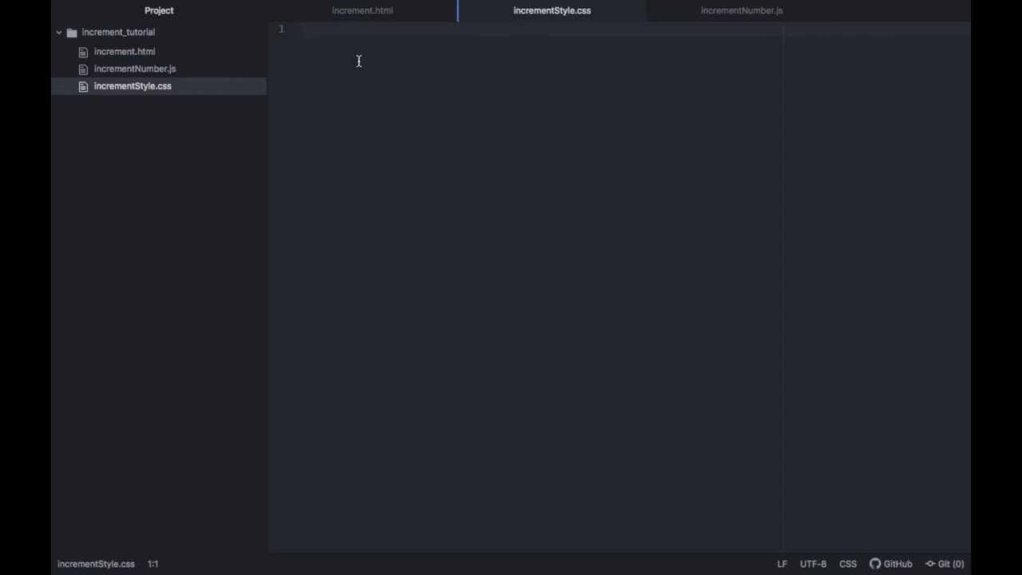
{"action": "type", "text": ".button {"}
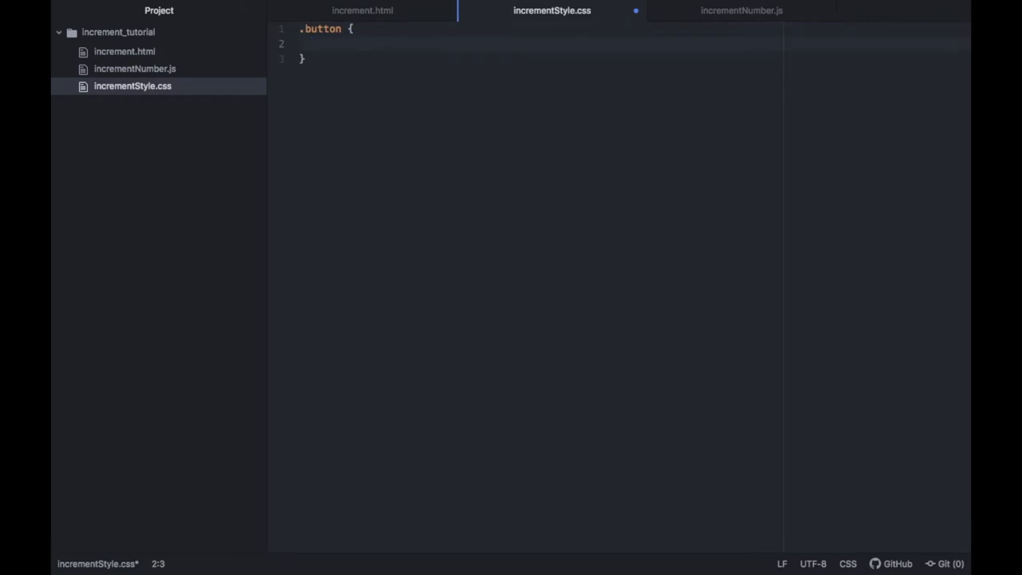
{"action": "type", "text": "trans"}
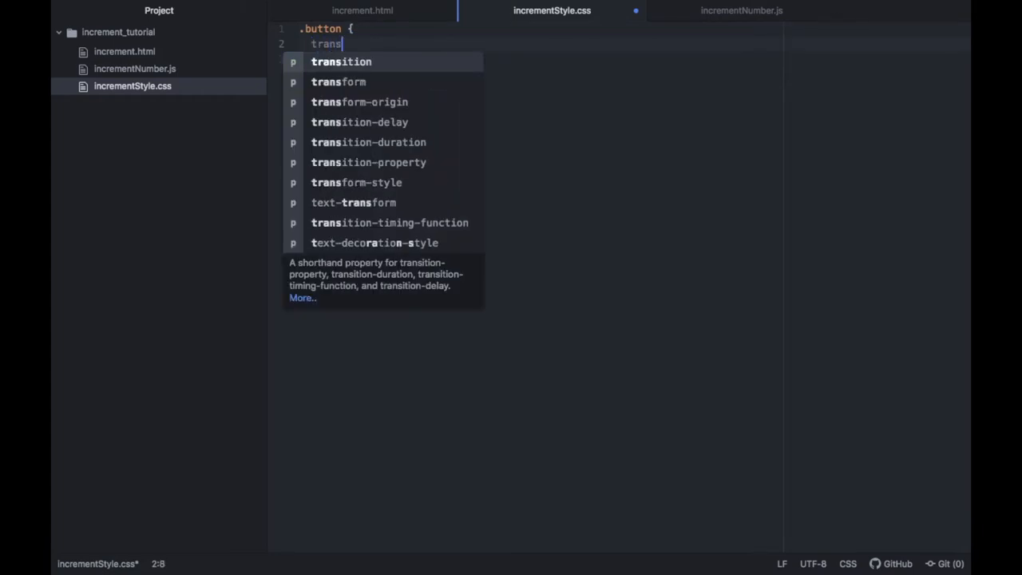
{"action": "left_click", "coordinate": [367, 142]}
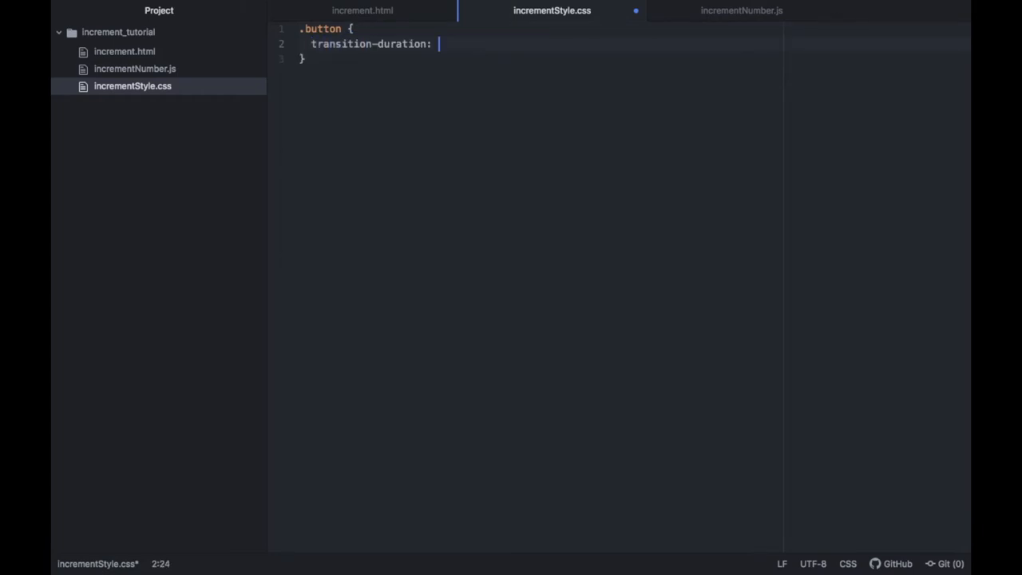
{"action": "type", "text": "0.4s;"}
{"action": "type", "text": "background-color: whit"}
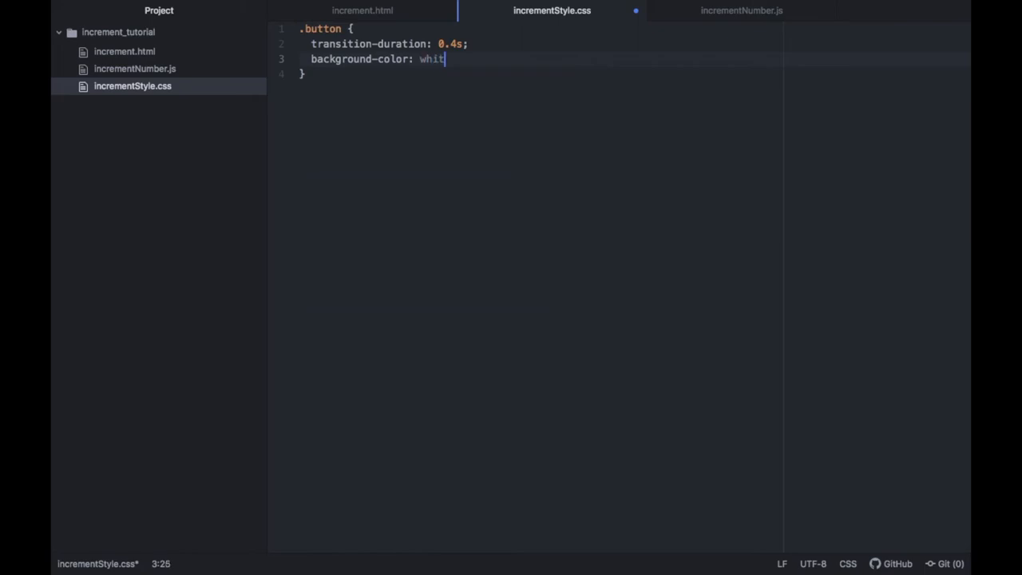
{"action": "type", "text": "e;"}
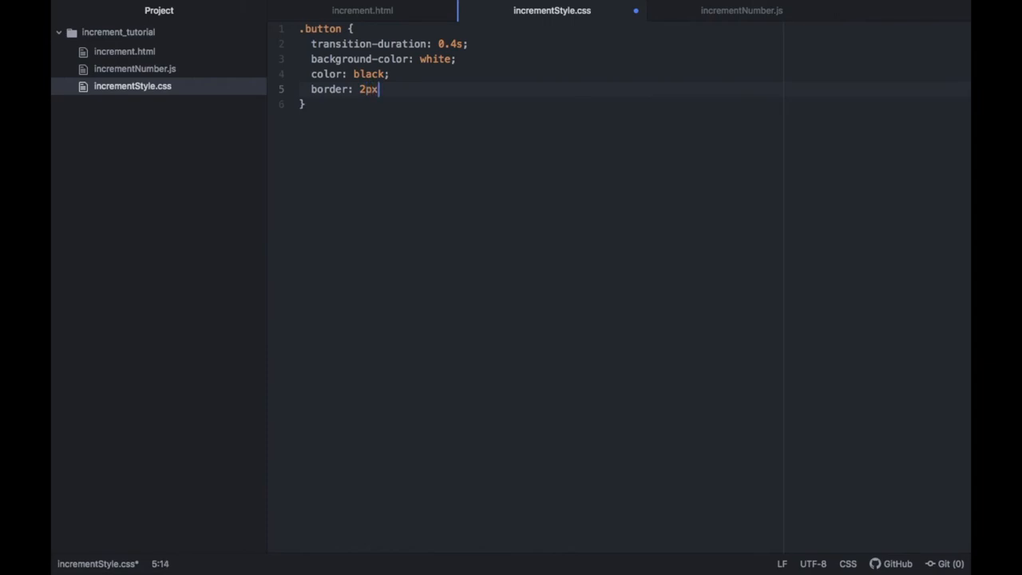
Give .button a 2px solid #4CAF50 border and begin the .button:hover rule
{"action": "type", "text": "solid"}
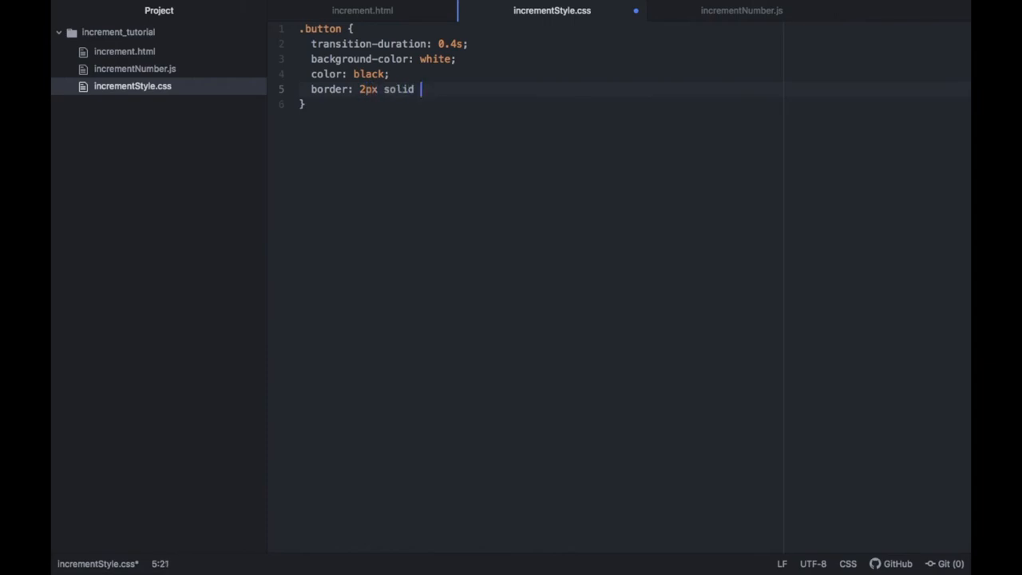
{"action": "type", "text": "#"}
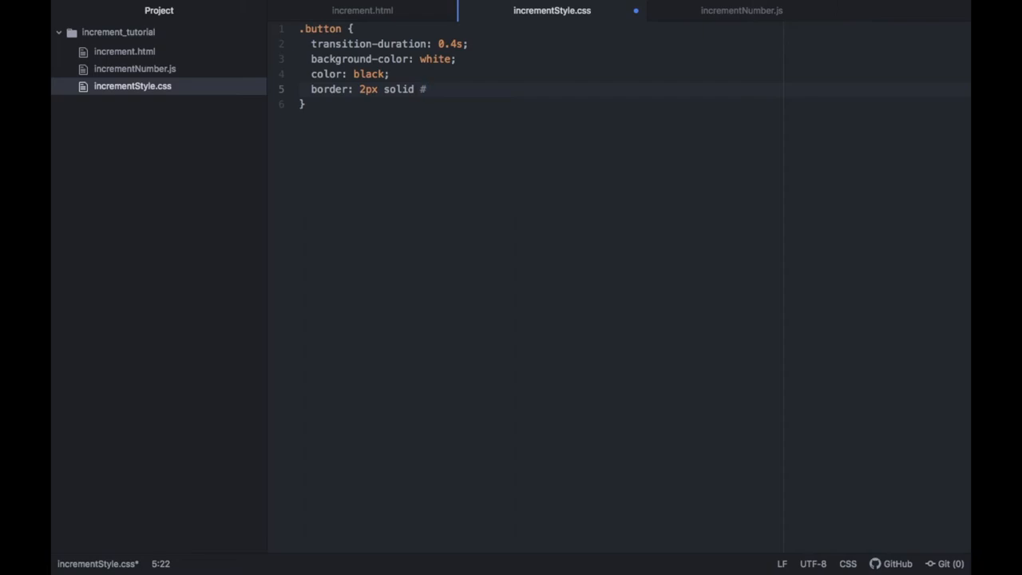
{"action": "type", "text": "4C"}
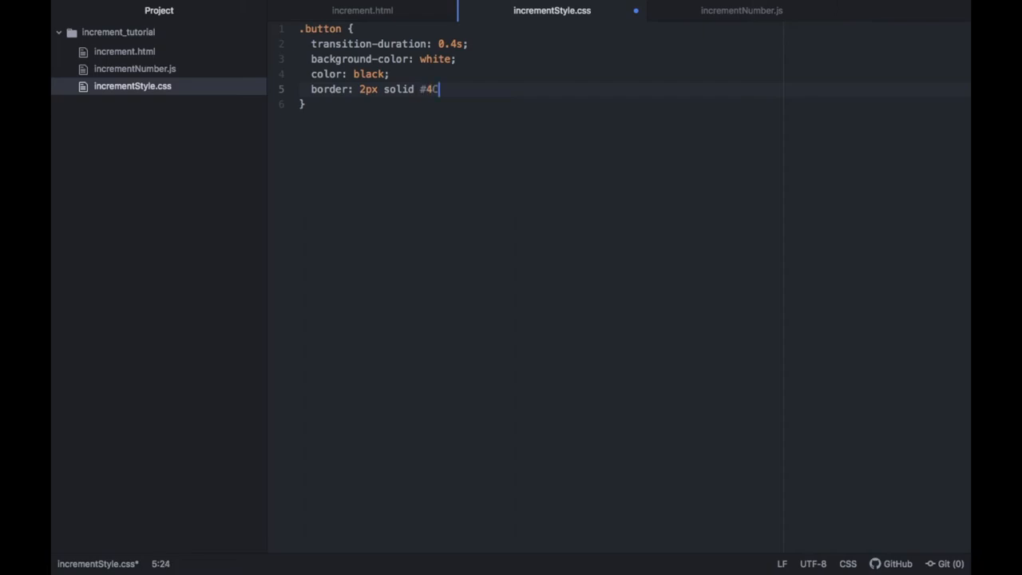
{"action": "type", "text": "AF50"}
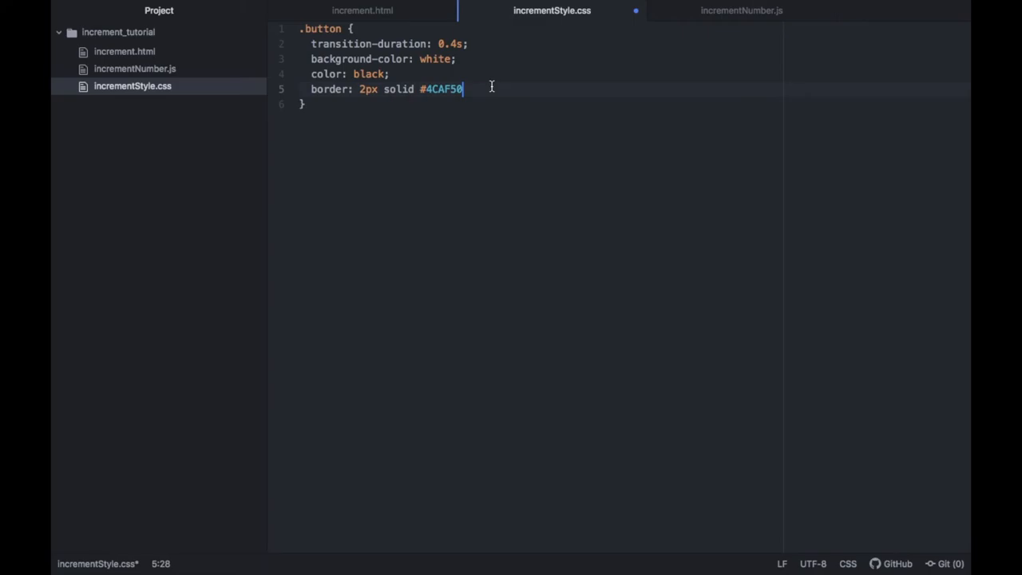
{"action": "type", "text": ".button:hover {"}
{"action": "type", "text": "background-color:"}
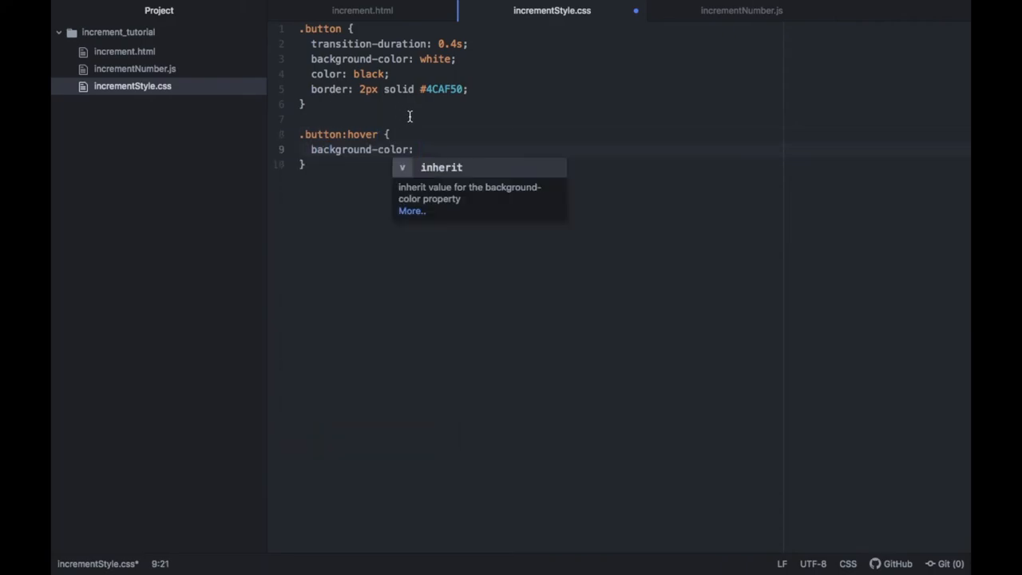
Give .button:hover a #4CAF50 background and white text colour
{"action": "key", "text": "Escape"}
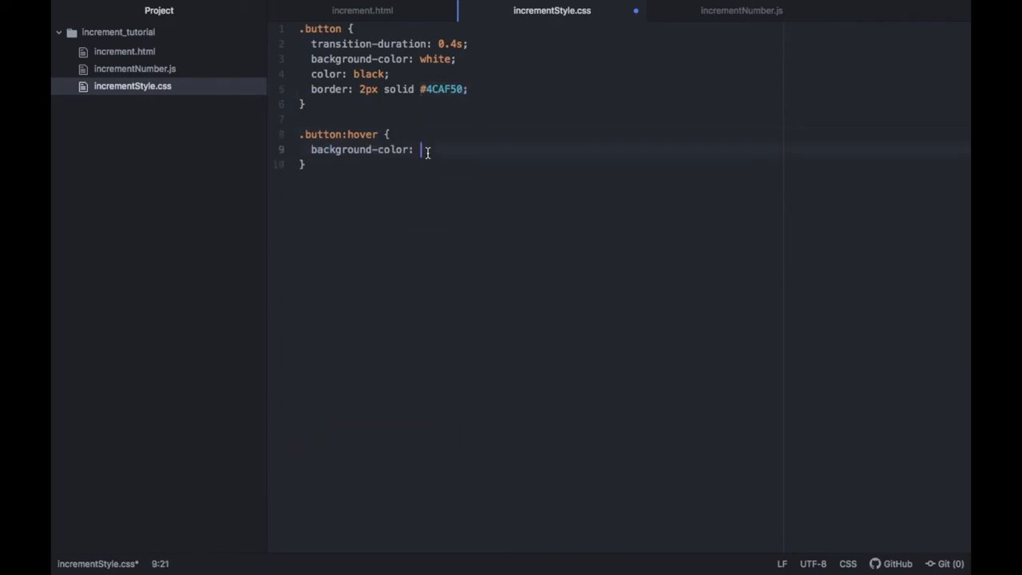
{"action": "type", "text": "#4CAF50;"}
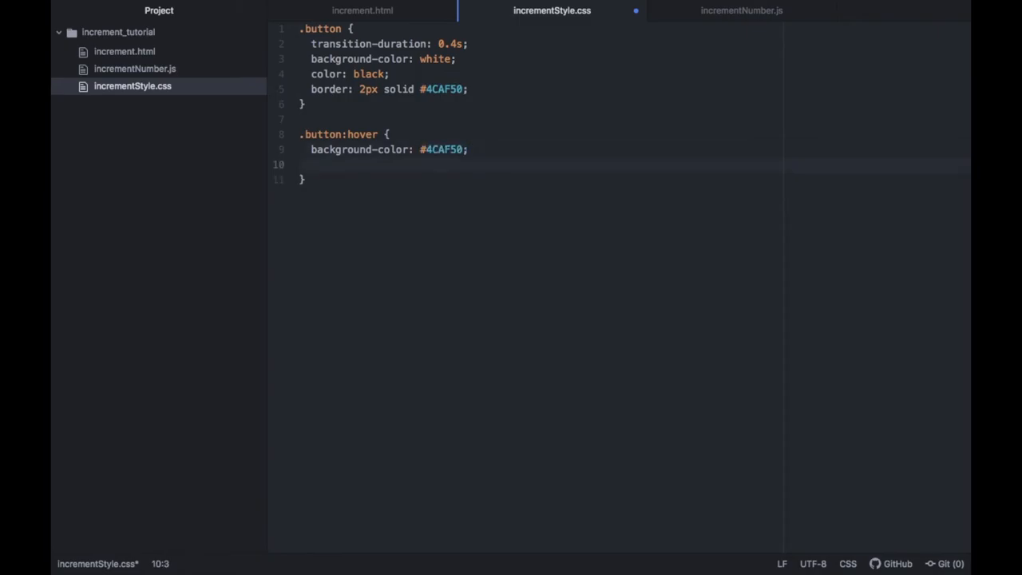
{"action": "type", "text": "color: white;"}
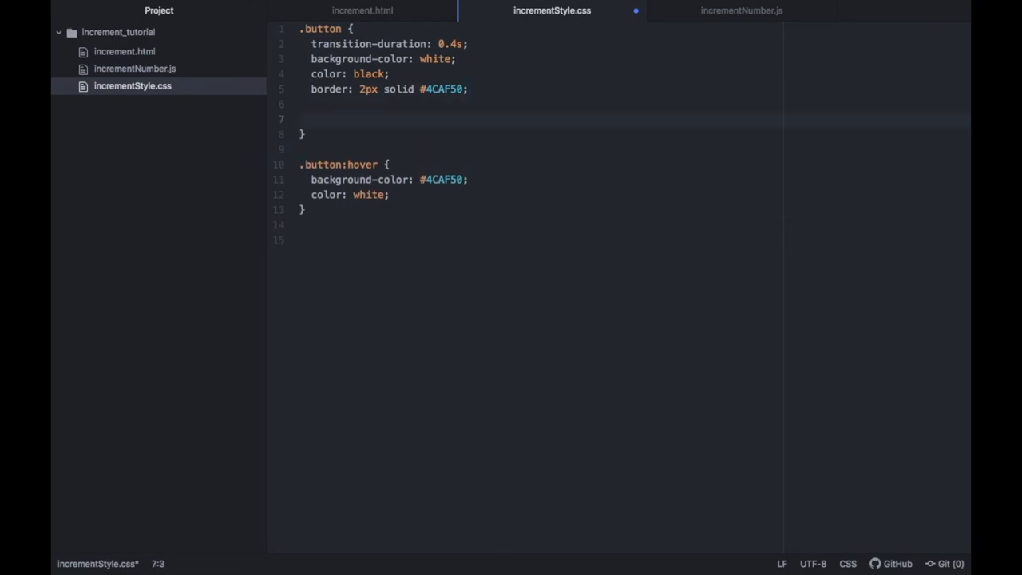
Add padding 16px 32px, centred text, inline-block display and 16px font to .button
{"action": "type", "text": "padding: 1"}
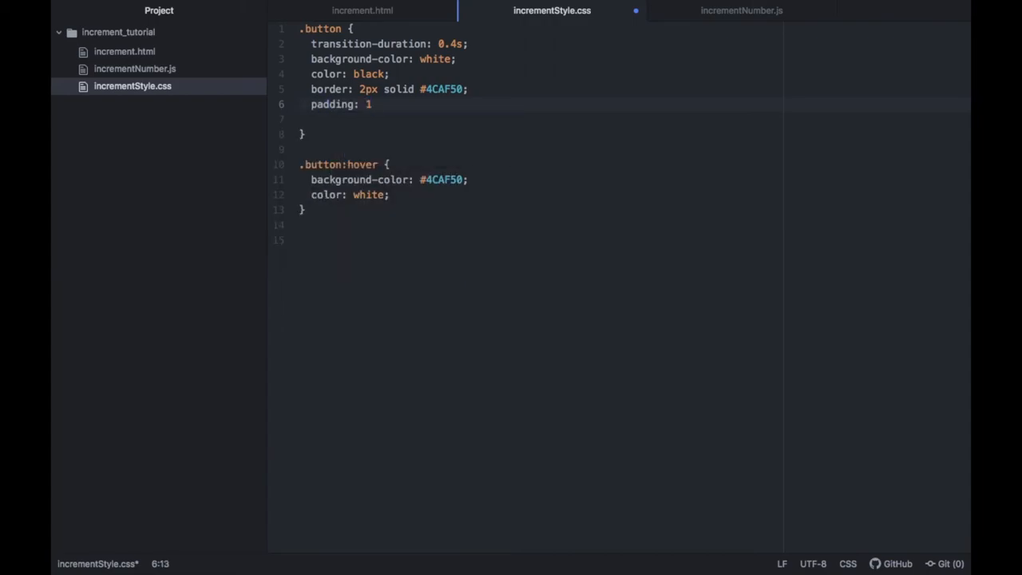
{"action": "type", "text": "6px 32px;"}
{"action": "left_click", "coordinate": [635, 118]}
{"action": "type", "text": "text-align: center;"}
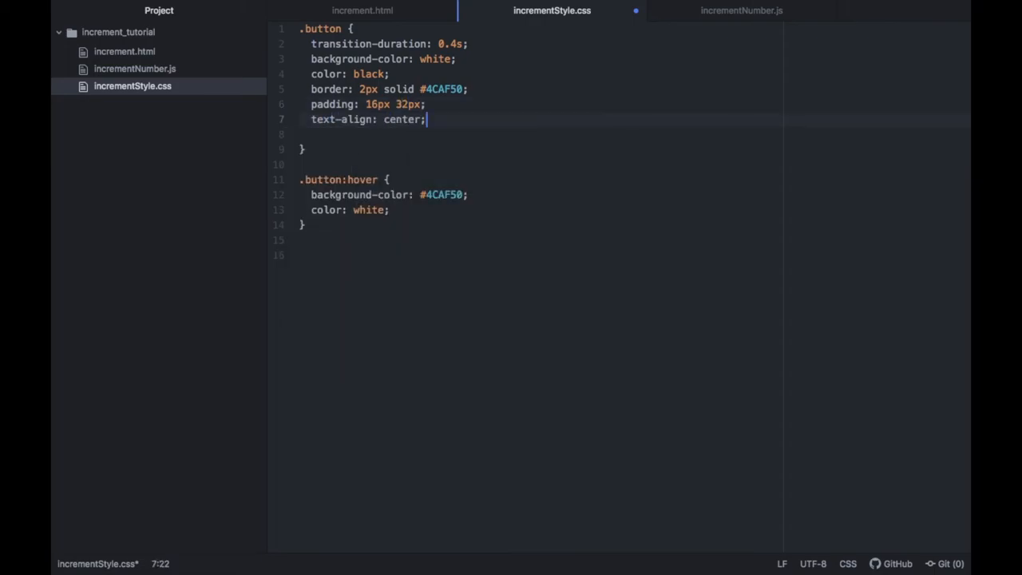
{"action": "type", "text": "display: inline-block;"}
{"action": "type", "text": "font-size:"}
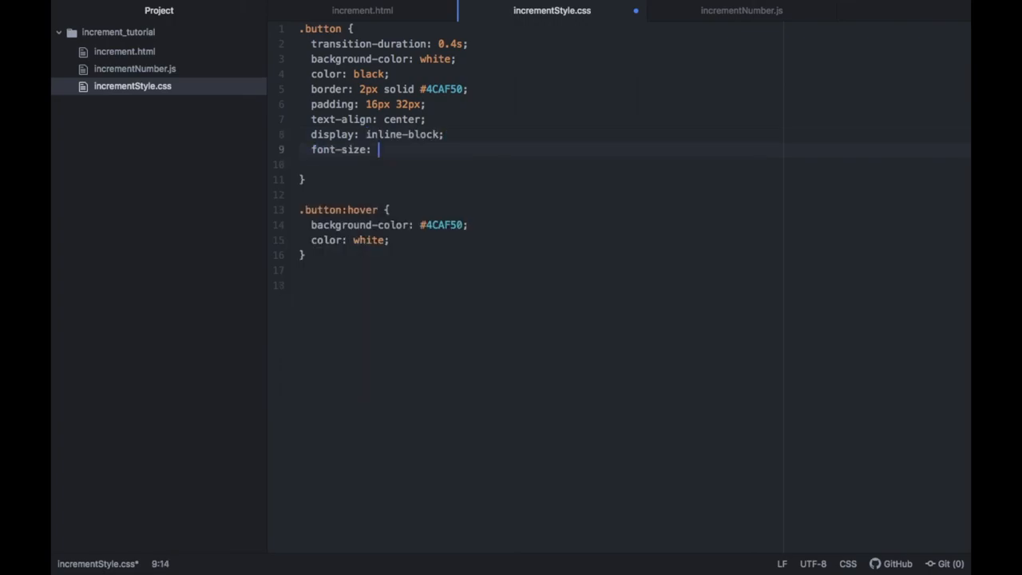
{"action": "type", "text": "16px;"}
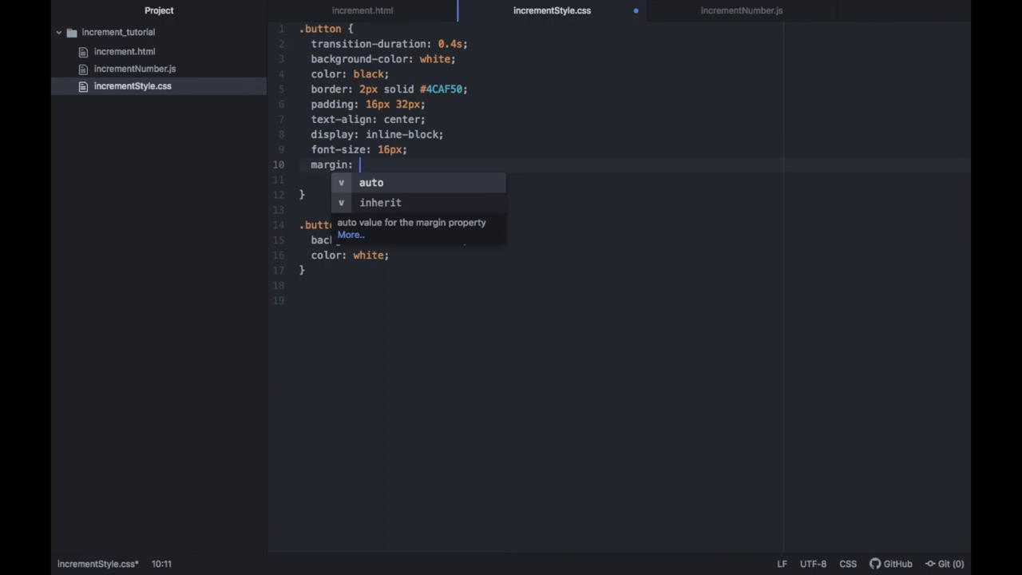
Add margin 4px 2px, cursor: pointer and 4px border-radius to .button
{"action": "type", "text": "4px 2px;"}
{"action": "left_click", "coordinate": [635, 179]}
{"action": "type", "text": "cursor:"}
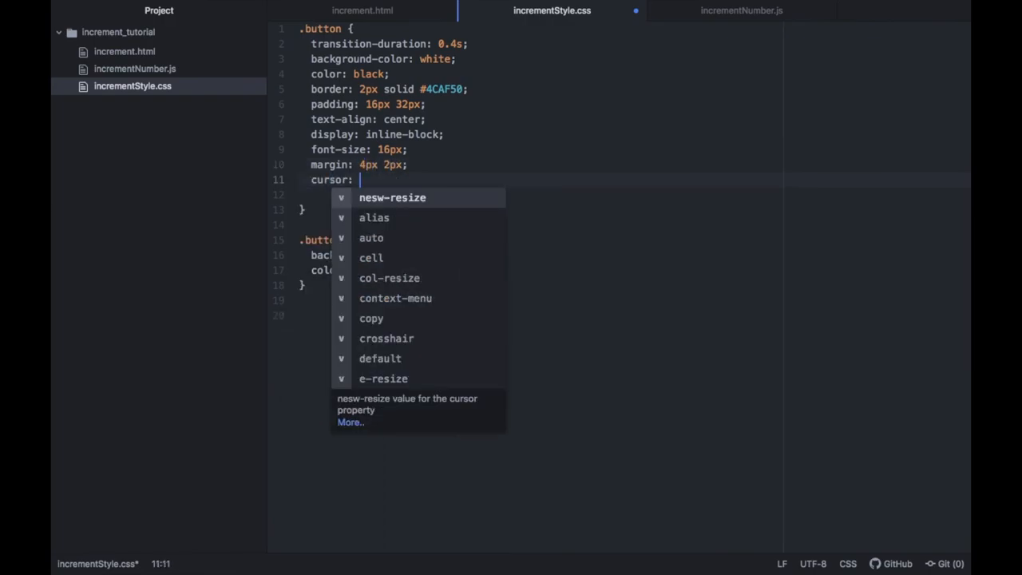
{"action": "type", "text": "pointer;"}
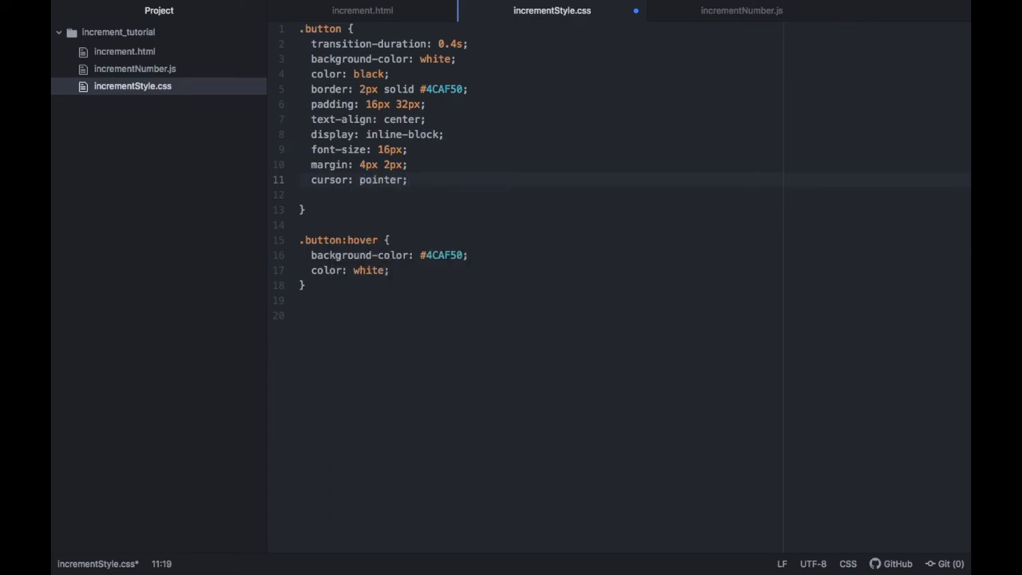
{"action": "type", "text": "border-radius: 4px;"}
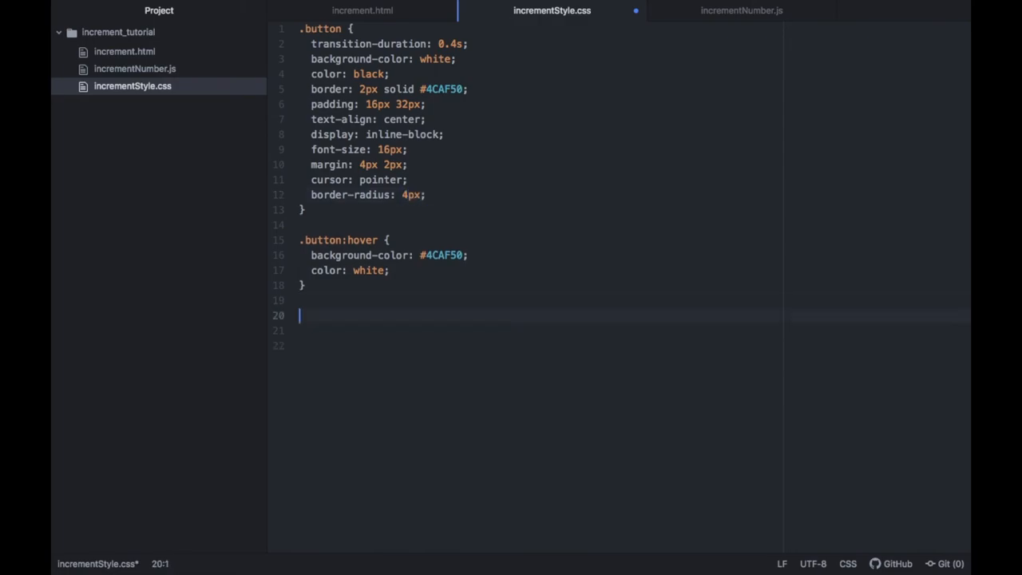
Write a .myDiv { text-align: center; } rule, save incrementStyle.css and launch increment.html in the browser
{"action": "type", "text": "."}
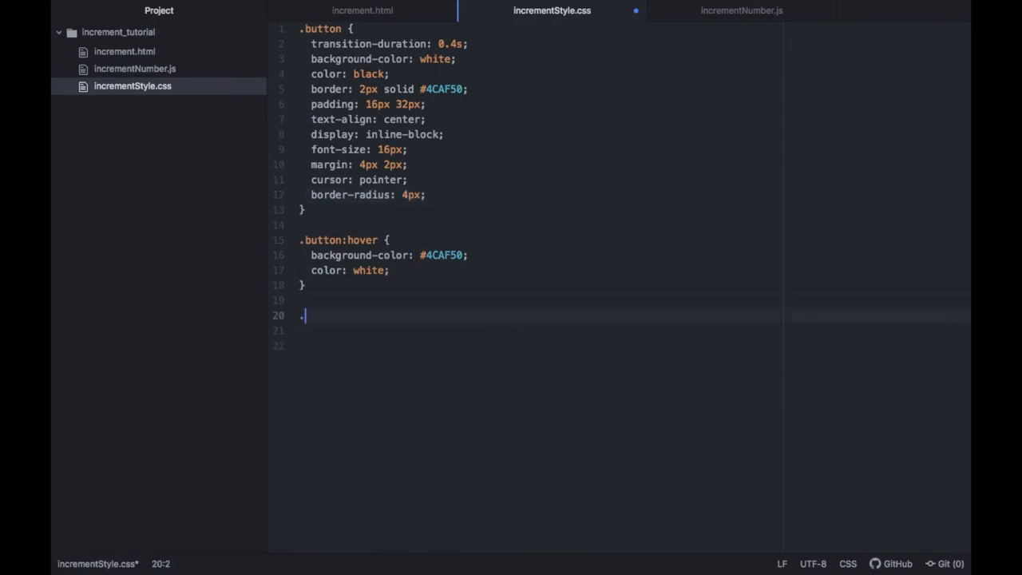
{"action": "type", "text": "myDiv"}
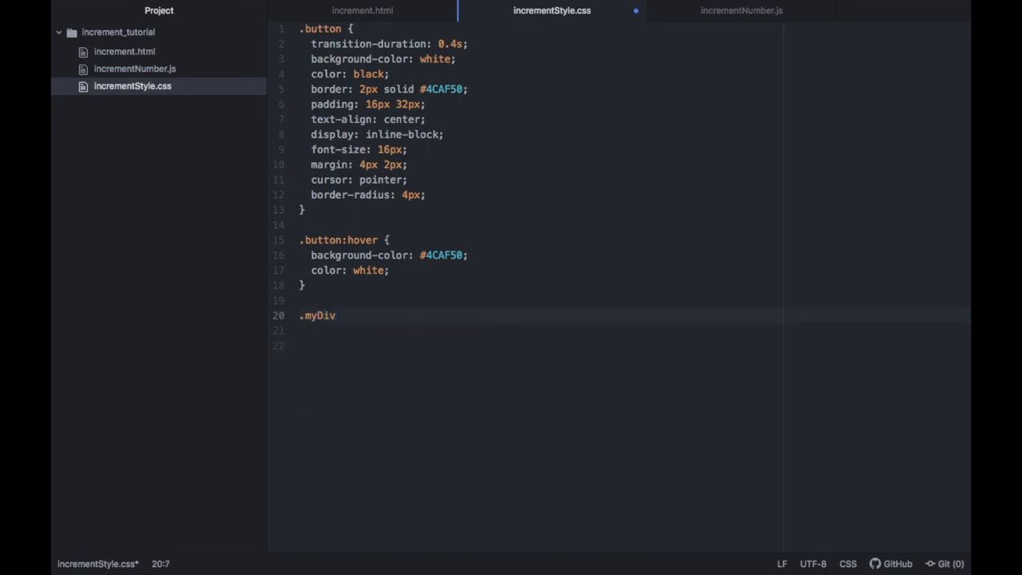
{"action": "type", "text": "{"}
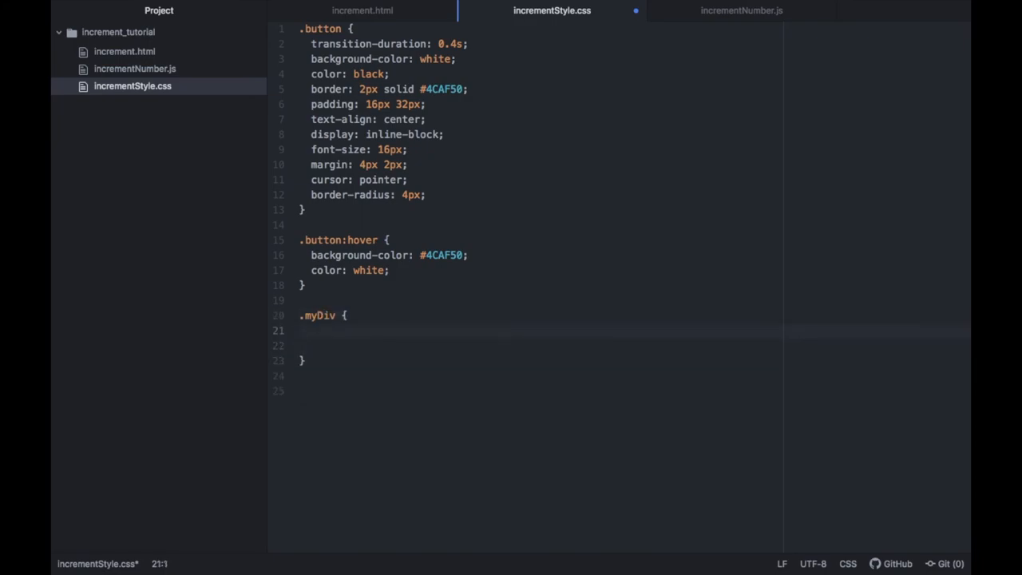
{"action": "type", "text": "text-align: center;"}
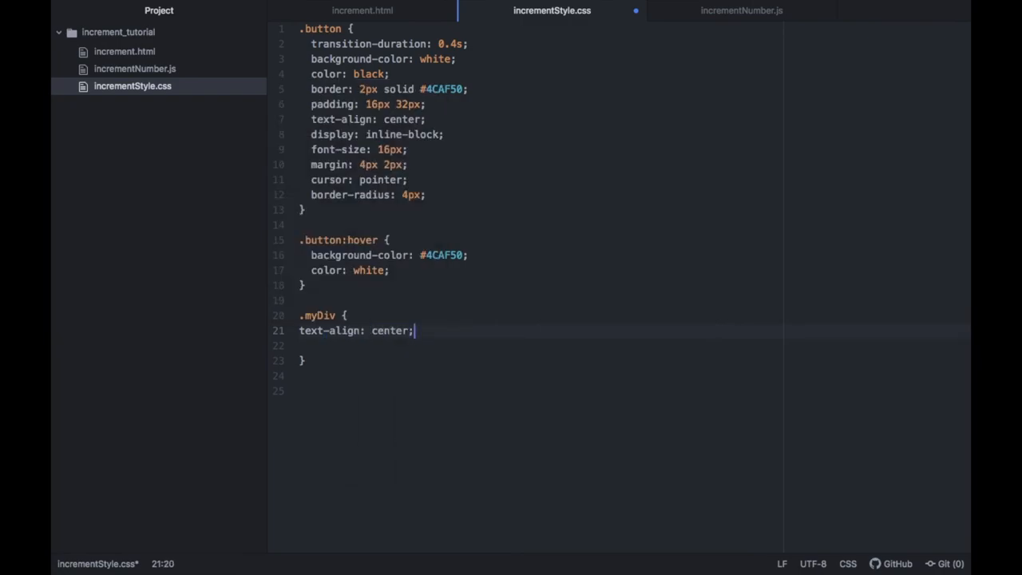
{"action": "key", "text": "ctrl+s"}
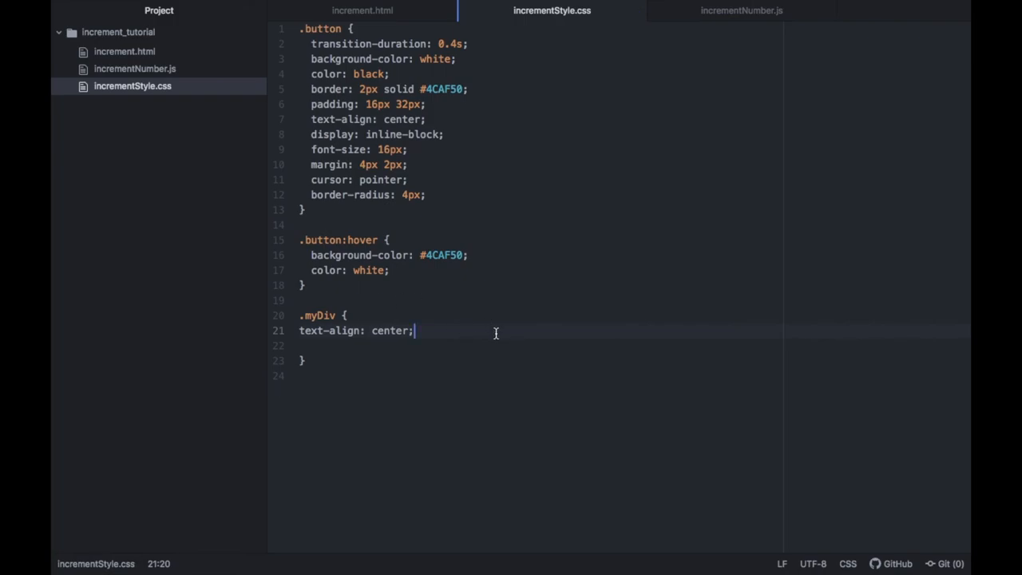
{"action": "mouse_move", "coordinate": [143, 55]}
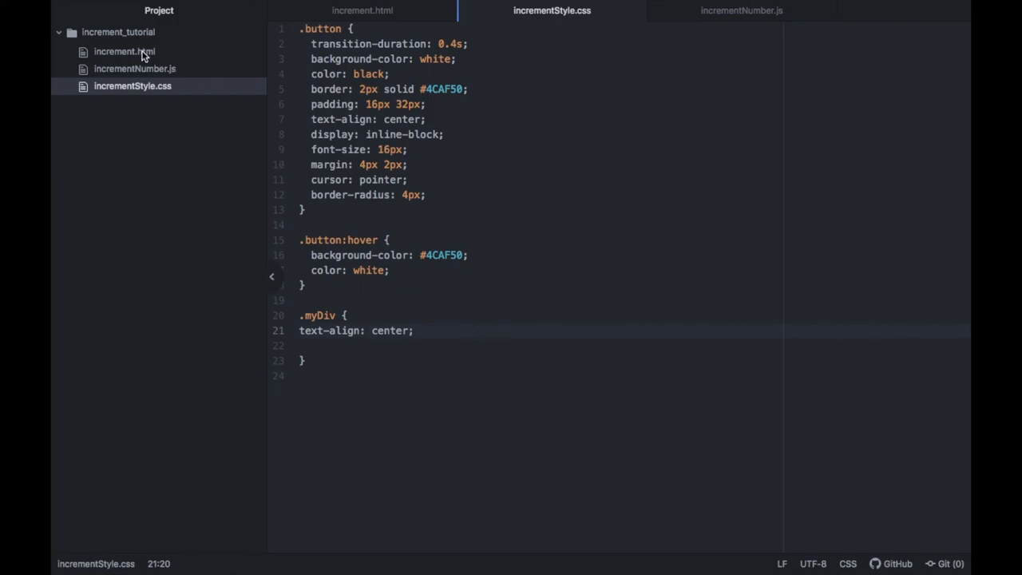
{"action": "right_click", "coordinate": [125, 51]}
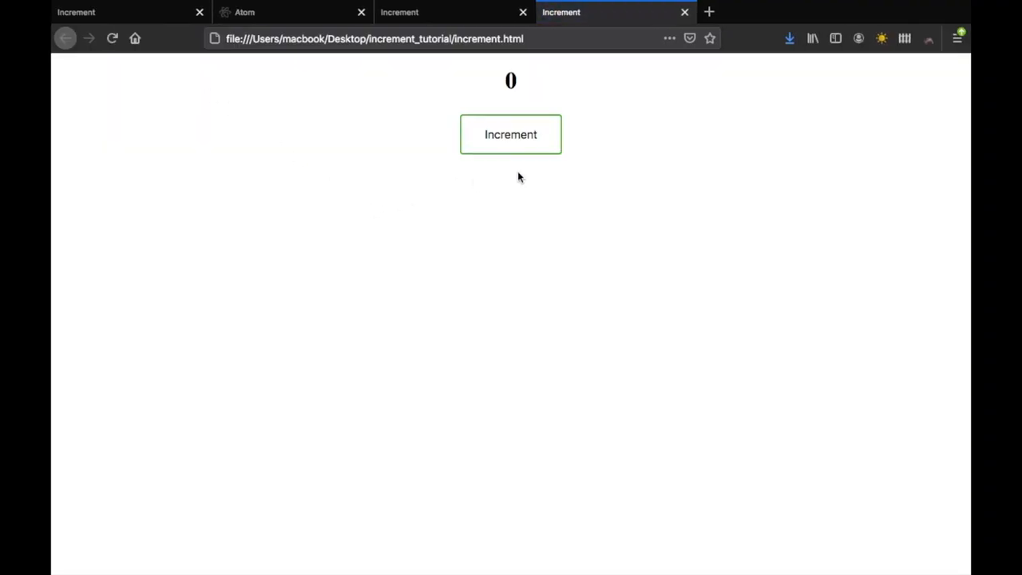
{"action": "mouse_move", "coordinate": [521, 204]}
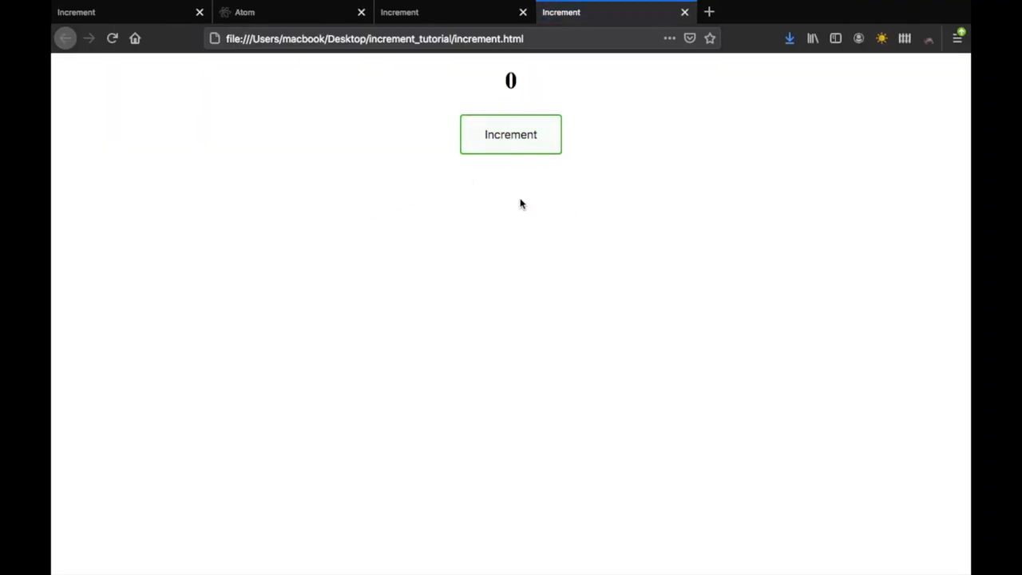
Press Increment repeatedly so the centred counter climbs from 0 to 15
{"action": "left_click", "coordinate": [511, 134]}
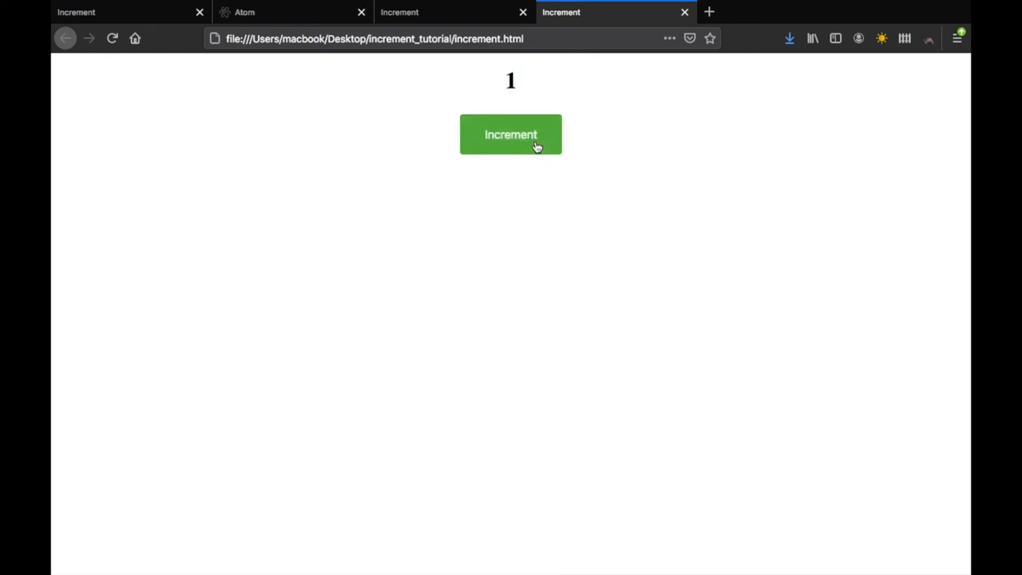
{"action": "left_click", "coordinate": [511, 134]}
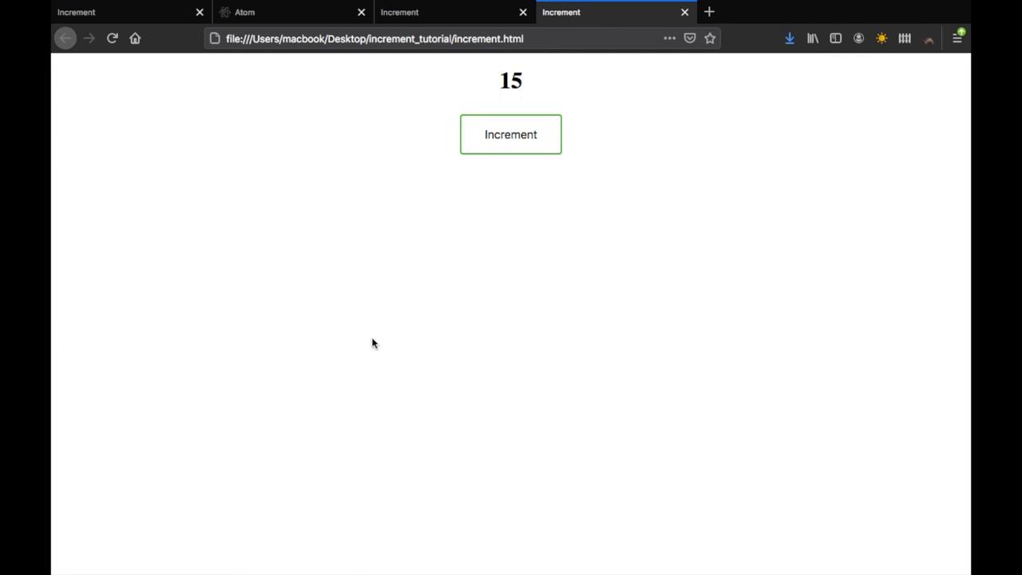
{"action": "mouse_move", "coordinate": [537, 284]}
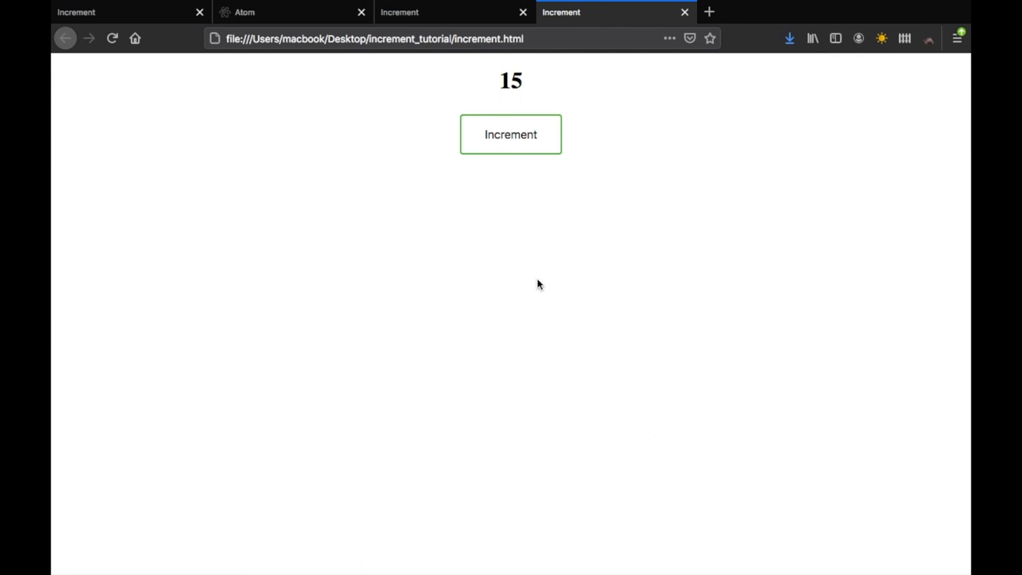
Inspect the page via Analizza elemento and review the Console logs counting 1 through 15
{"action": "right_click", "coordinate": [539, 284]}
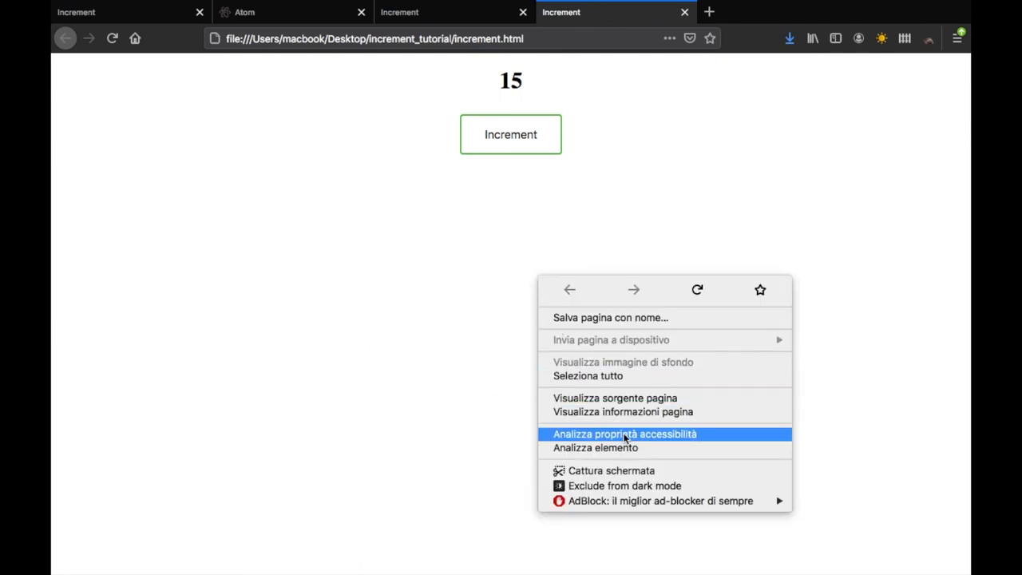
{"action": "mouse_move", "coordinate": [607, 451]}
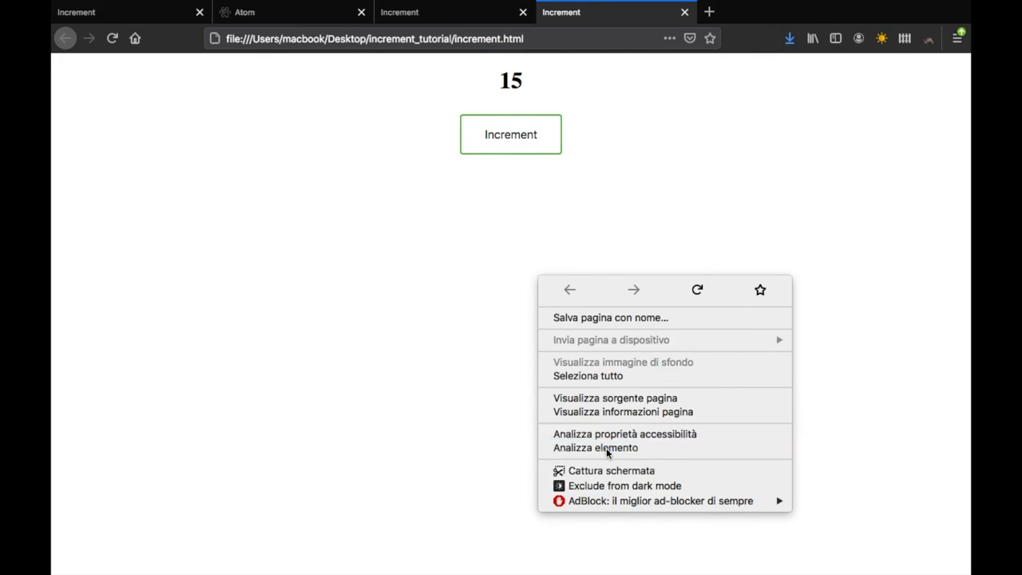
{"action": "left_click", "coordinate": [594, 447]}
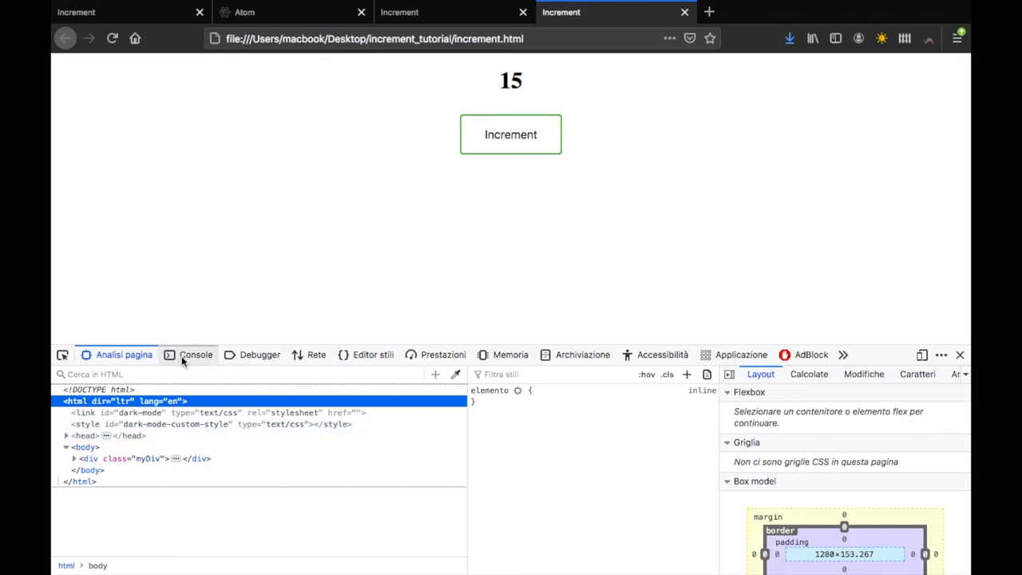
{"action": "left_click", "coordinate": [195, 355]}
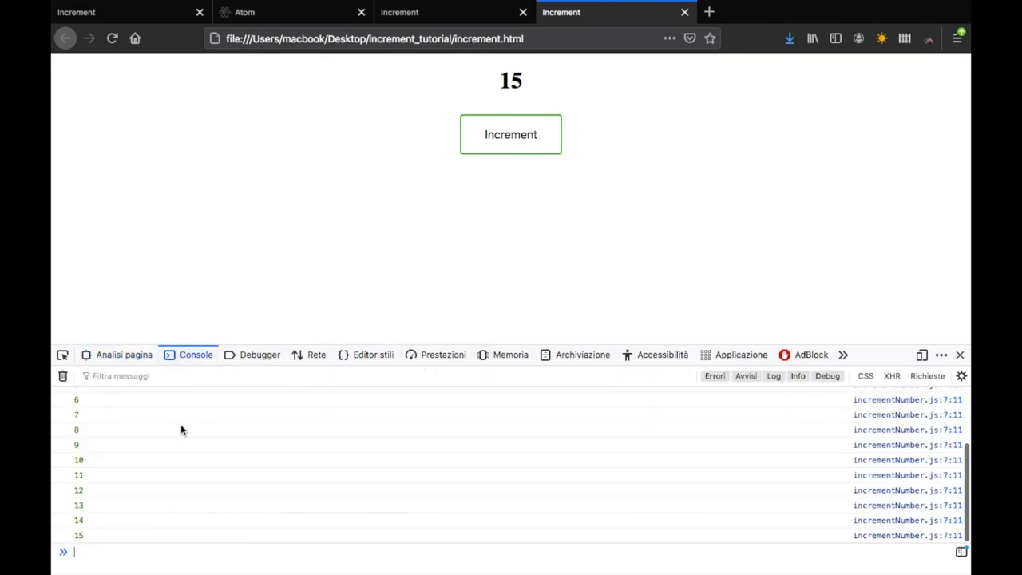
{"action": "scroll", "scroll_direction": "up", "scroll_amount": 3}
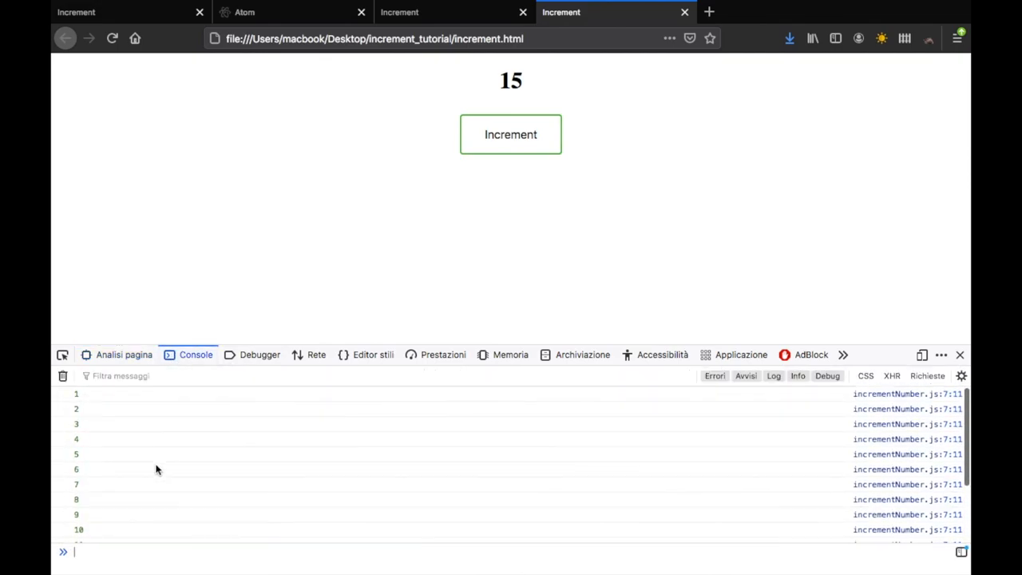
{"action": "scroll", "scroll_direction": "down", "scroll_amount": 3}
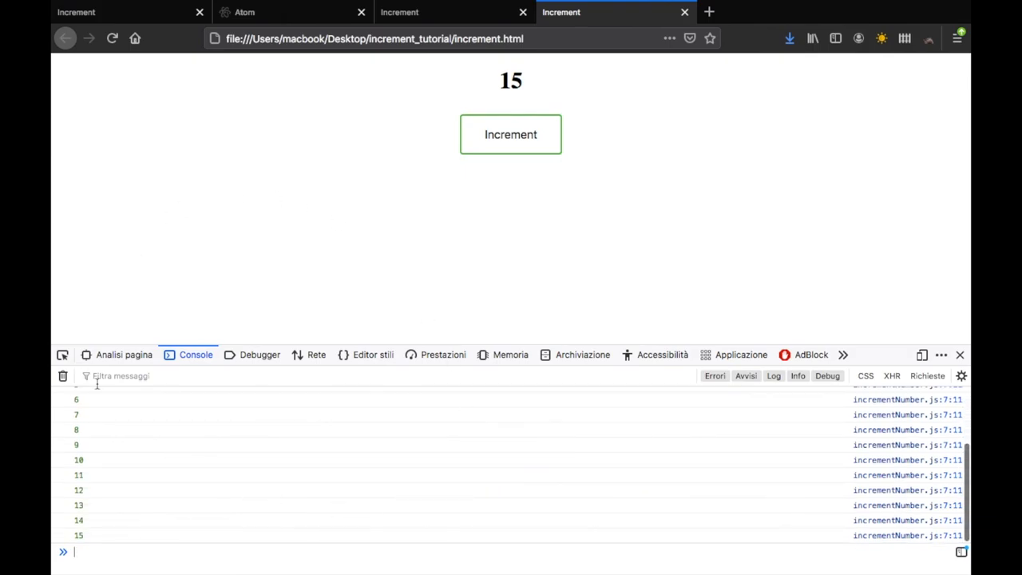
{"action": "mouse_move", "coordinate": [251, 454]}
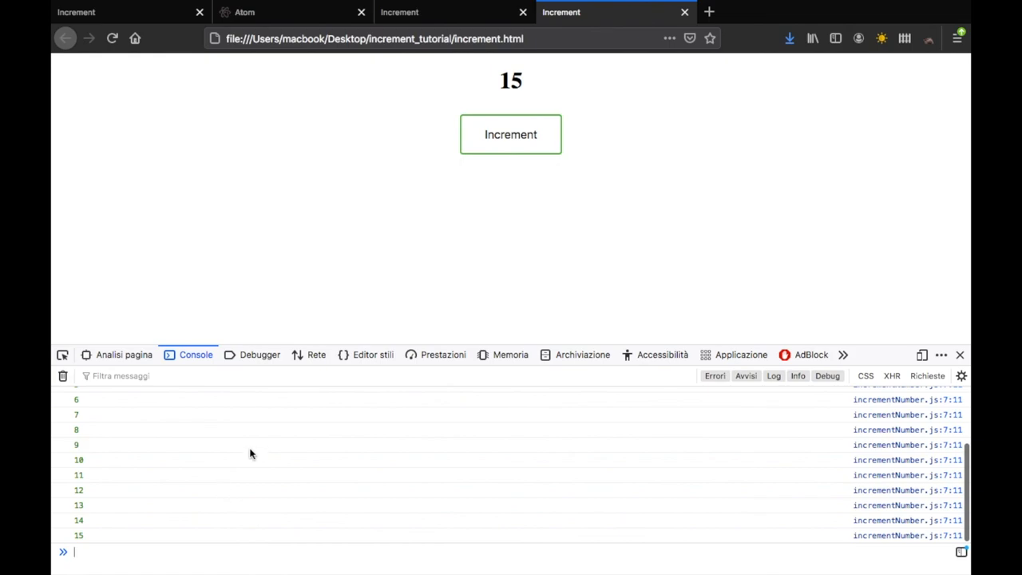